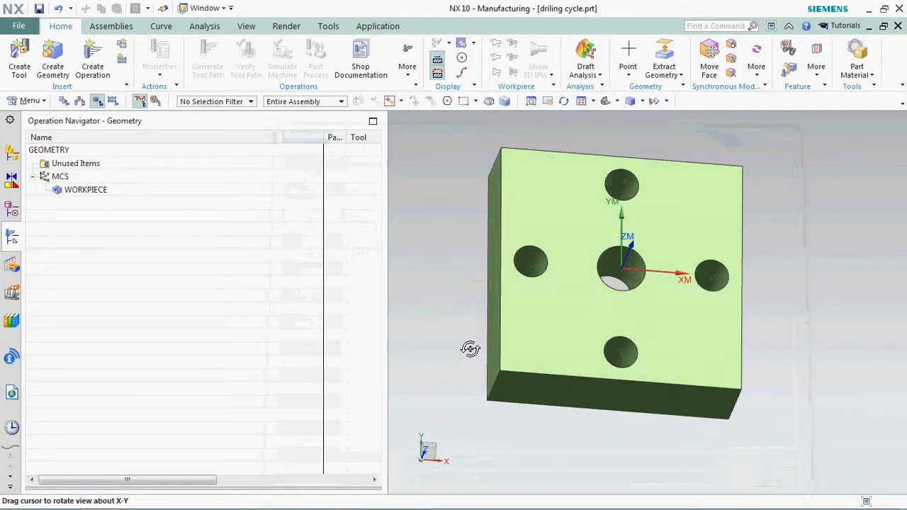
# Measure the diameters of the top and bottom holes on the block
pyautogui.click(204, 26)
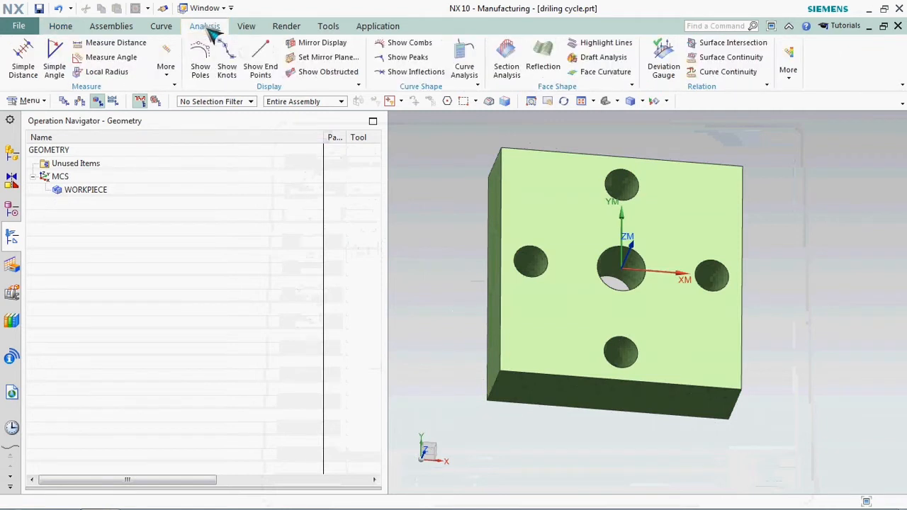
pyautogui.click(157, 68)
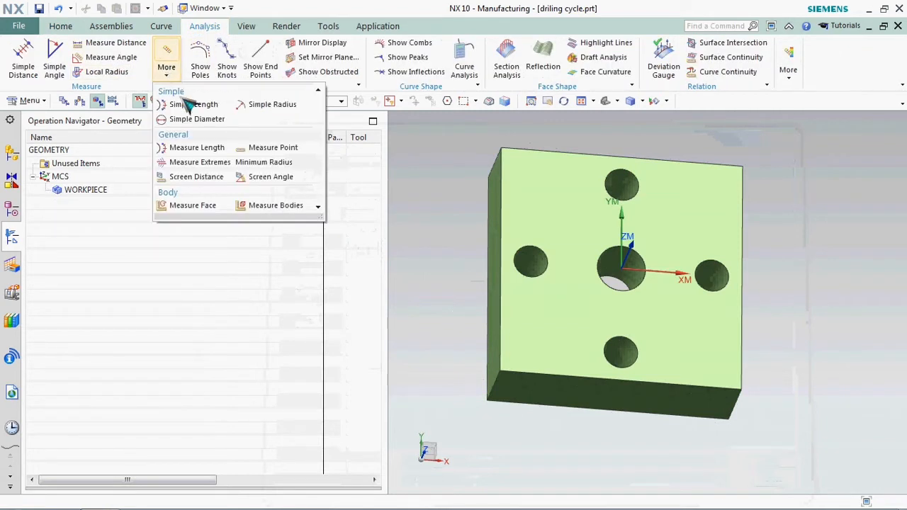
pyautogui.click(196, 118)
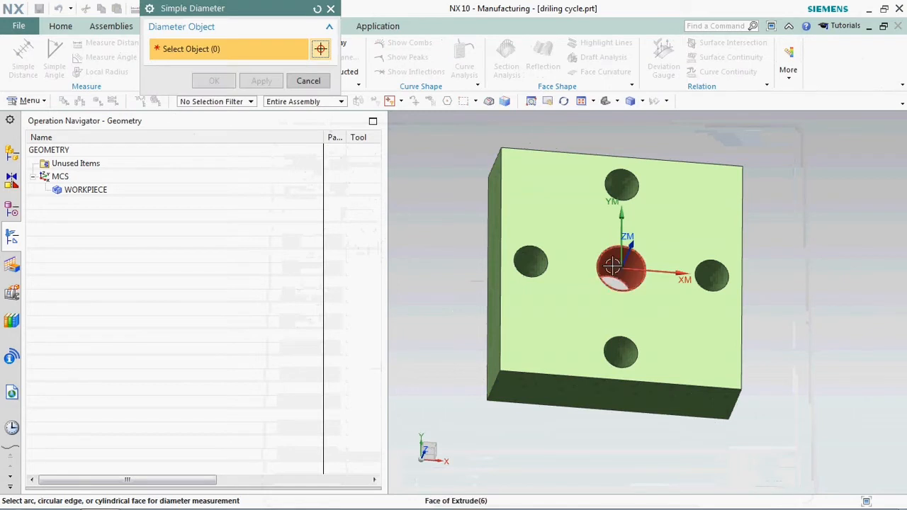
pyautogui.click(618, 269)
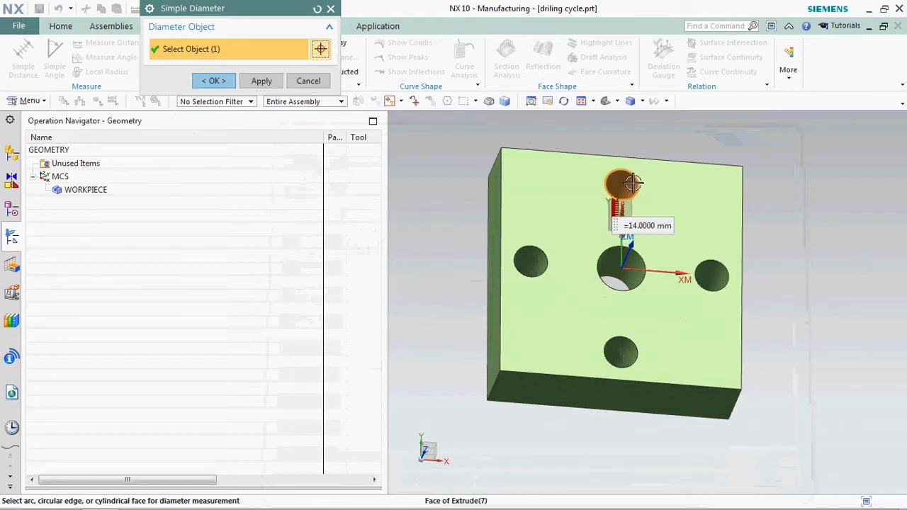
pyautogui.click(531, 259)
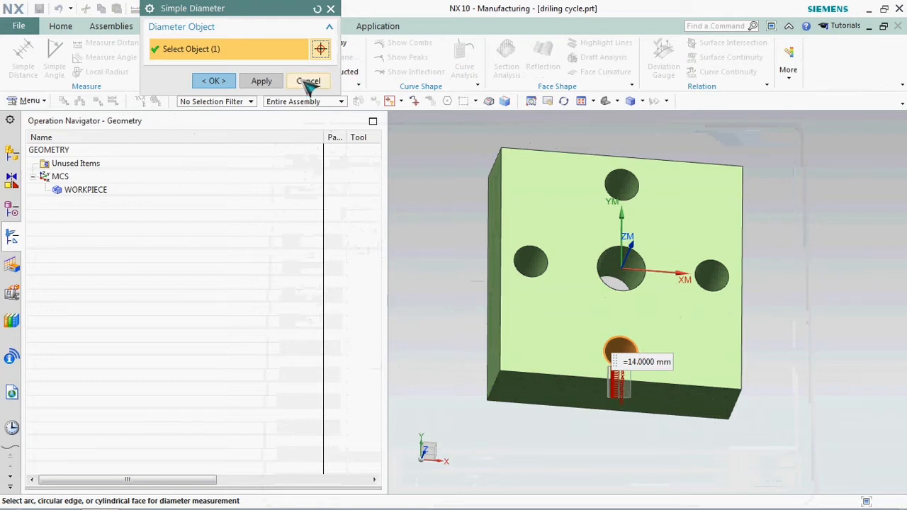
pyautogui.click(308, 80)
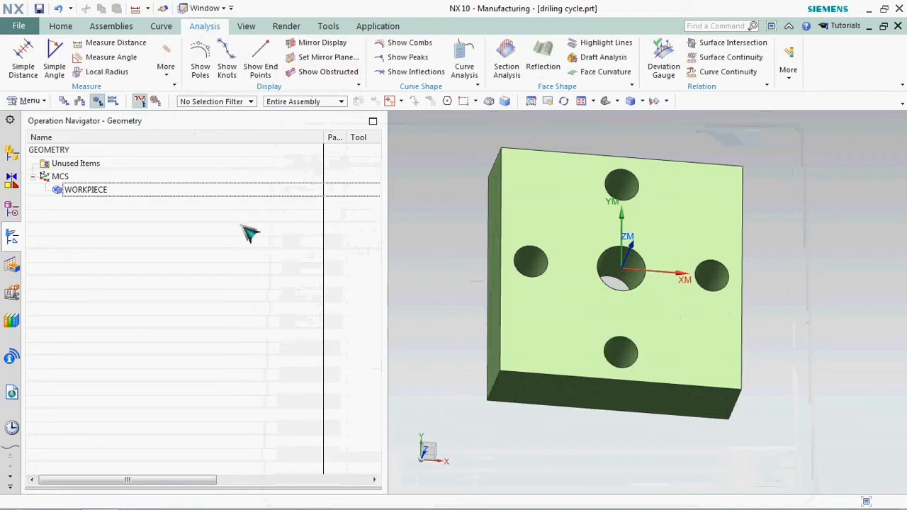
# Edit the WORKPIECE geometry group from the operation navigator
pyautogui.click(86, 189)
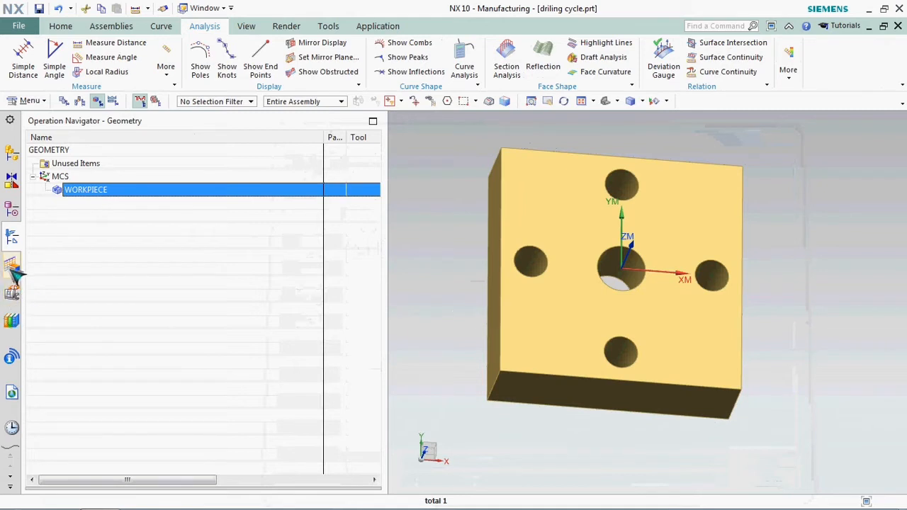
pyautogui.rightClick(85, 189)
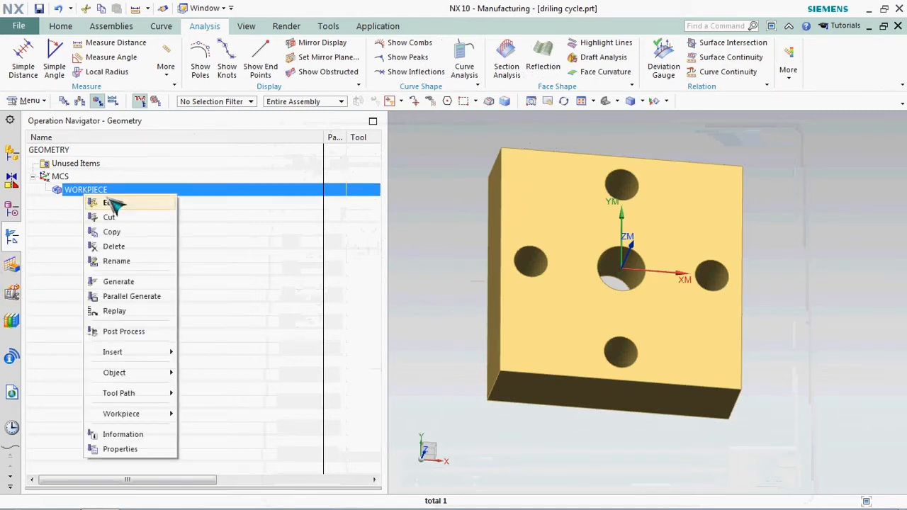
pyautogui.click(111, 204)
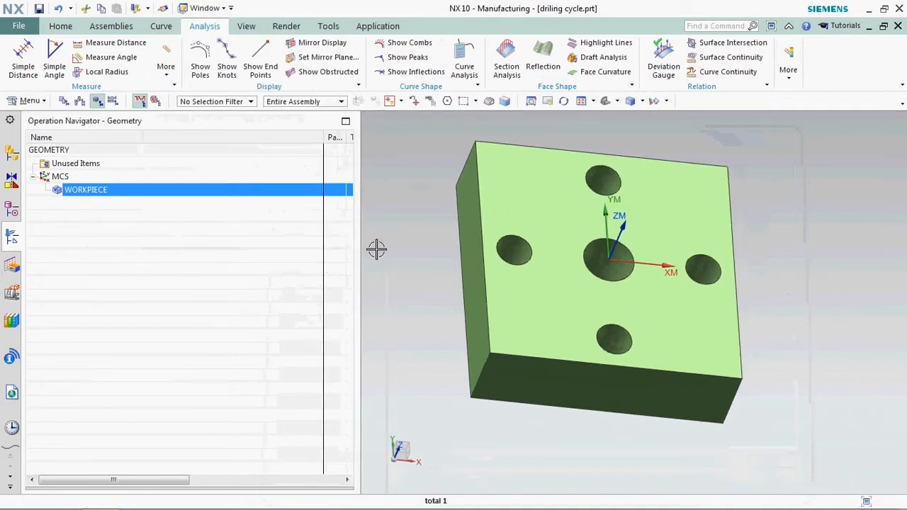
pyautogui.moveTo(46, 281)
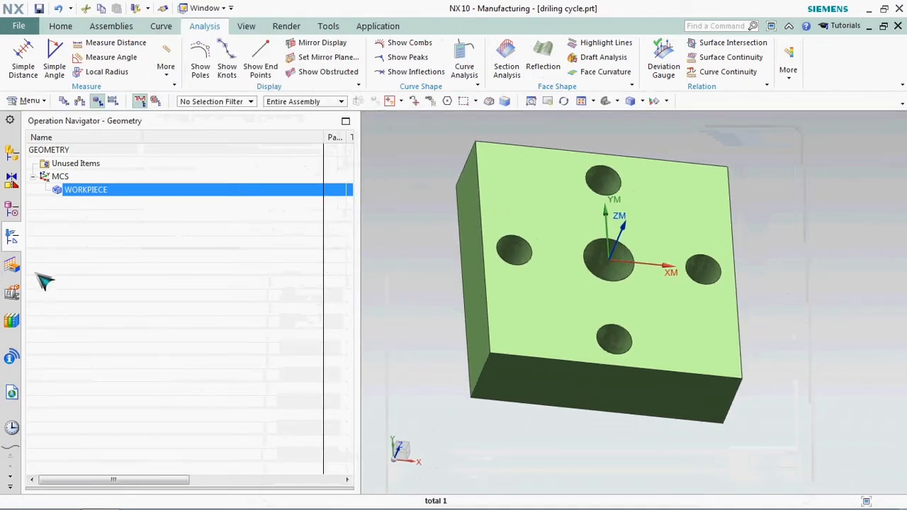
pyautogui.moveTo(10, 262)
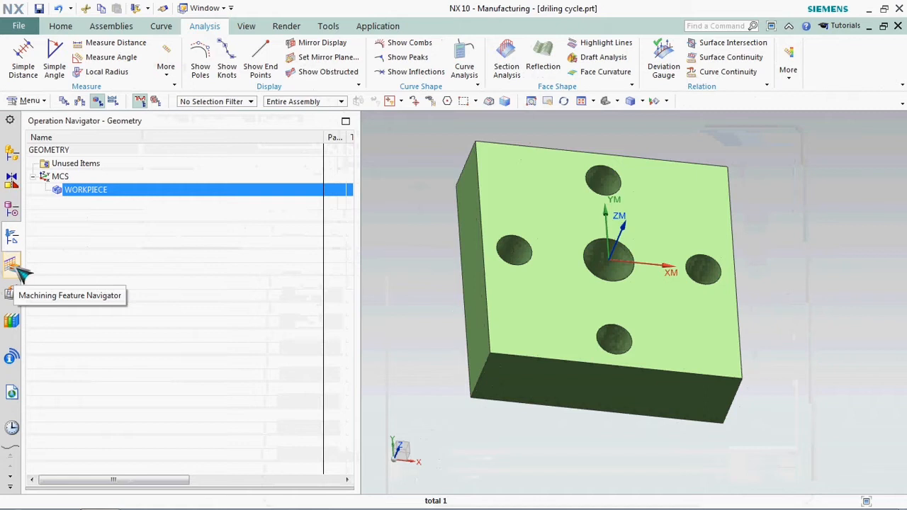
pyautogui.moveTo(25, 270)
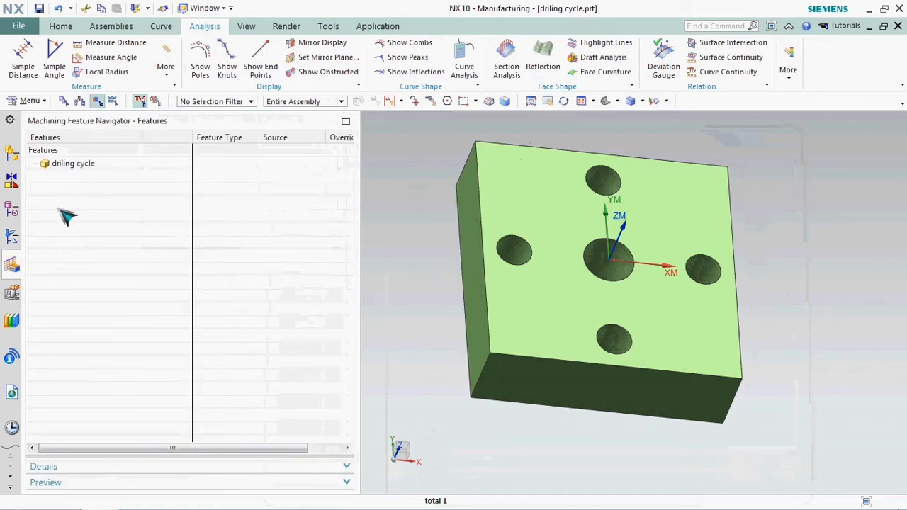
# Run Find Features on the driling cycle part with the Workpiece search method
pyautogui.click(73, 163)
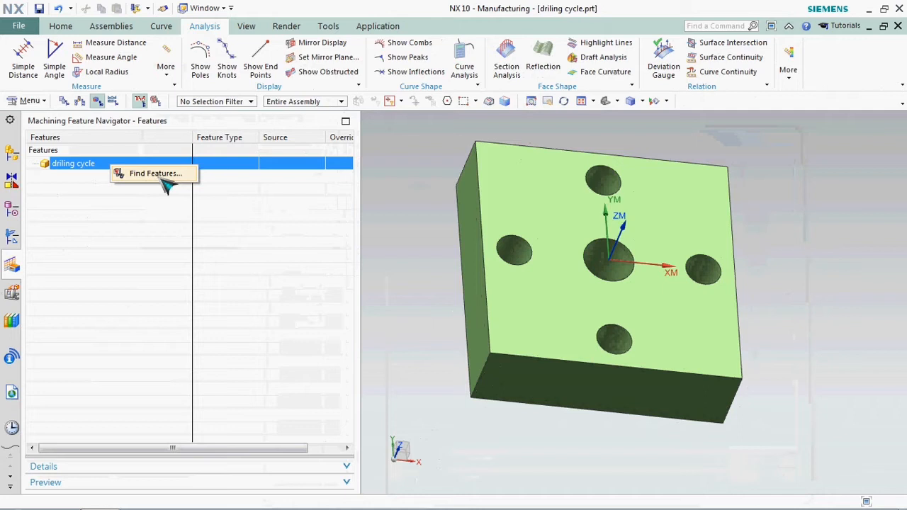
pyautogui.moveTo(197, 181)
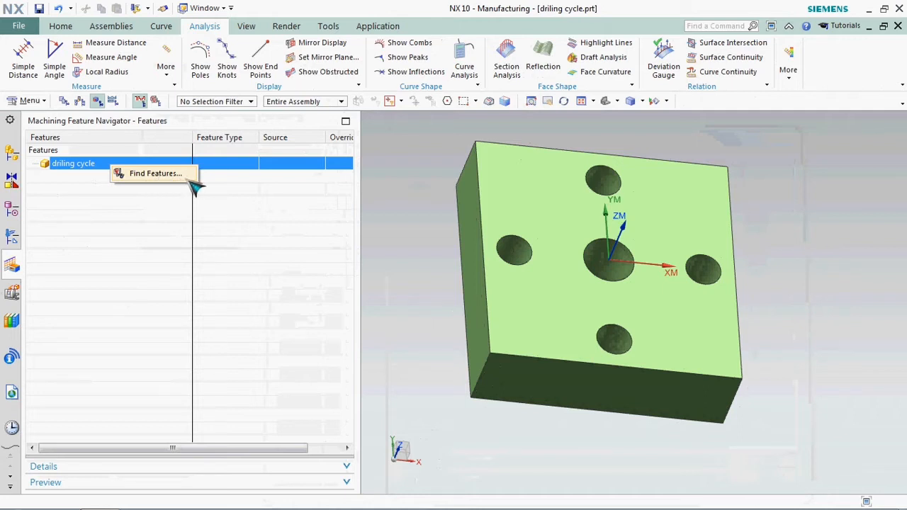
pyautogui.click(73, 163)
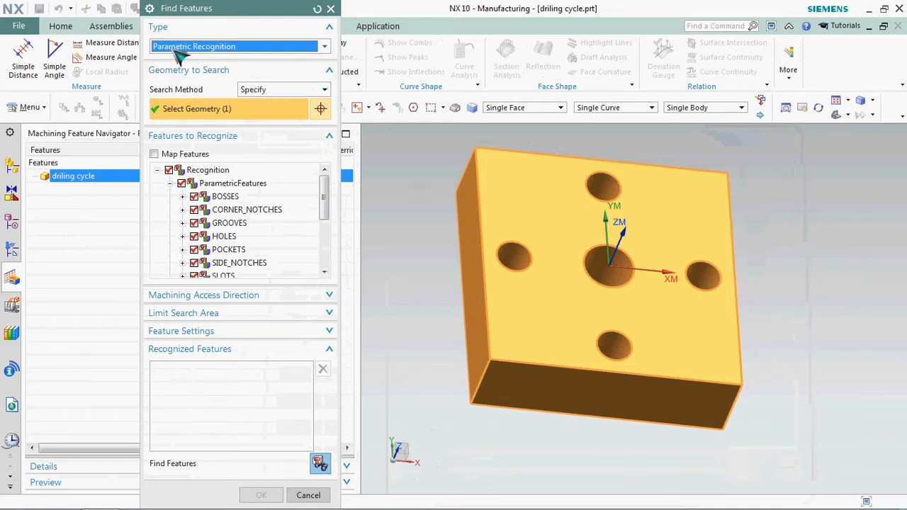
pyautogui.moveTo(170, 95)
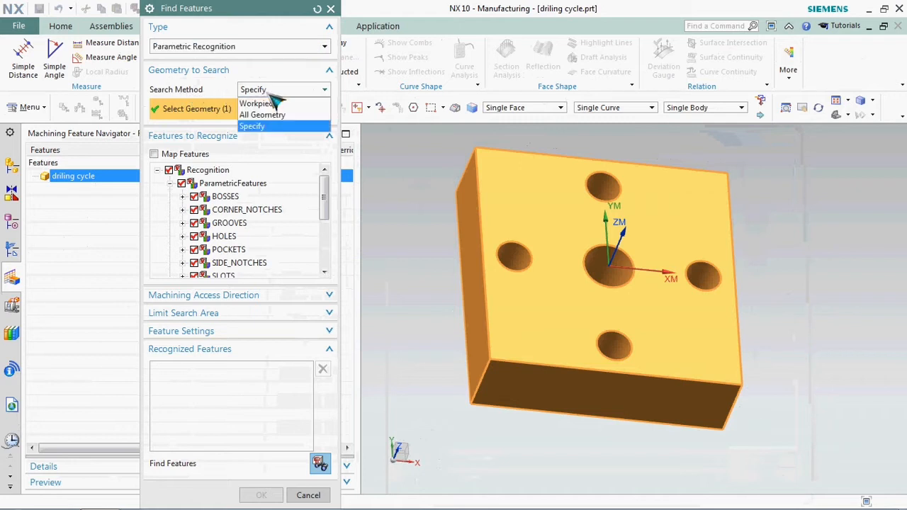
pyautogui.moveTo(259, 103)
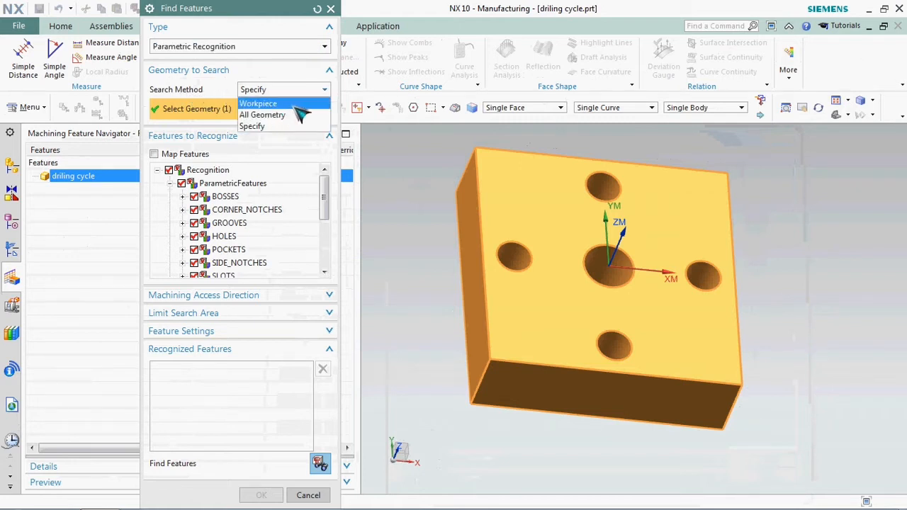
pyautogui.click(258, 102)
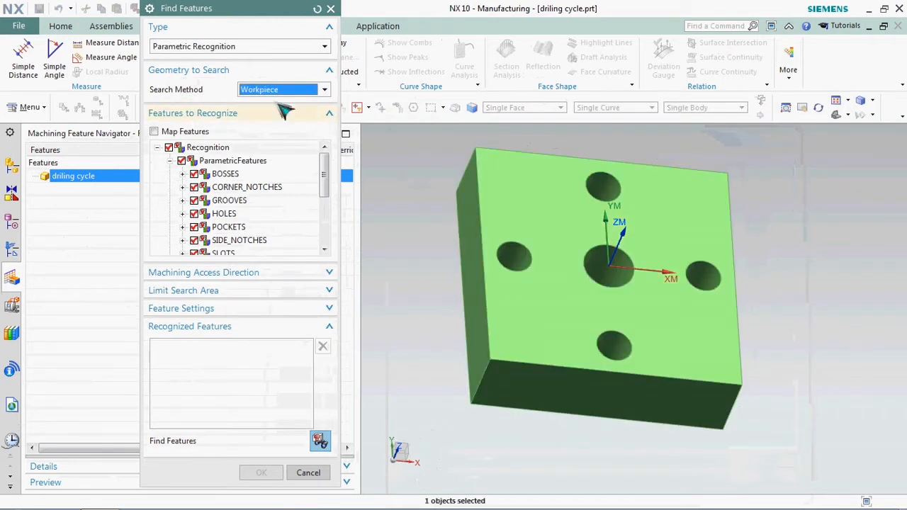
pyautogui.moveTo(294, 128)
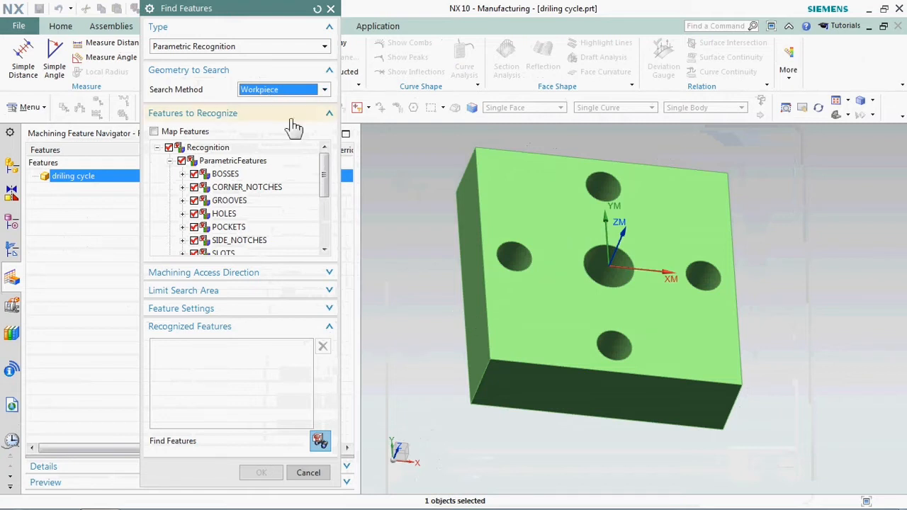
pyautogui.moveTo(484, 228)
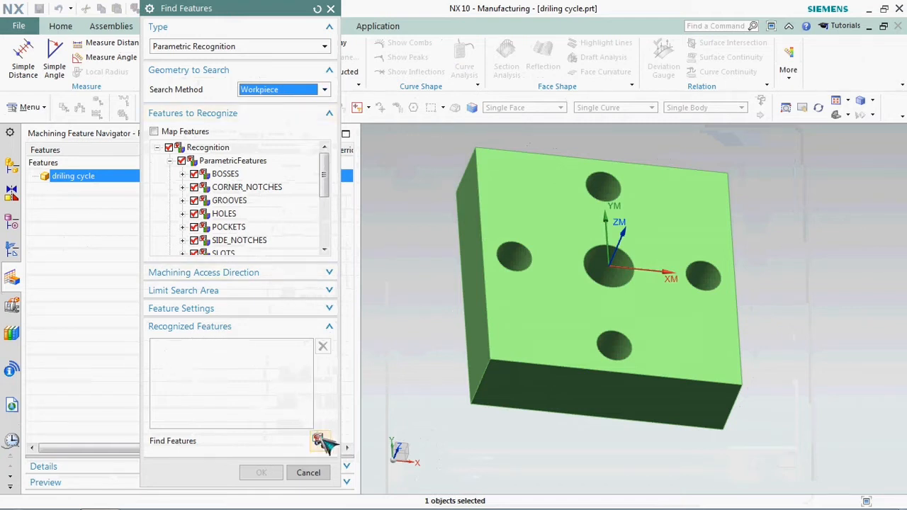
pyautogui.click(315, 443)
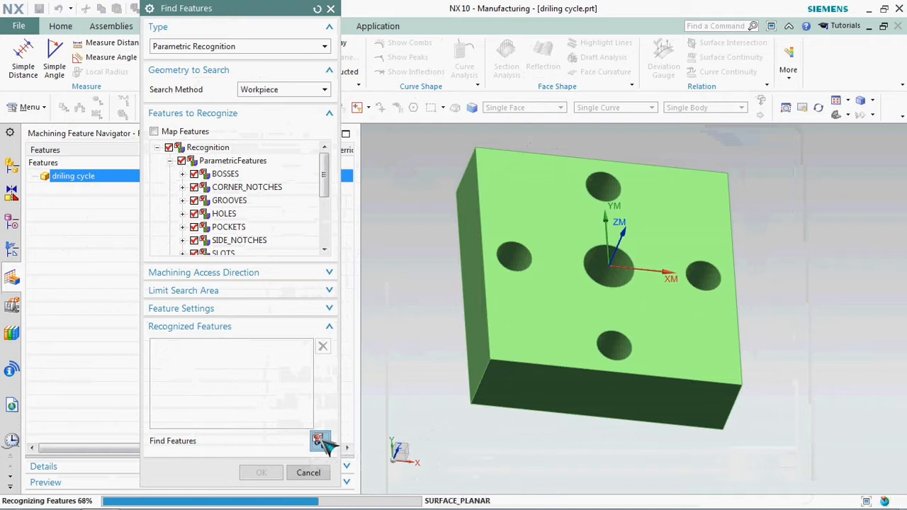
pyautogui.click(317, 441)
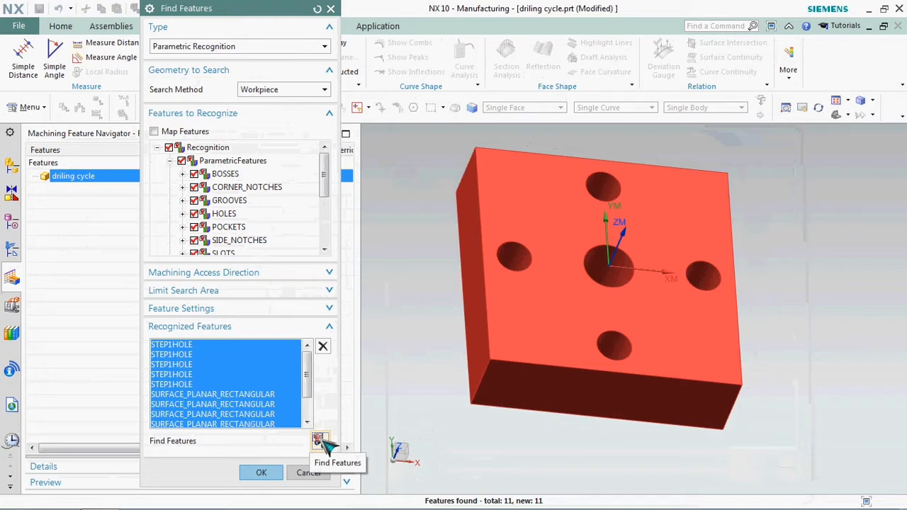
# Accept the 11 recognized features and inspect STEP1HOLE_2 and the planar surface entries
pyautogui.click(261, 472)
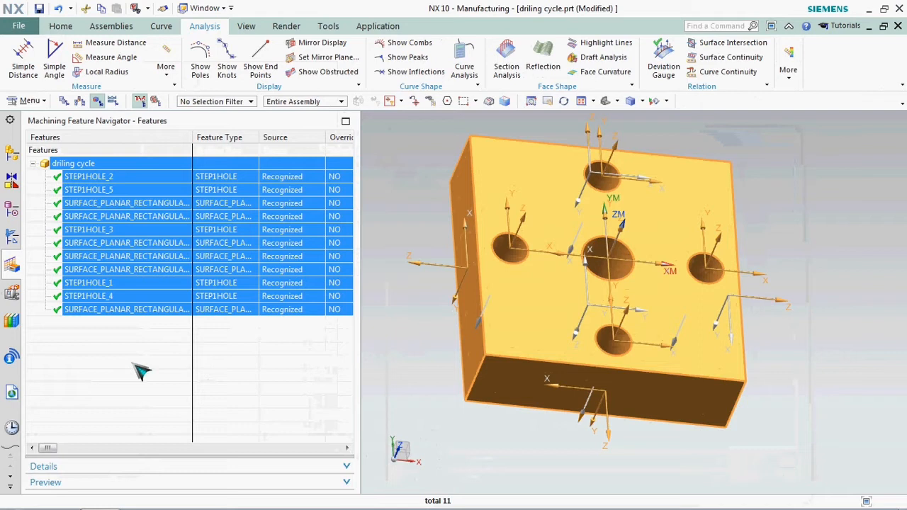
pyautogui.moveTo(588, 249); pyautogui.dragTo(624, 291)
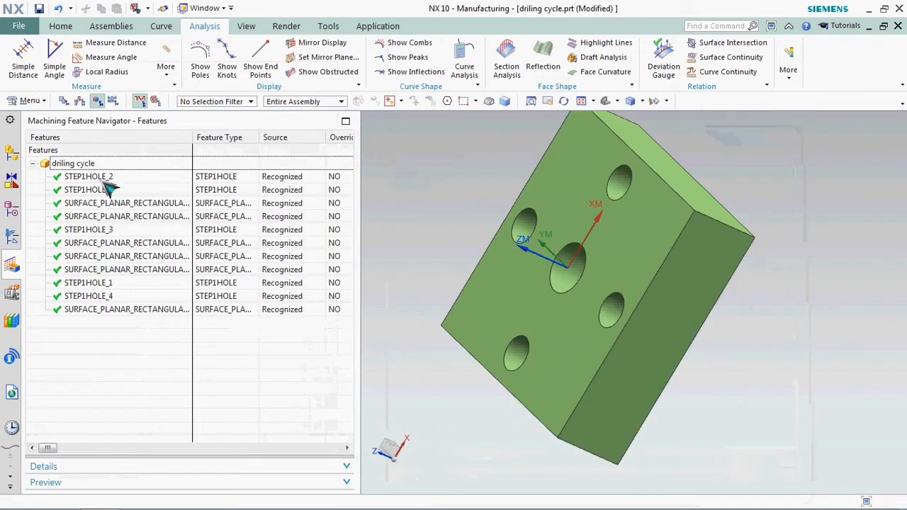
pyautogui.click(88, 176)
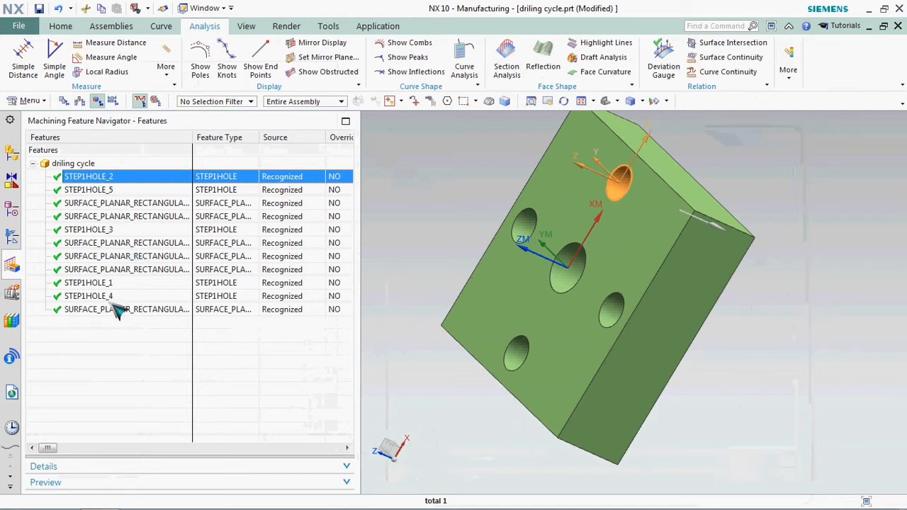
pyautogui.click(126, 309)
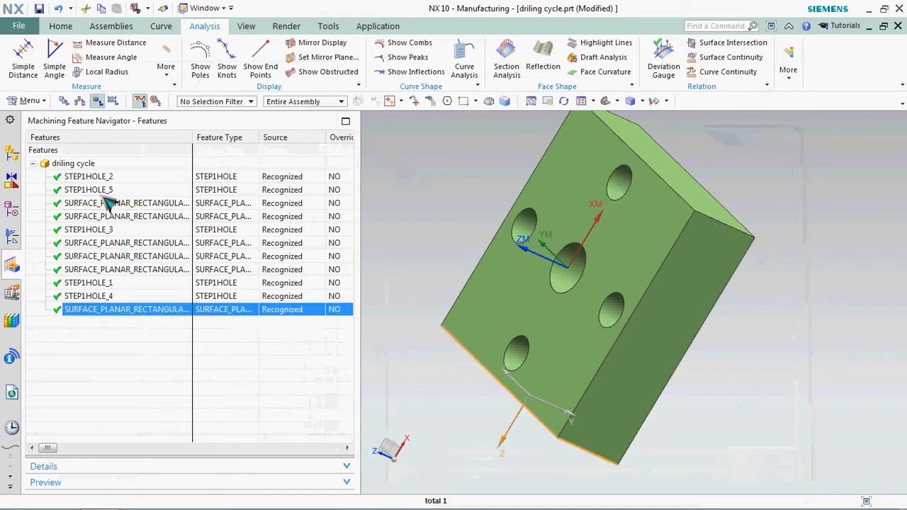
pyautogui.rightClick(88, 175)
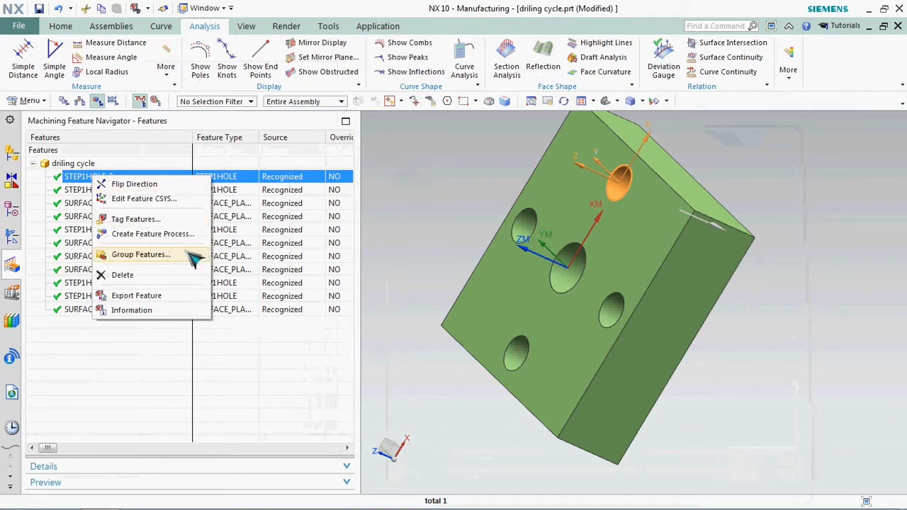
# Group the step holes below the top face into FG_STEP1HOLE and FG_STEP1HOLE_1
pyautogui.click(141, 254)
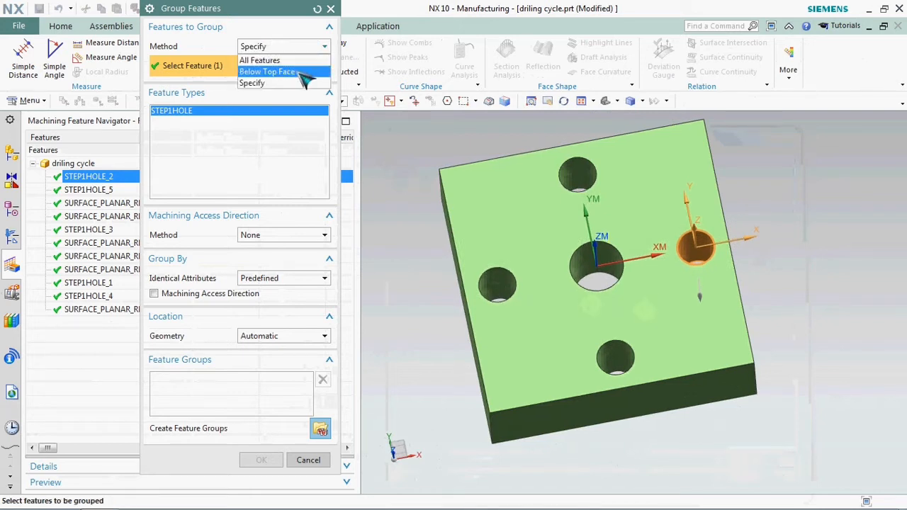
pyautogui.click(268, 71)
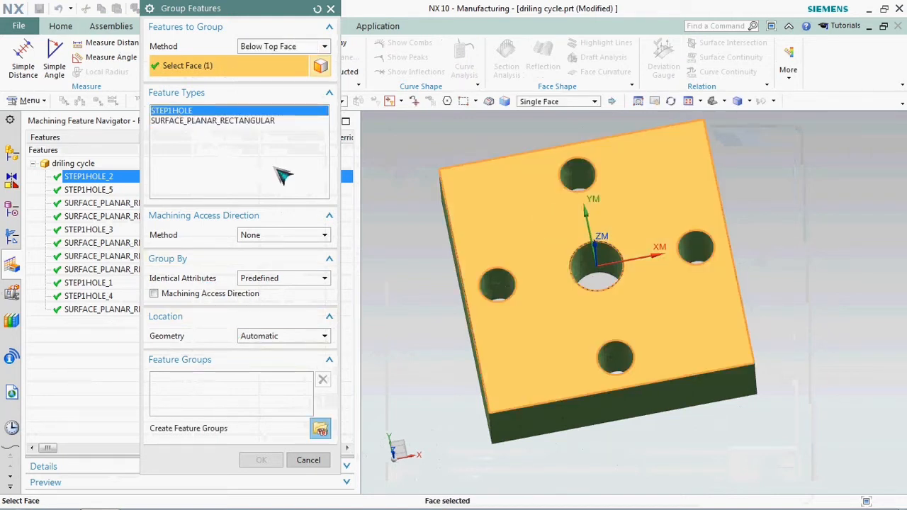
pyautogui.click(320, 429)
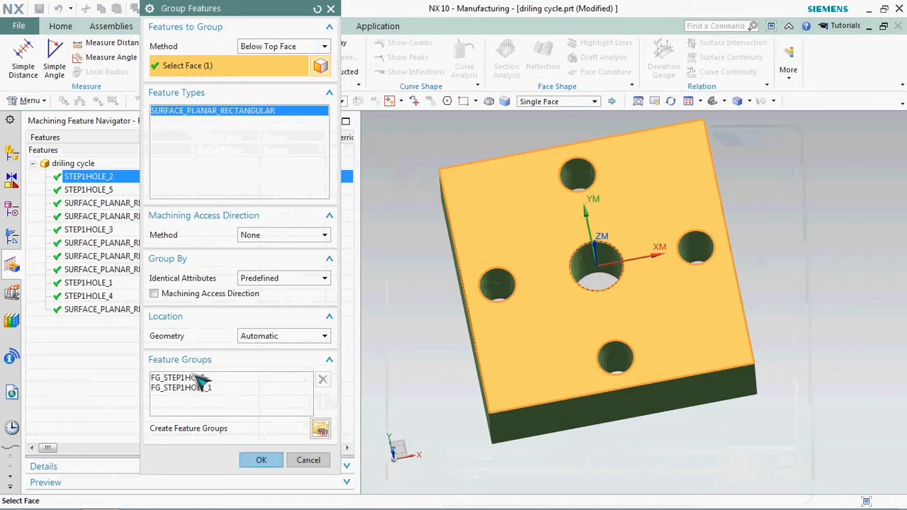
pyautogui.click(181, 388)
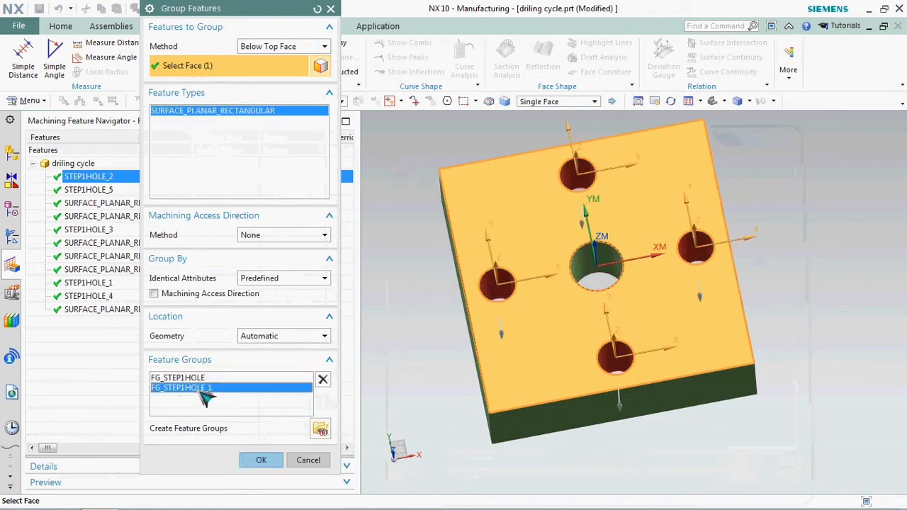
pyautogui.click(261, 460)
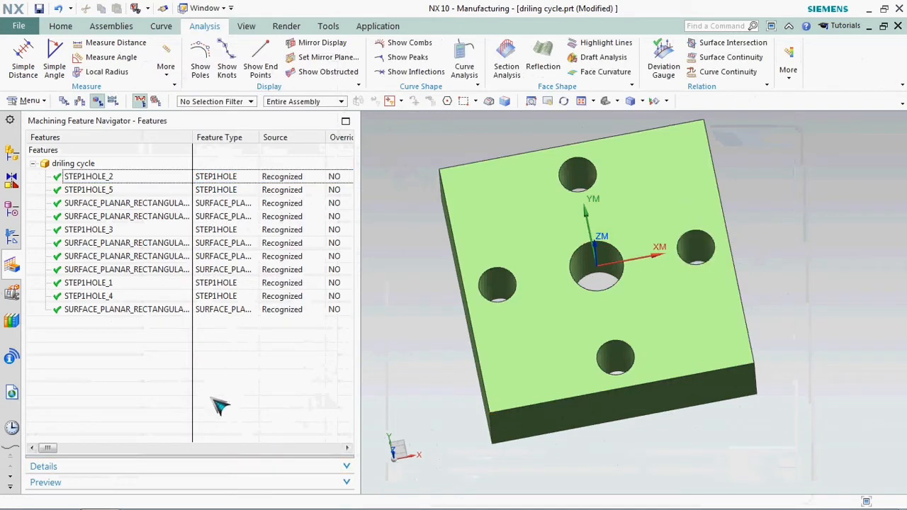
pyautogui.moveTo(10, 259)
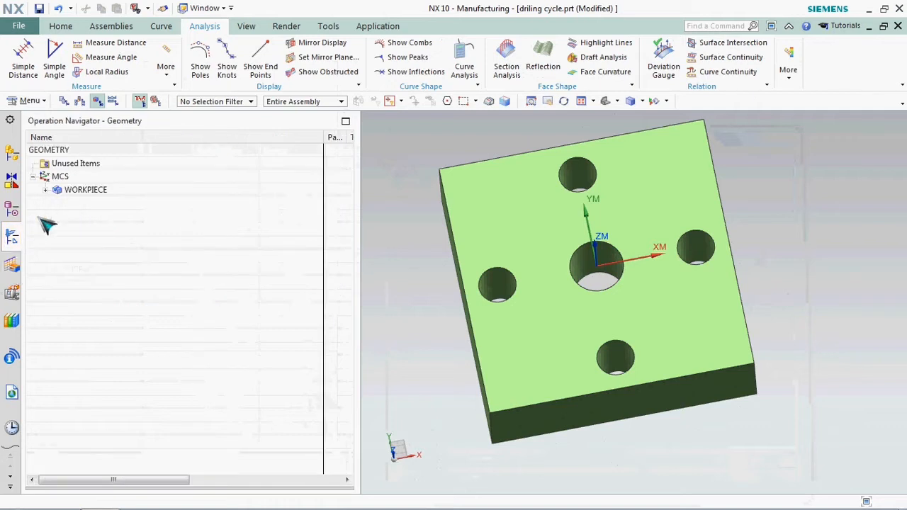
# Expand WORKPIECE and check the 20 mm single-hole and four 14 mm hole groups
pyautogui.click(85, 189)
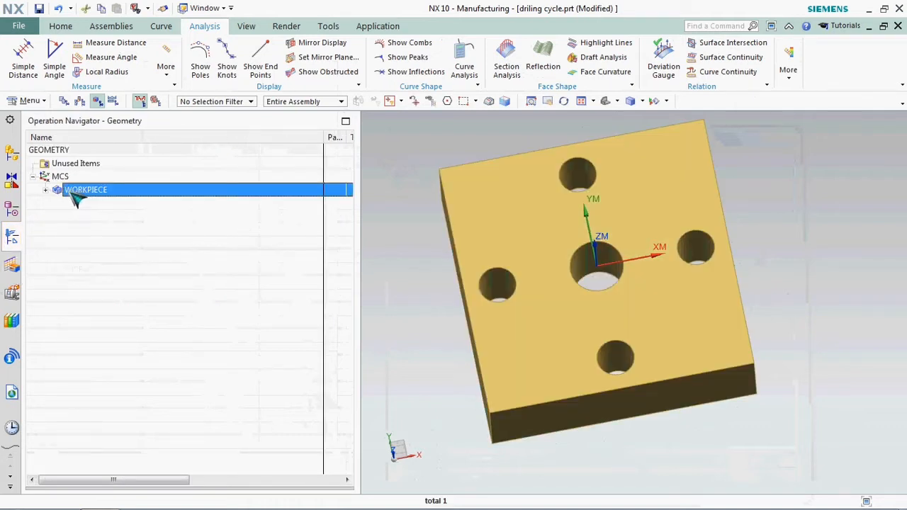
pyautogui.click(45, 189)
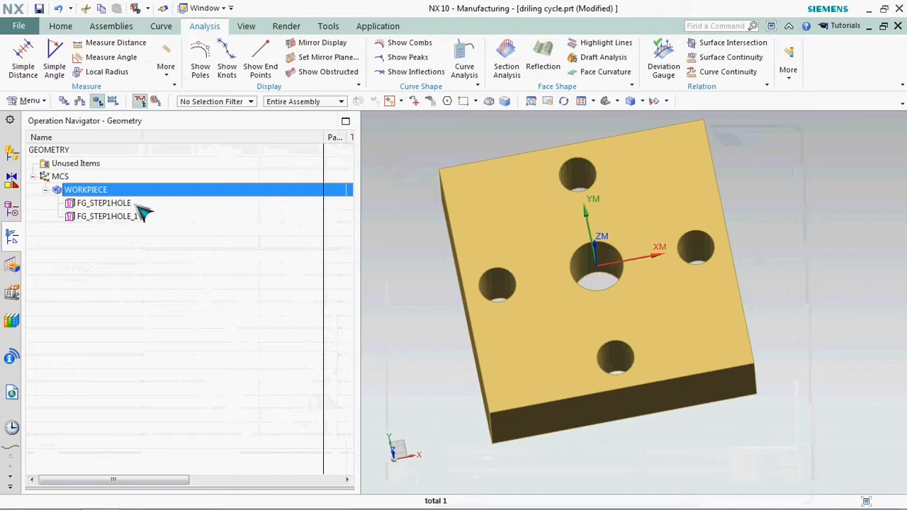
pyautogui.click(103, 203)
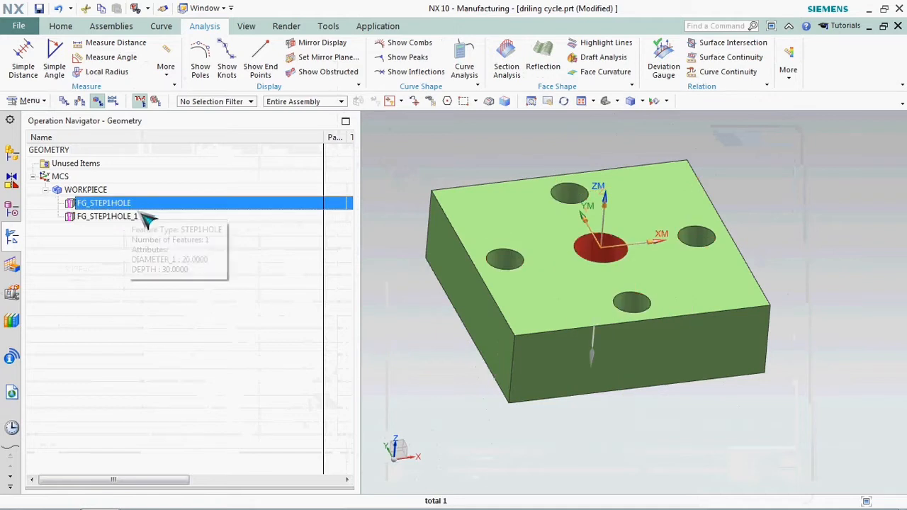
pyautogui.moveTo(138, 210)
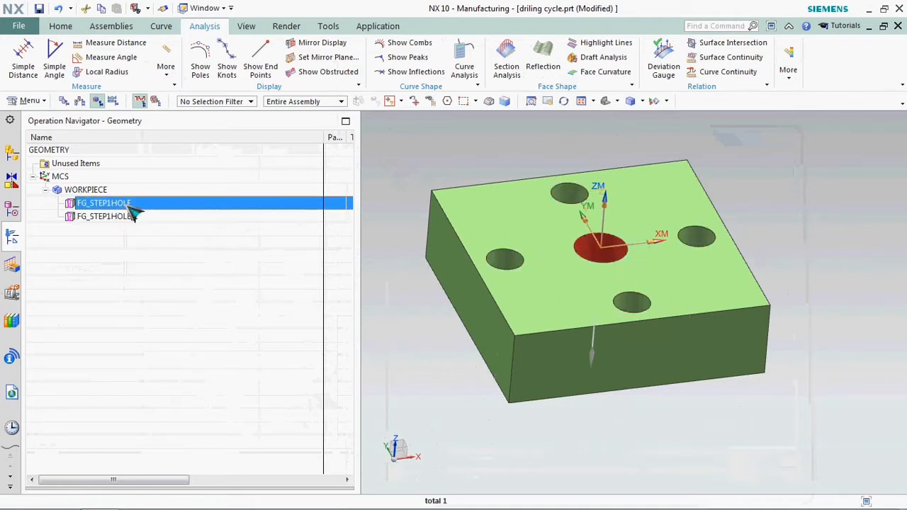
pyautogui.moveTo(131, 211)
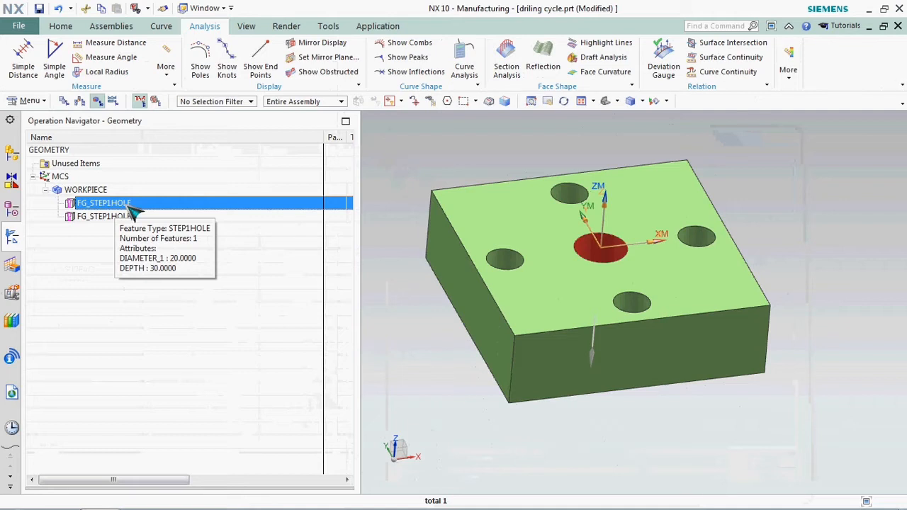
pyautogui.click(107, 217)
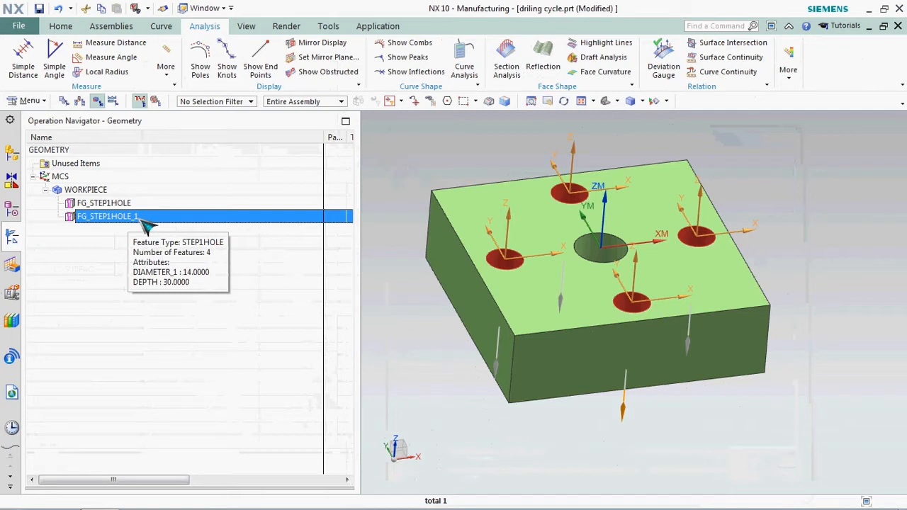
pyautogui.moveTo(187, 345)
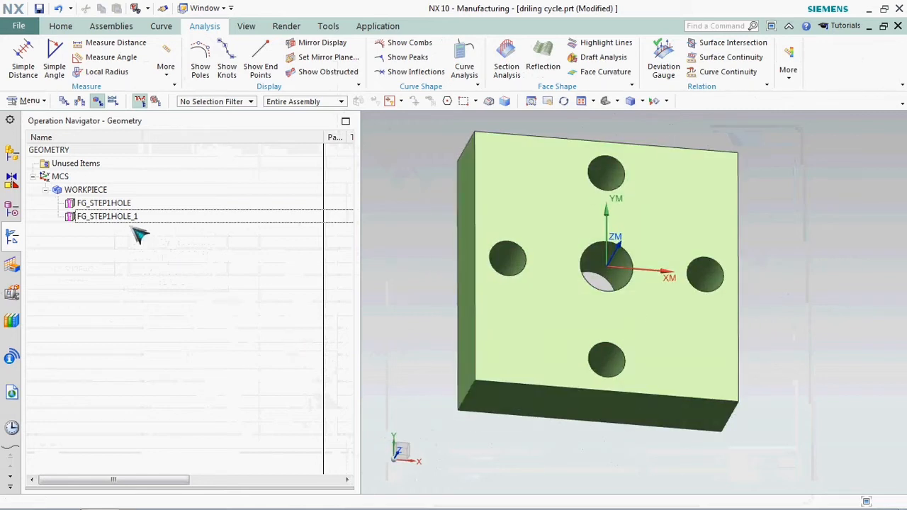
pyautogui.moveTo(135, 211)
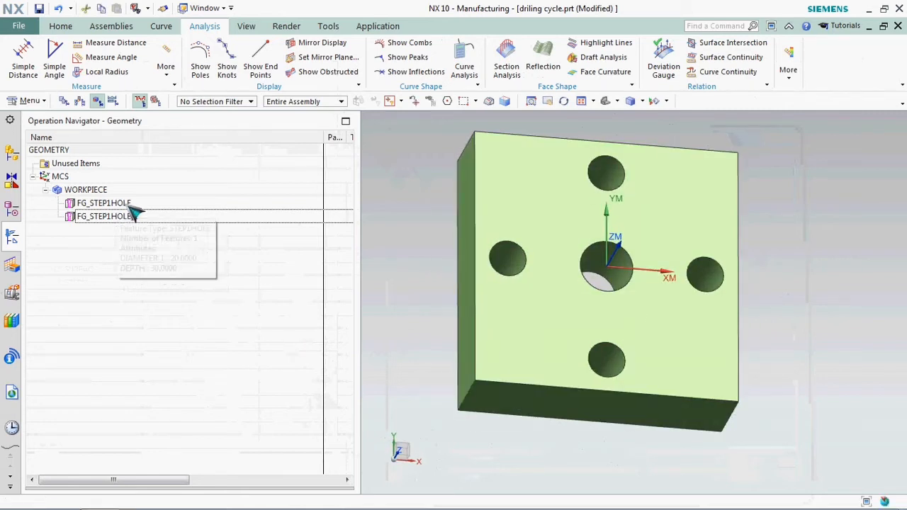
# Start a hole_making Spot Drilling operation on the FG_STEP1HOLE group
pyautogui.rightClick(104, 204)
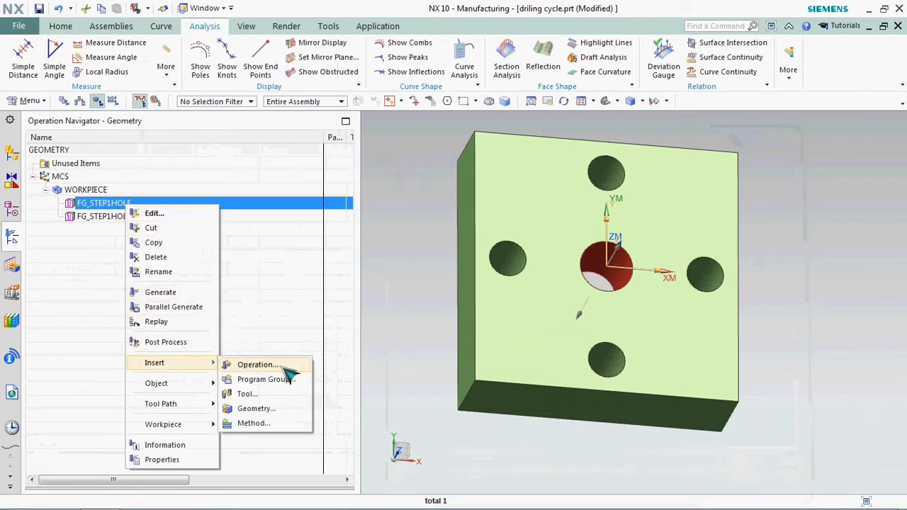
pyautogui.click(257, 364)
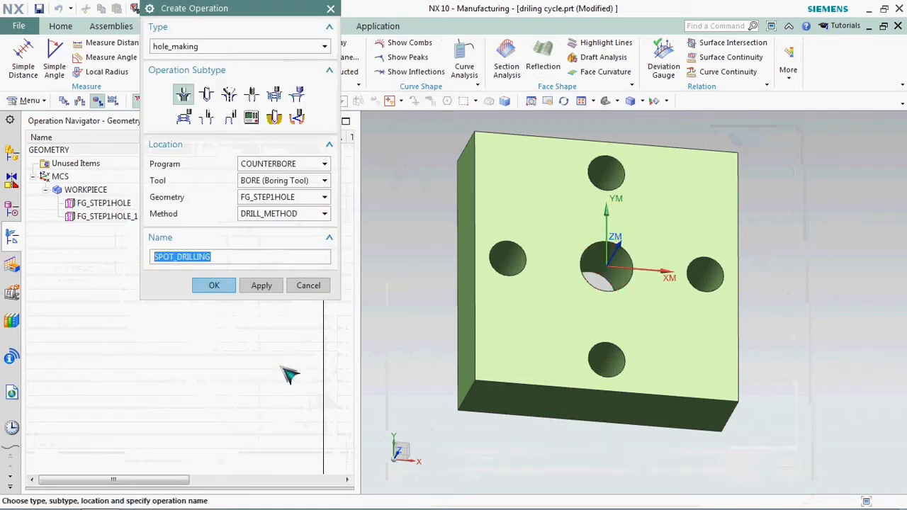
pyautogui.moveTo(199, 64)
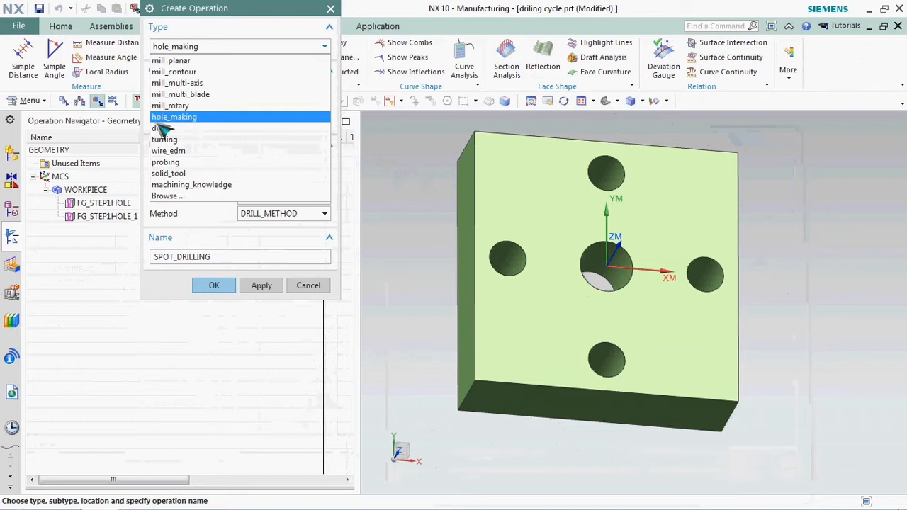
pyautogui.click(175, 117)
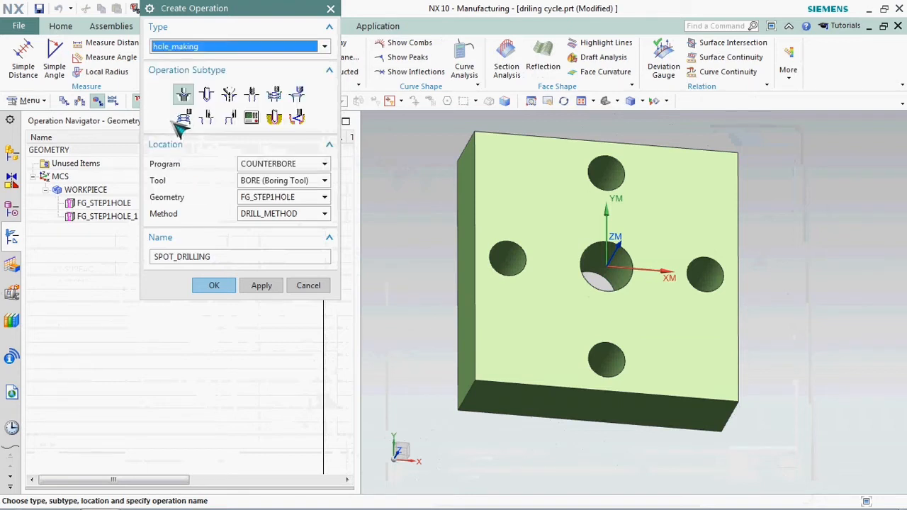
pyautogui.moveTo(183, 94)
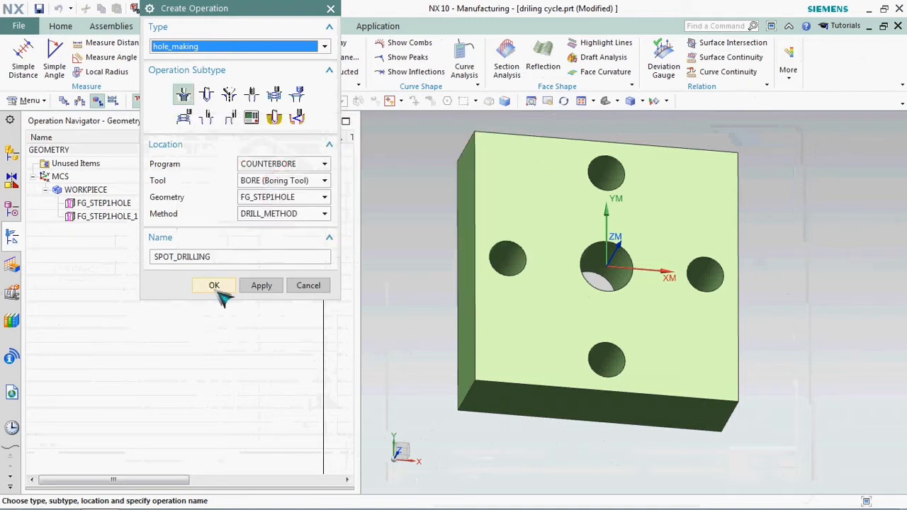
# Create SPOT_DRILLING, review its hole feature geometry, and assign the CENTERDRILL tool
pyautogui.click(214, 285)
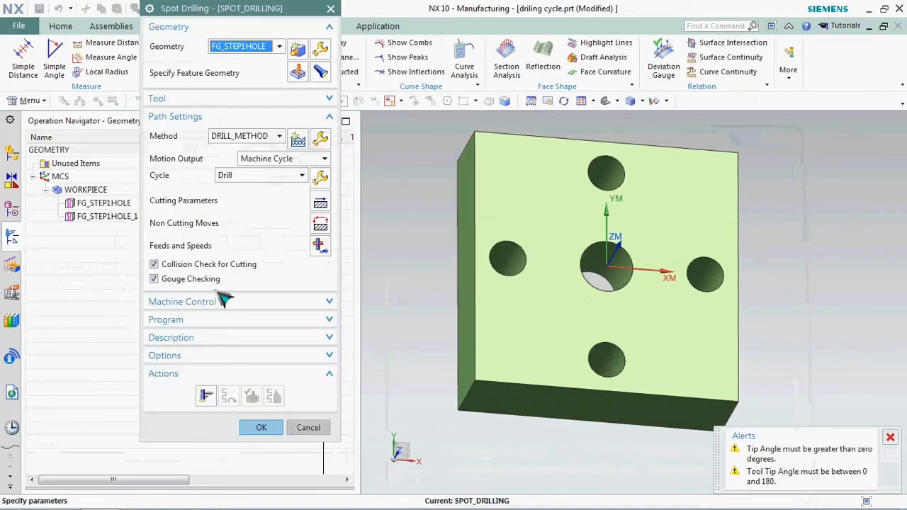
pyautogui.moveTo(321, 73)
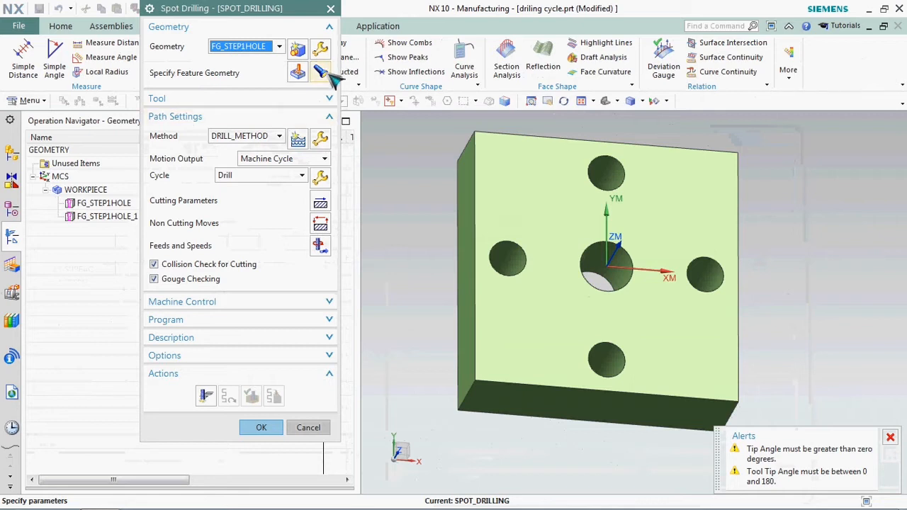
pyautogui.moveTo(296, 72)
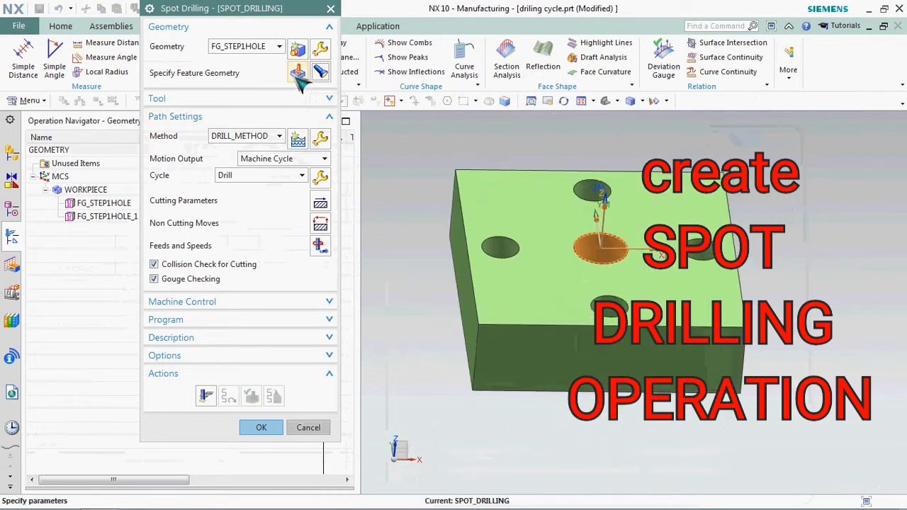
pyautogui.click(297, 73)
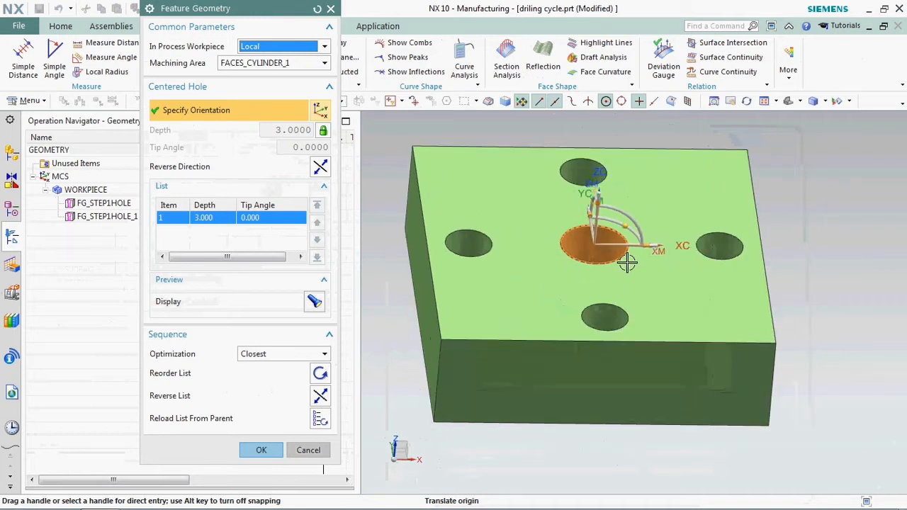
pyautogui.click(261, 450)
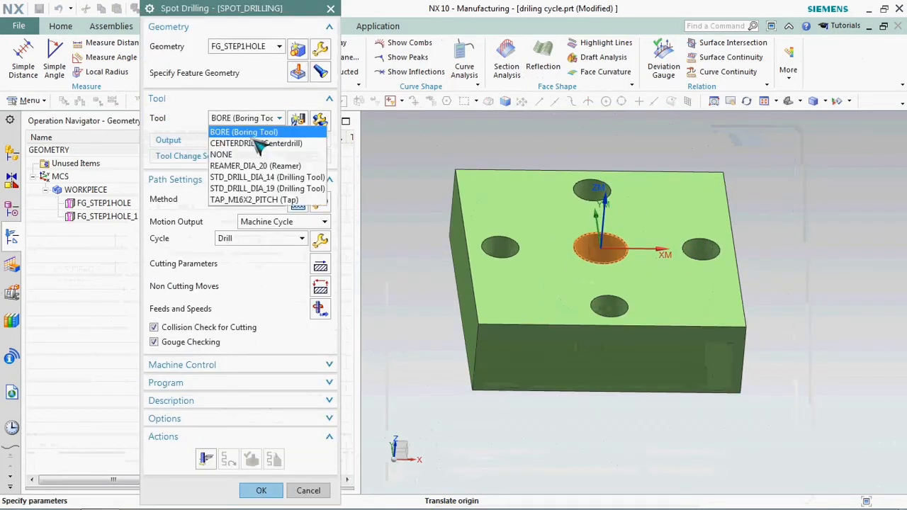
pyautogui.click(248, 143)
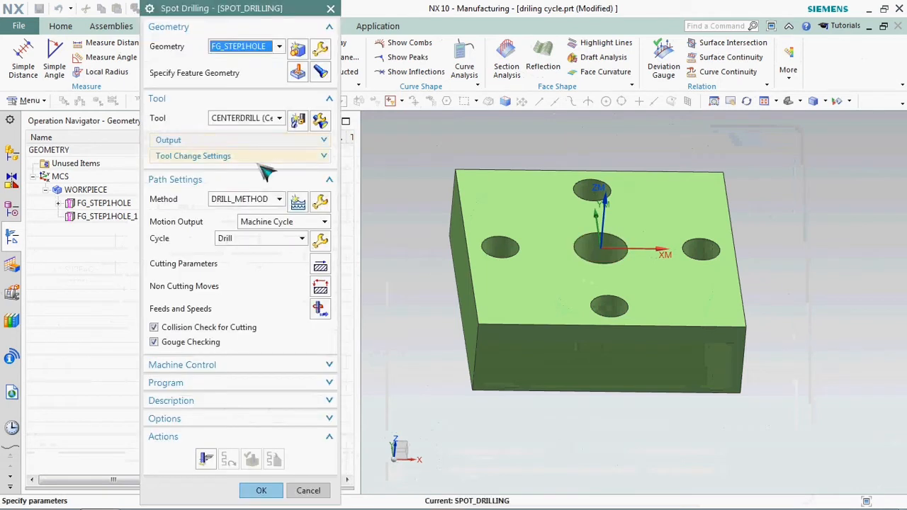
pyautogui.moveTo(324, 317)
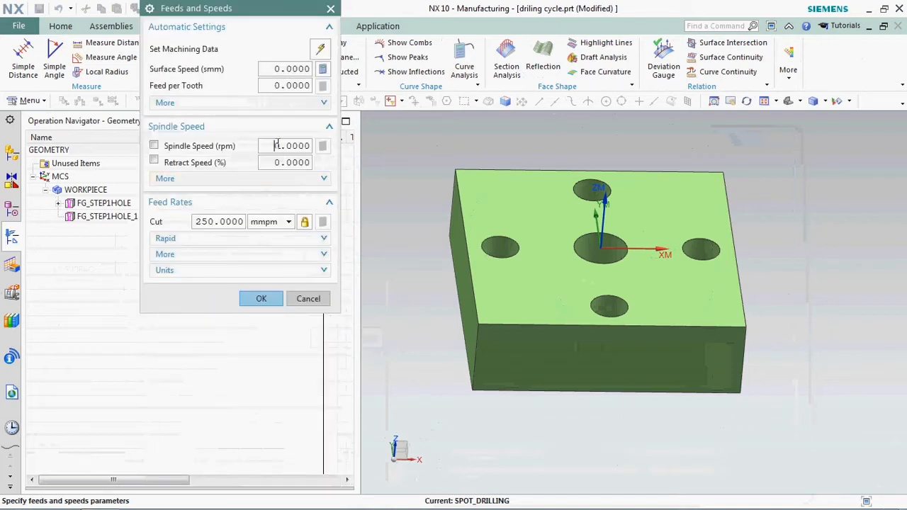
# Enter 1200 rpm spindle speed and 200 mmpm cut feed, recalculate, and accept
pyautogui.write('120')
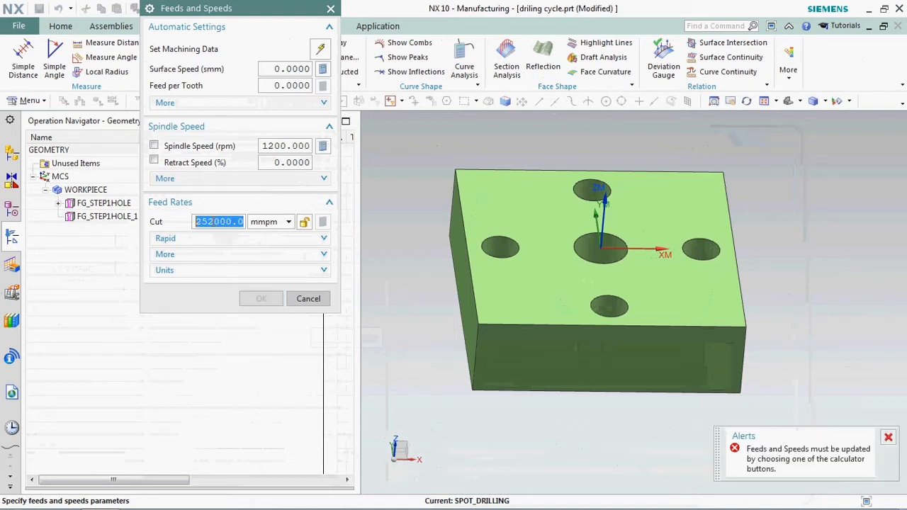
pyautogui.write('20')
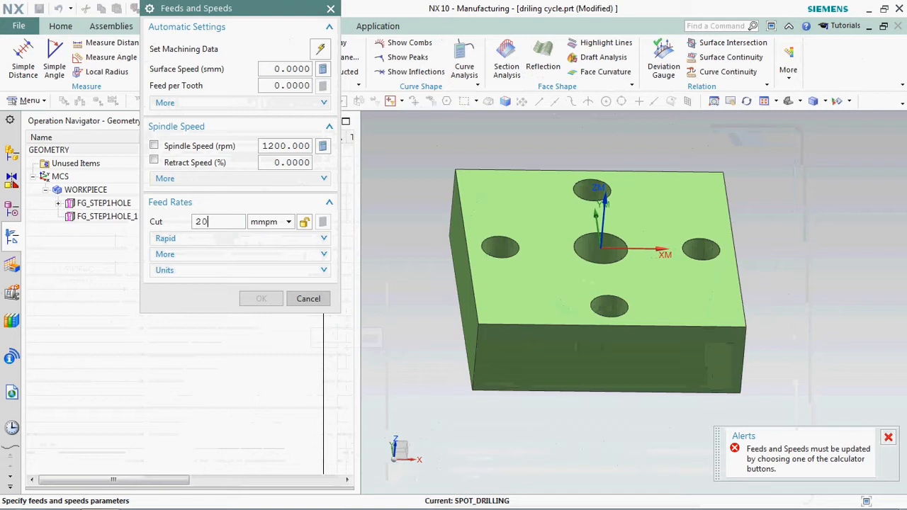
pyautogui.click(154, 145)
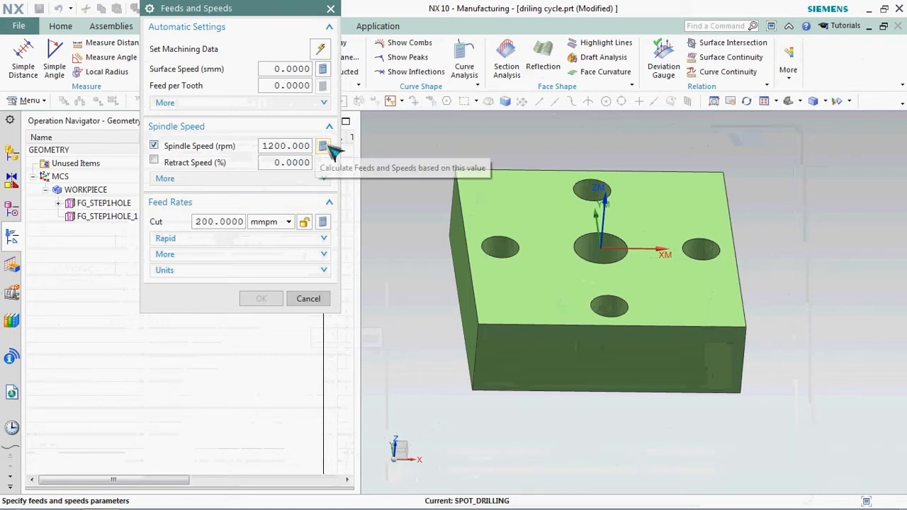
pyautogui.click(323, 145)
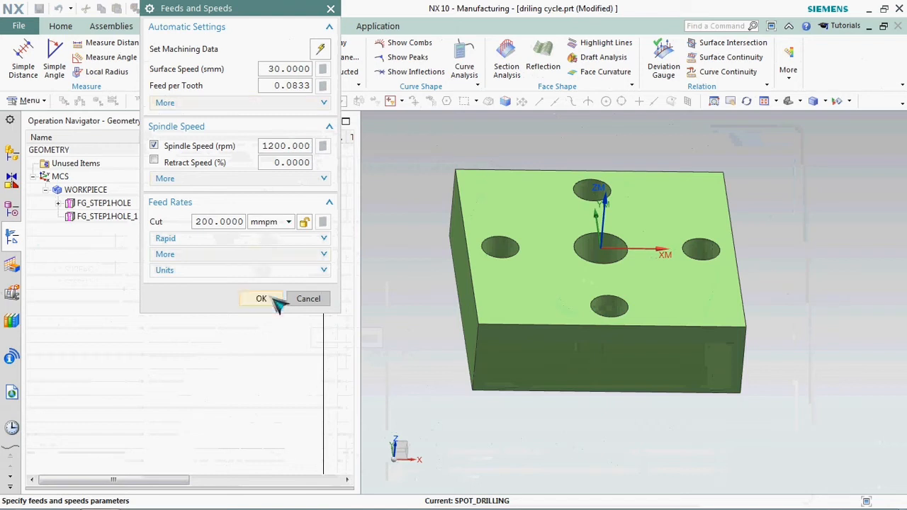
pyautogui.click(260, 299)
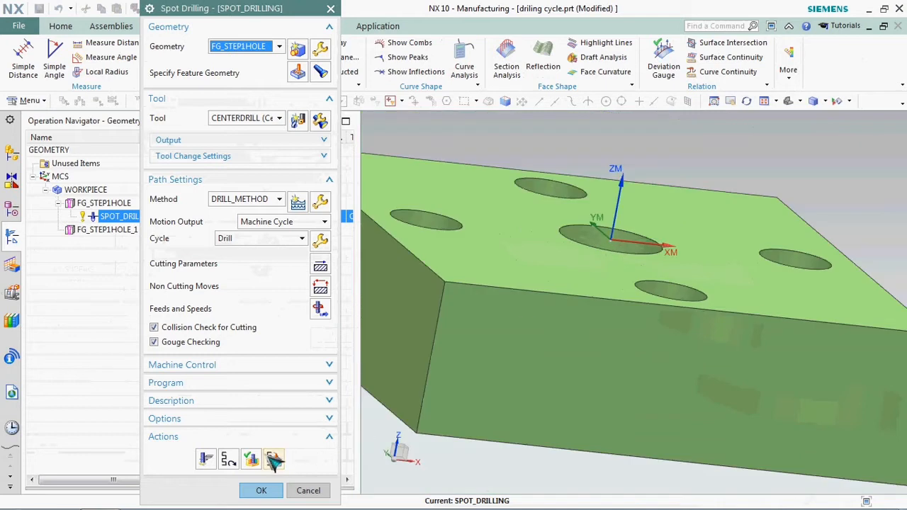
# Replay the SPOT_DRILLING toolpath motion by motion, then accept the operation
pyautogui.click(274, 460)
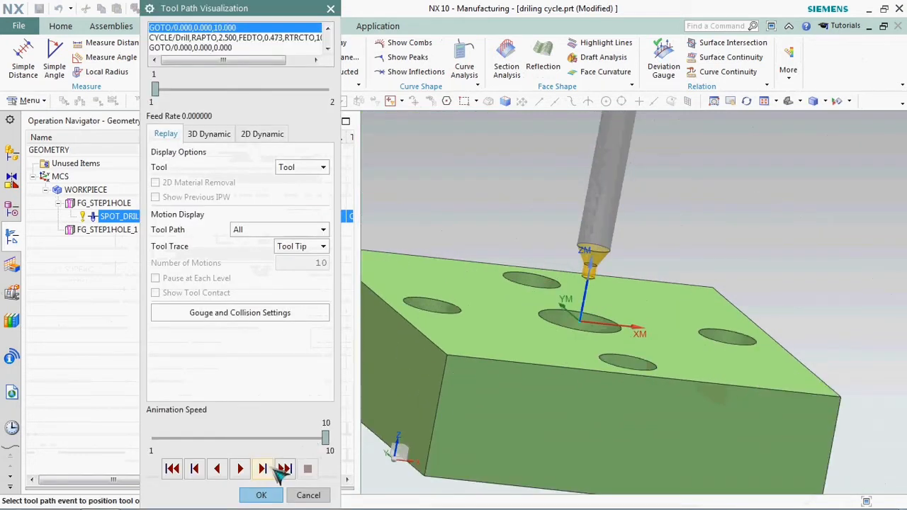
pyautogui.click(262, 469)
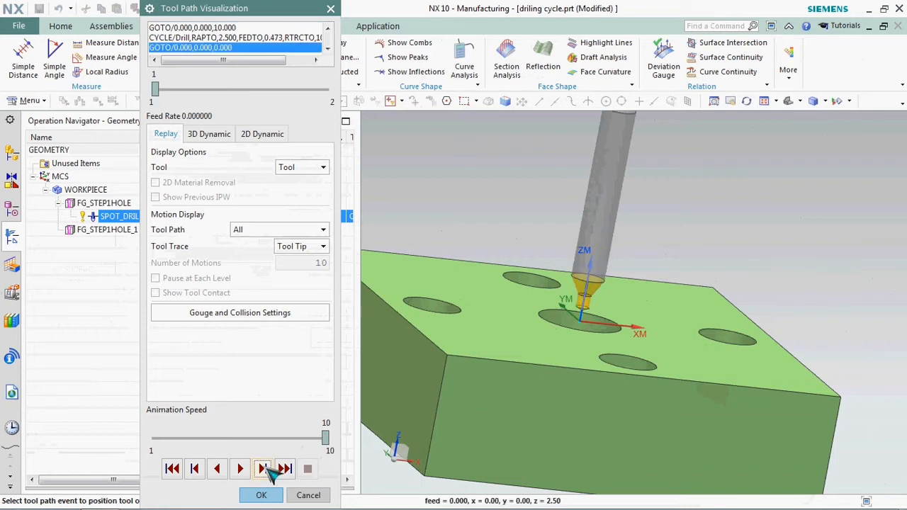
pyautogui.click(262, 469)
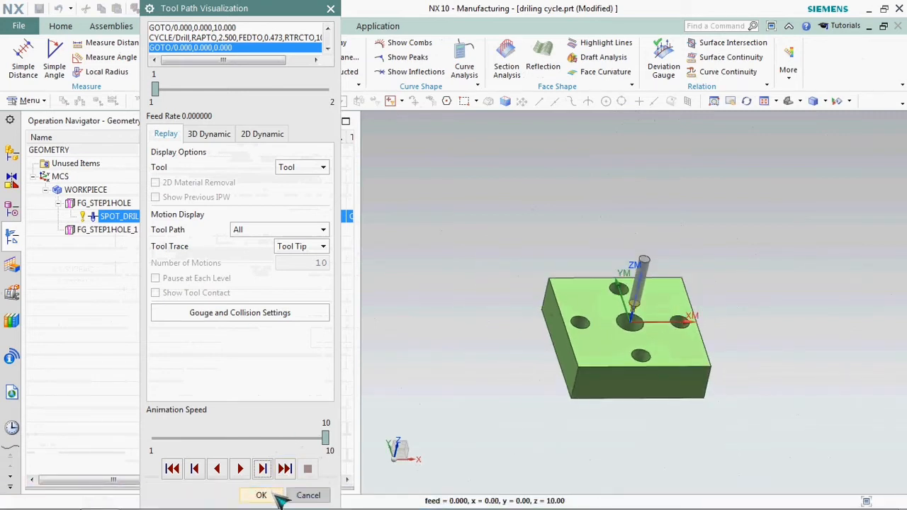
pyautogui.click(261, 495)
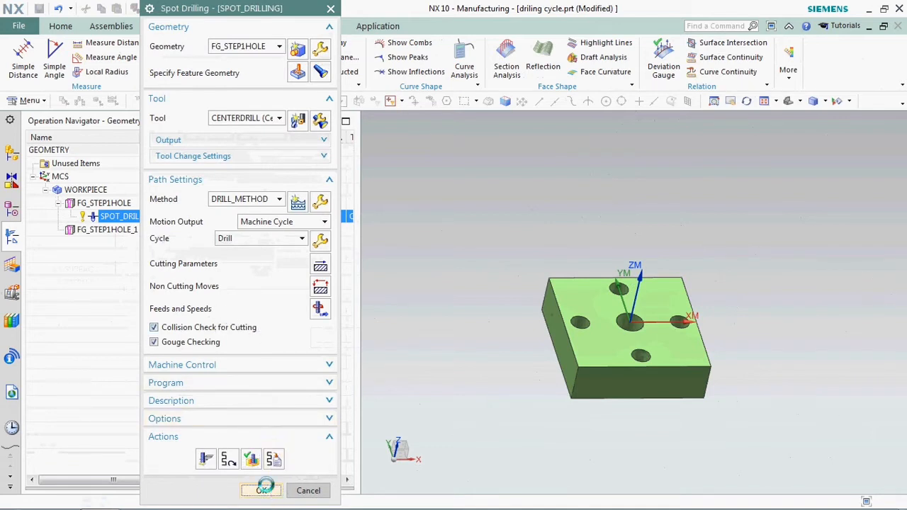
pyautogui.click(261, 490)
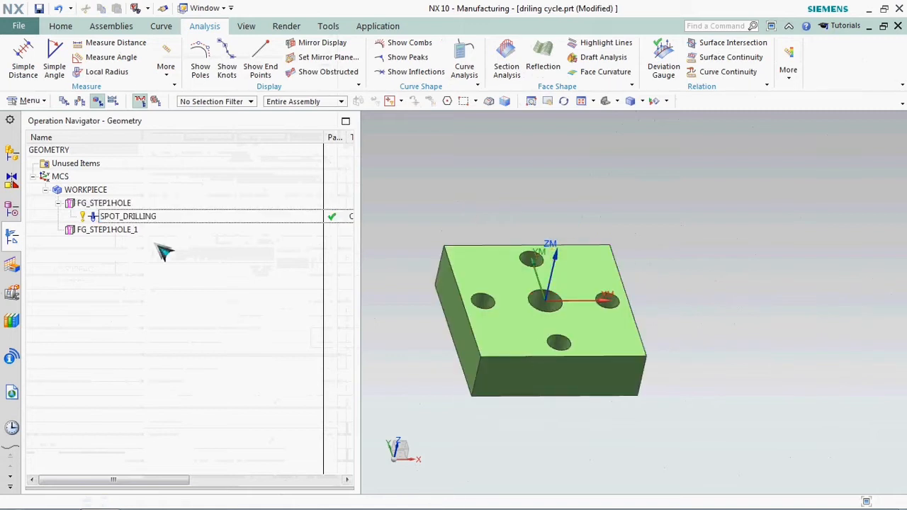
# Copy the SPOT_DRILLING operation and paste it inside FG_STEP1HOLE_1
pyautogui.click(127, 216)
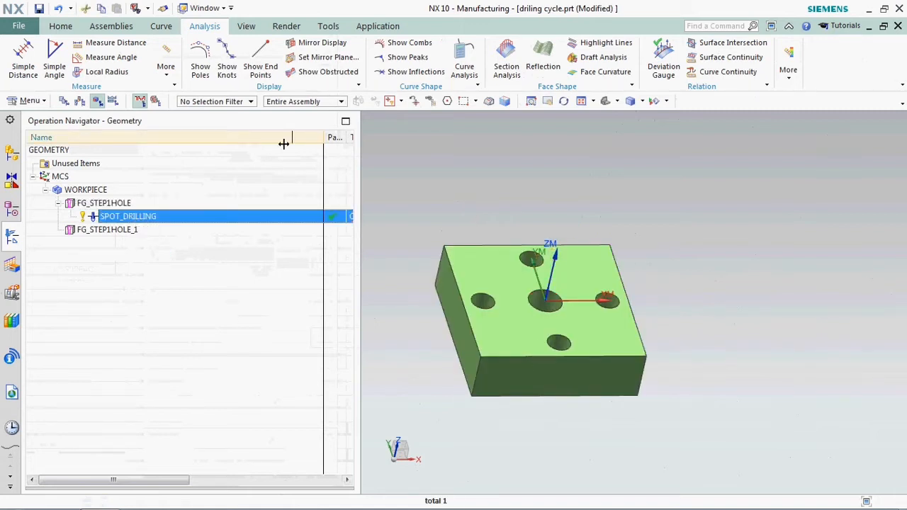
pyautogui.rightClick(128, 216)
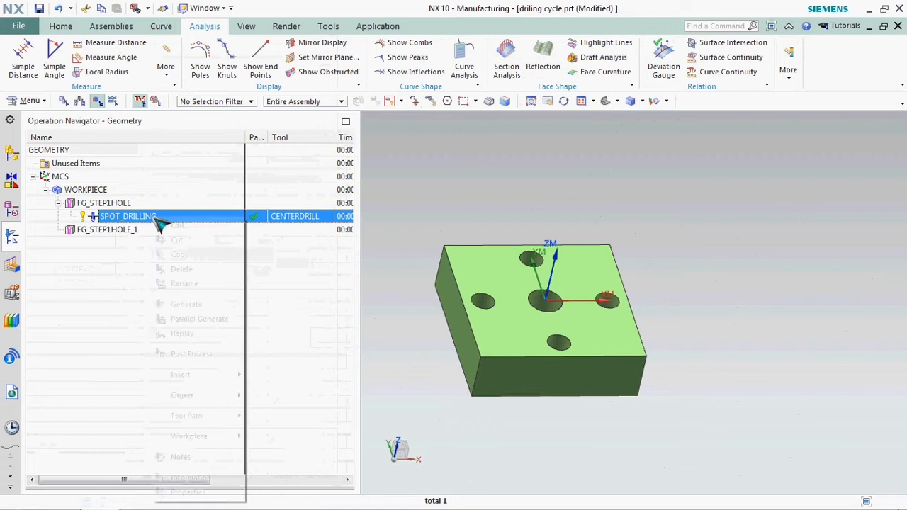
pyautogui.click(106, 229)
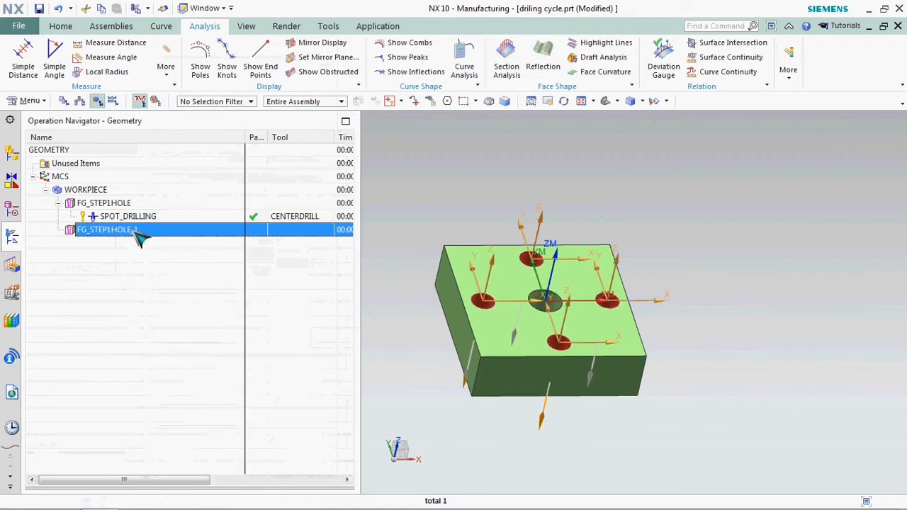
pyautogui.rightClick(106, 229)
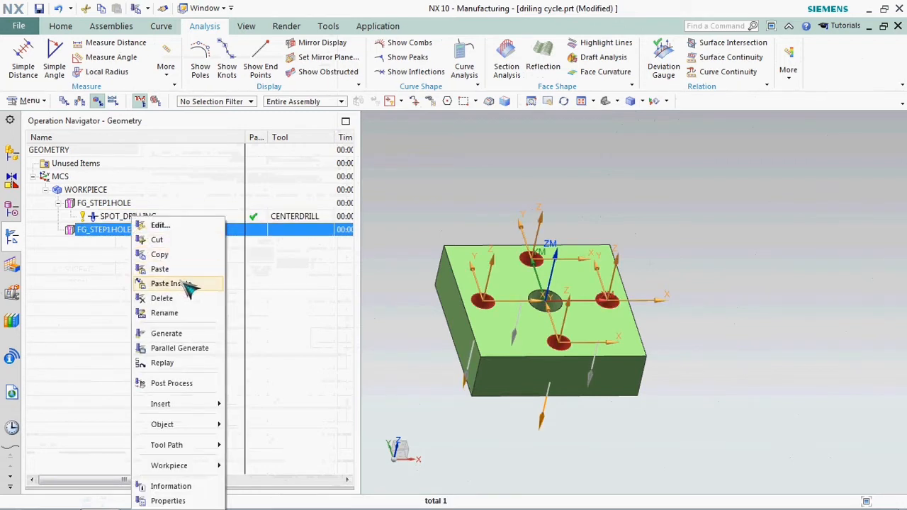
pyautogui.click(170, 283)
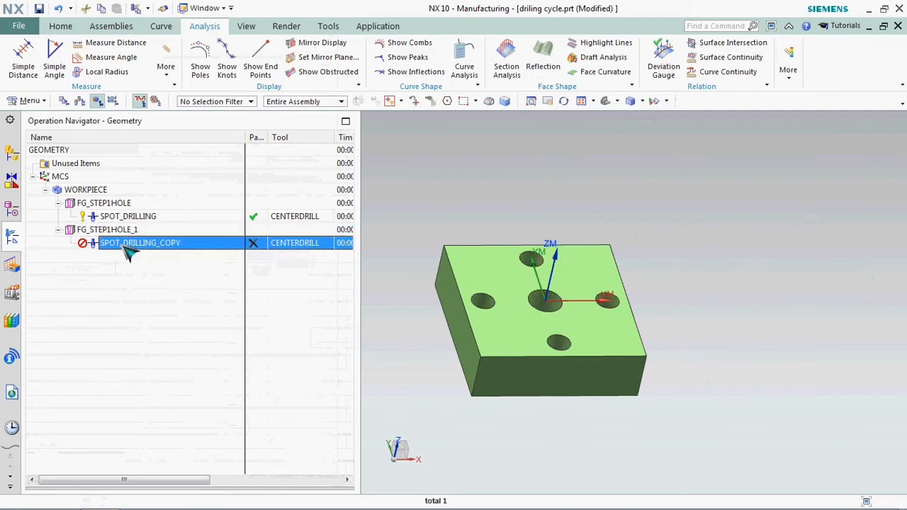
pyautogui.moveTo(181, 248)
pyautogui.write('F')
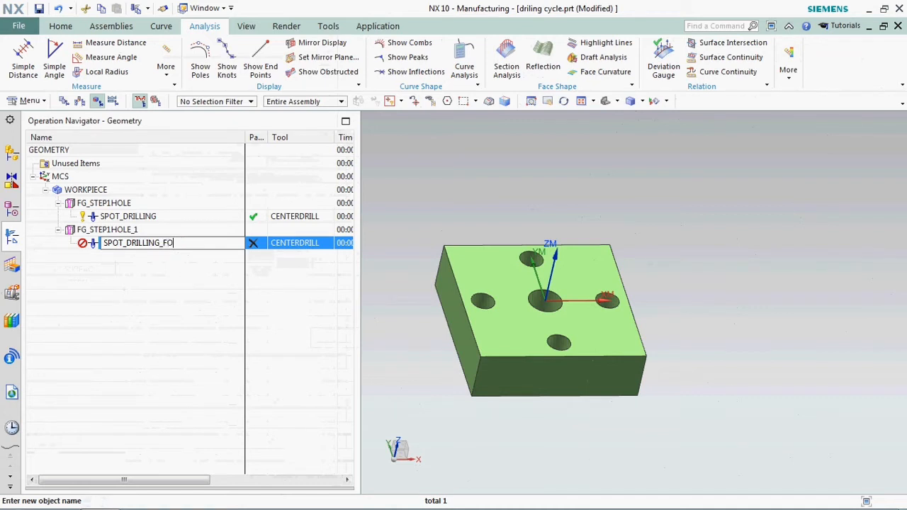
# Rename the pasted copy to SPOT_DRILLING_FOR_DIA_14_HOLE
pyautogui.write('R_DIA')
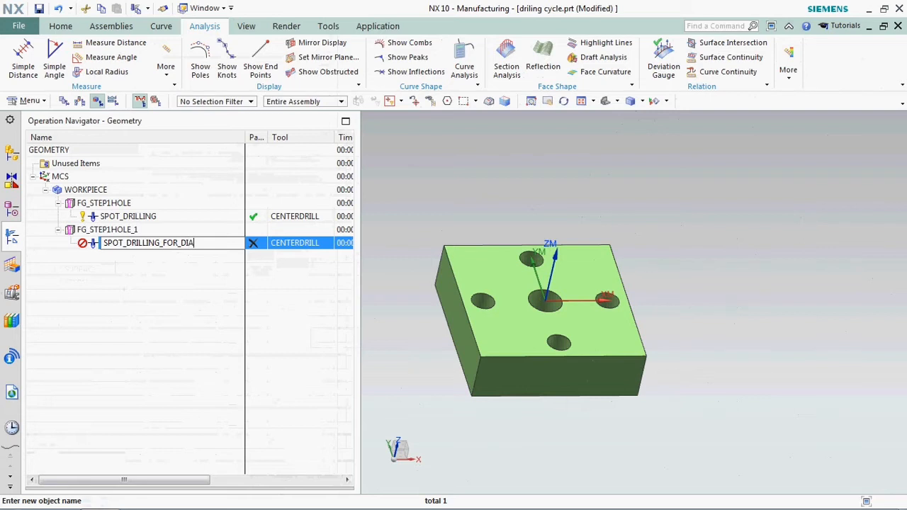
pyautogui.write('_14')
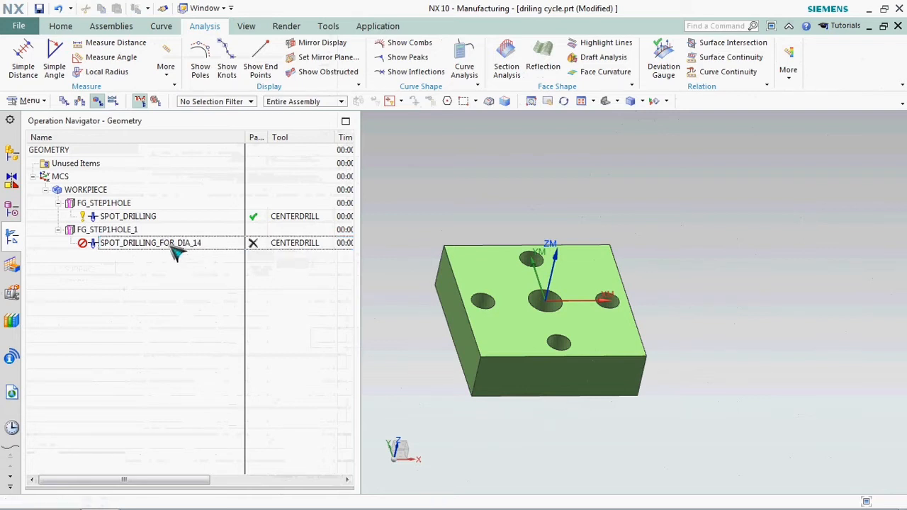
pyautogui.click(151, 242)
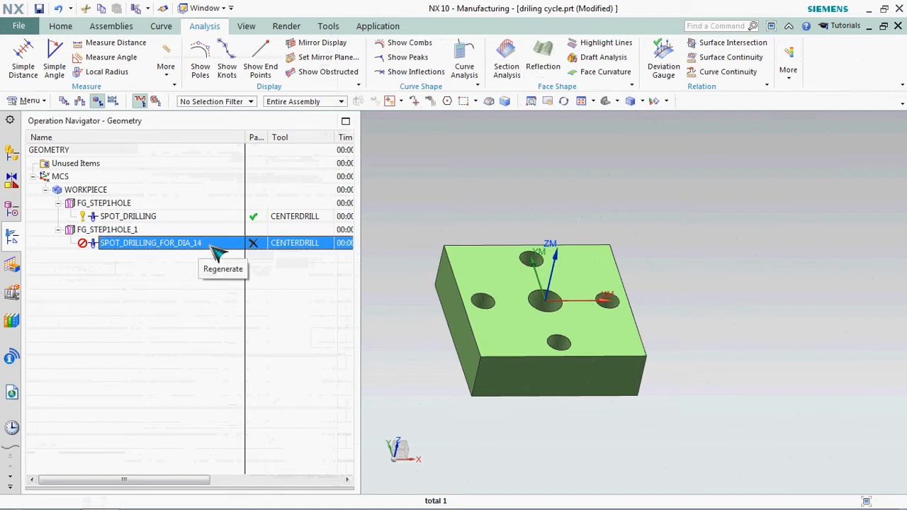
pyautogui.doubleClick(151, 242)
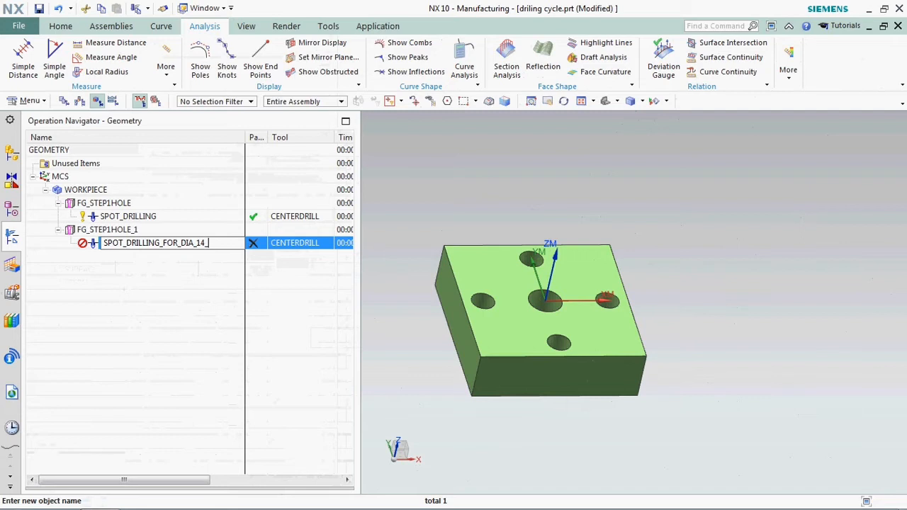
pyautogui.write('HOLE')
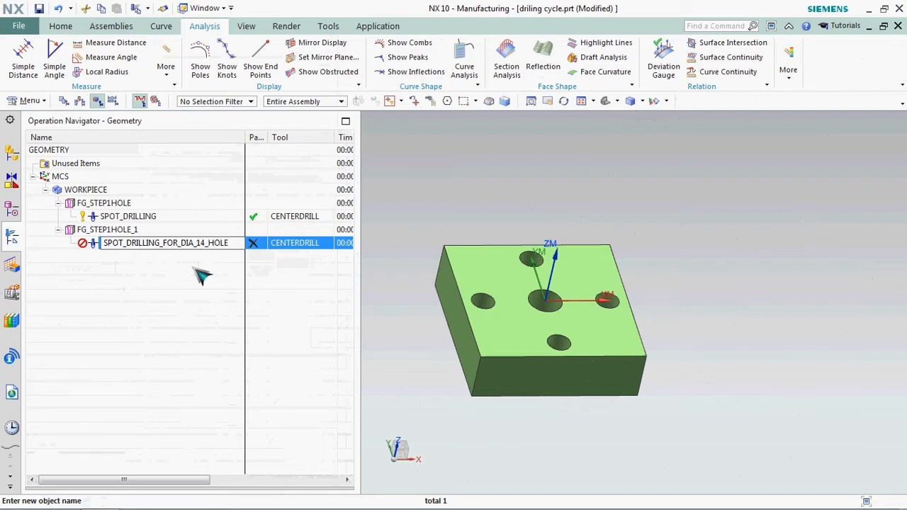
pyautogui.rightClick(165, 242)
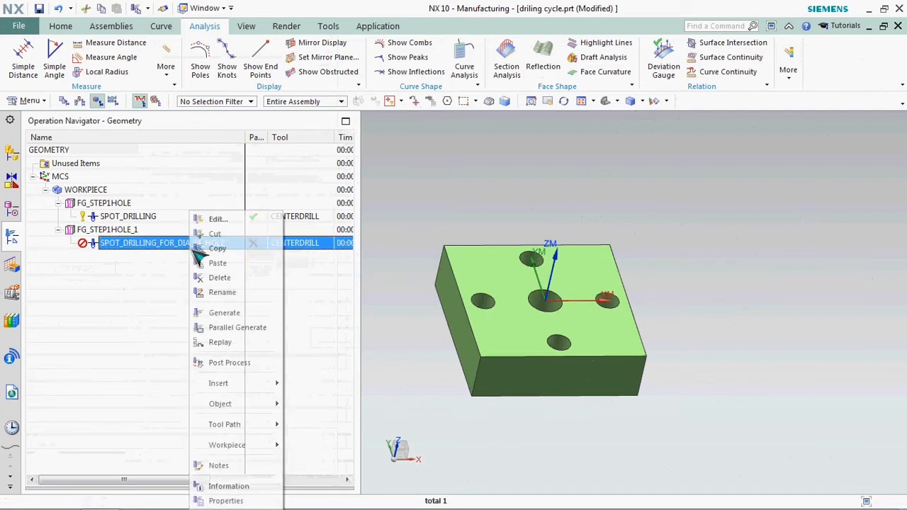
# Edit the spot drilling operation and review and accept its hole feature geometry
pyautogui.click(217, 218)
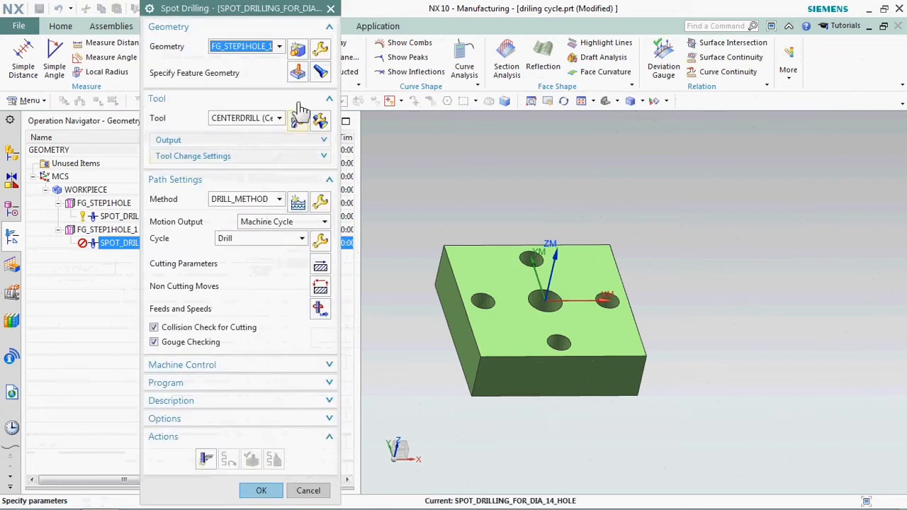
pyautogui.click(298, 72)
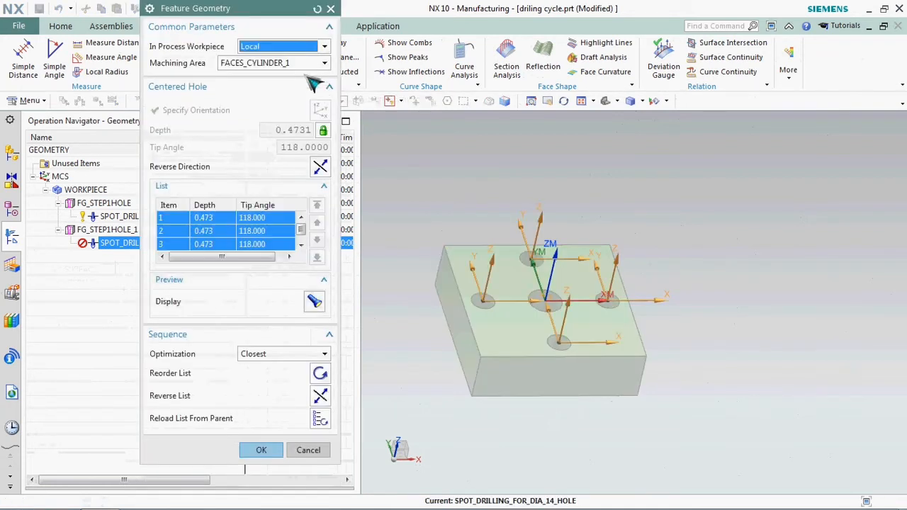
pyautogui.moveTo(546, 284); pyautogui.dragTo(578, 310)
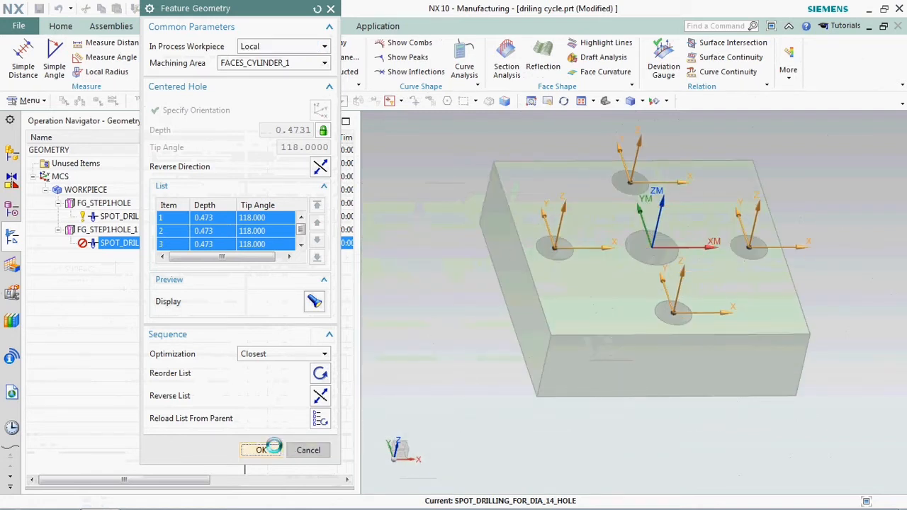
pyautogui.click(260, 449)
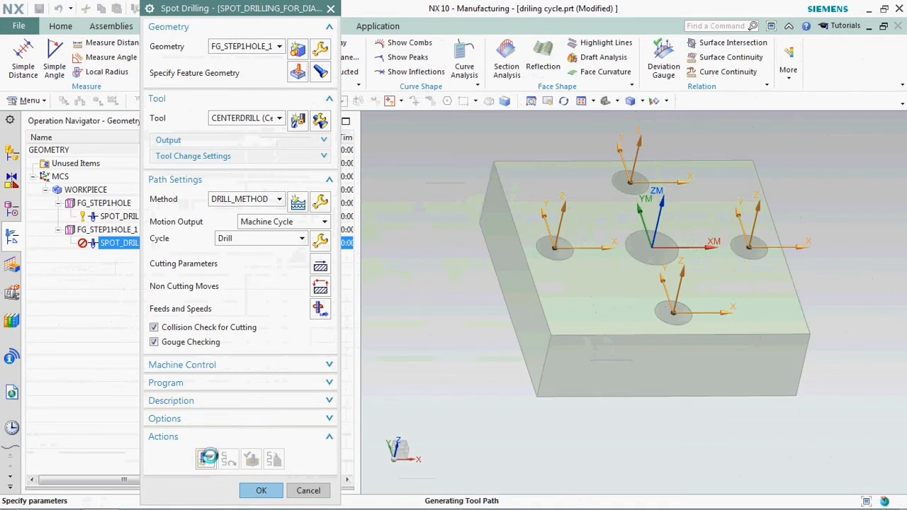
# Generate the tool path, step through its replay events, and accept the operation
pyautogui.click(206, 457)
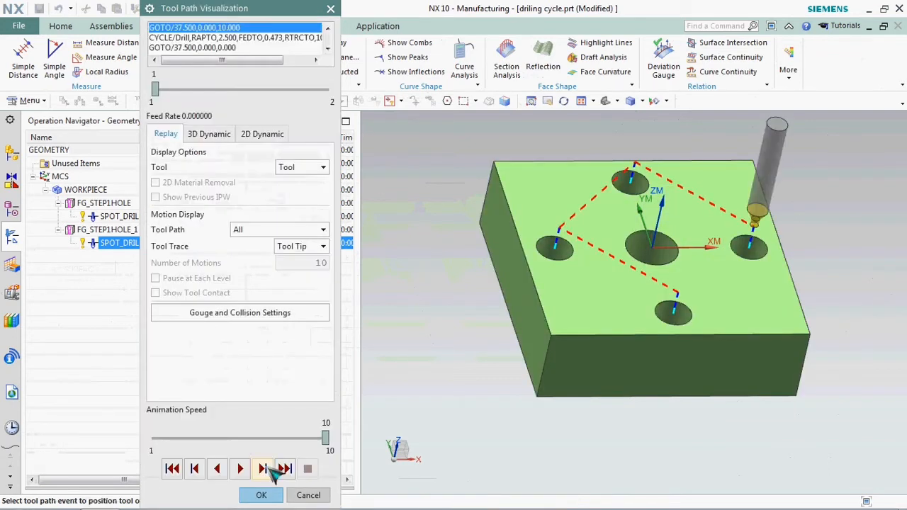
pyautogui.click(263, 469)
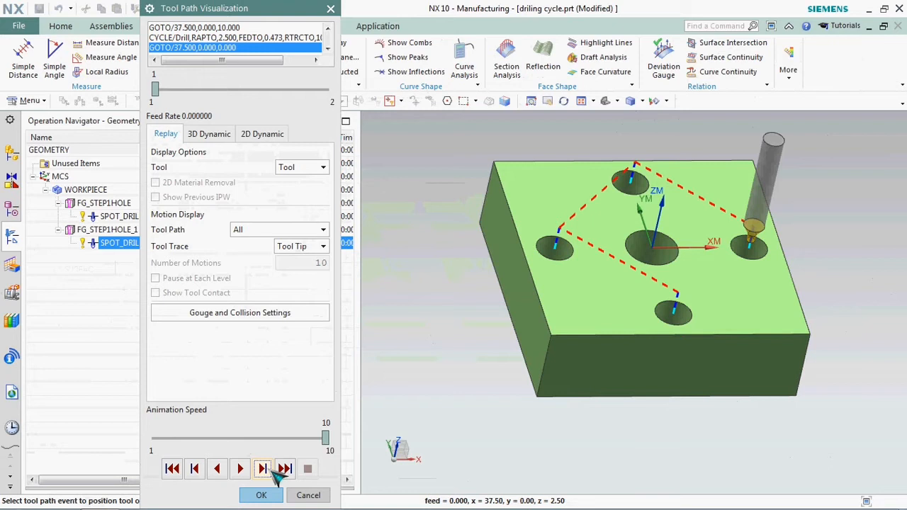
pyautogui.click(263, 469)
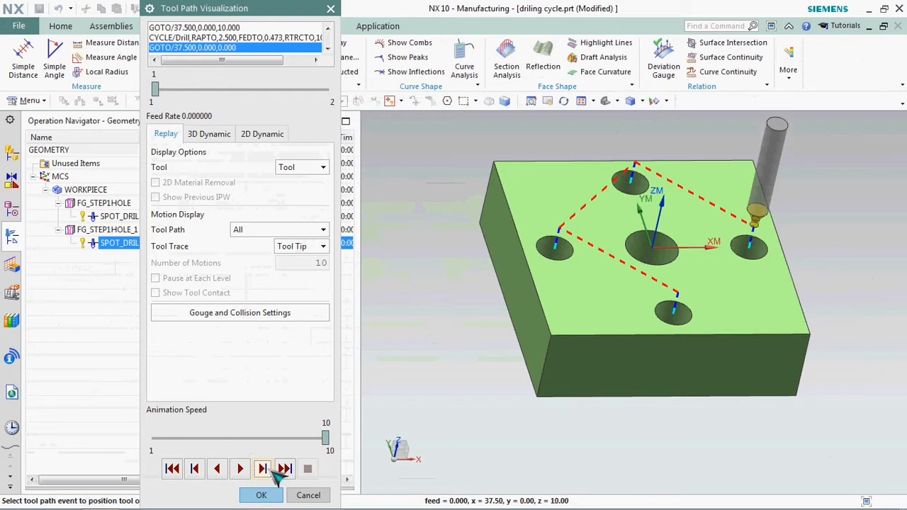
pyautogui.click(262, 469)
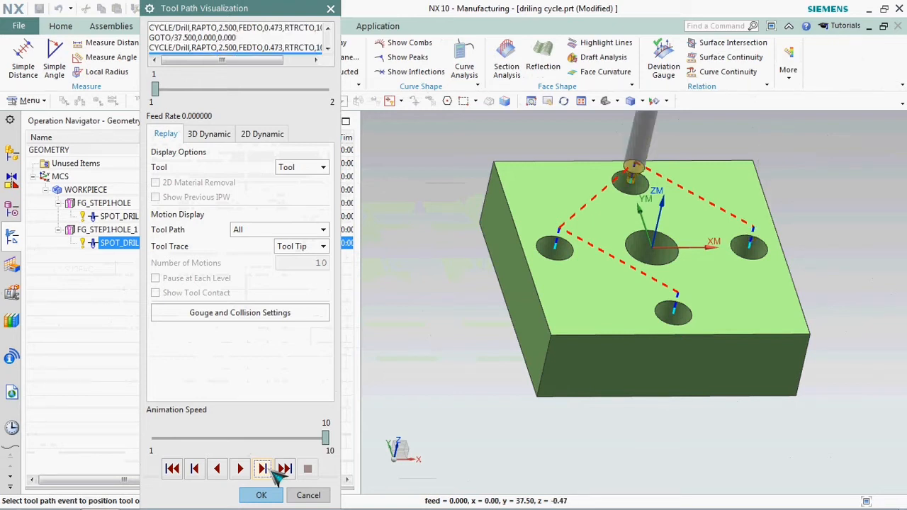
pyautogui.click(262, 468)
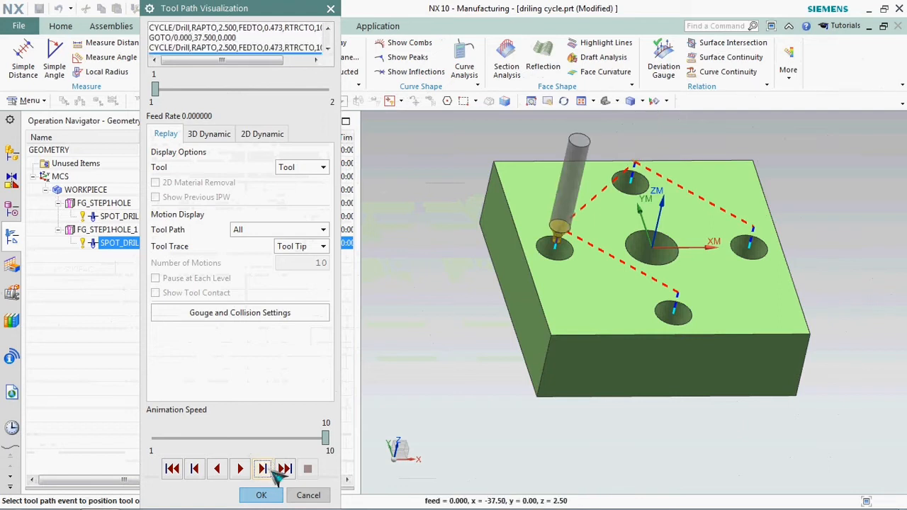
pyautogui.click(263, 468)
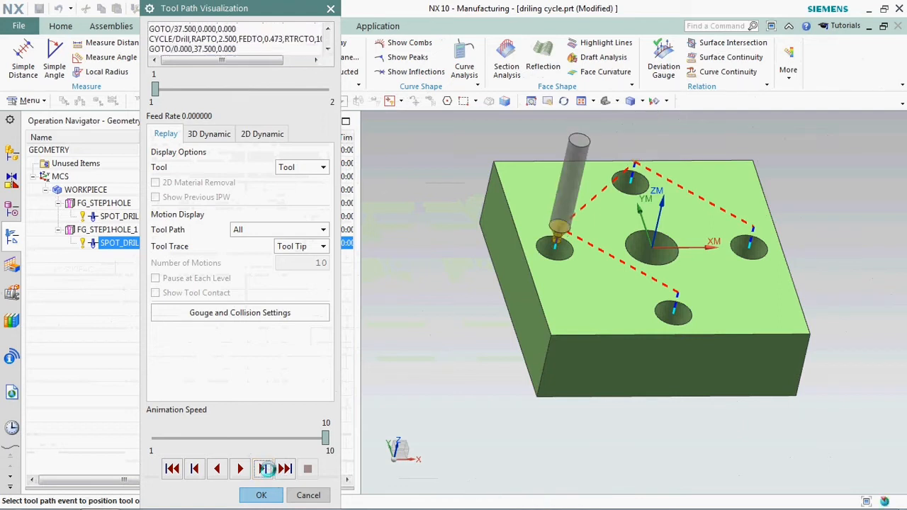
pyautogui.click(262, 468)
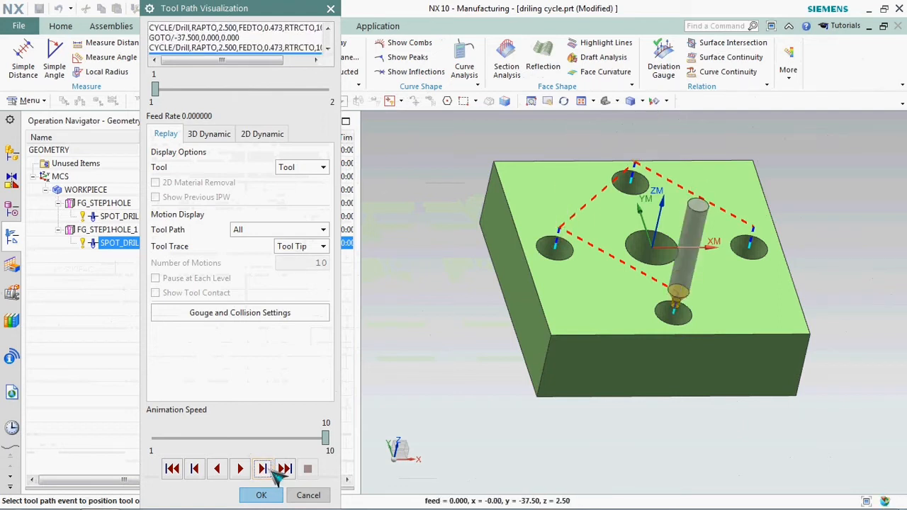
pyautogui.click(261, 495)
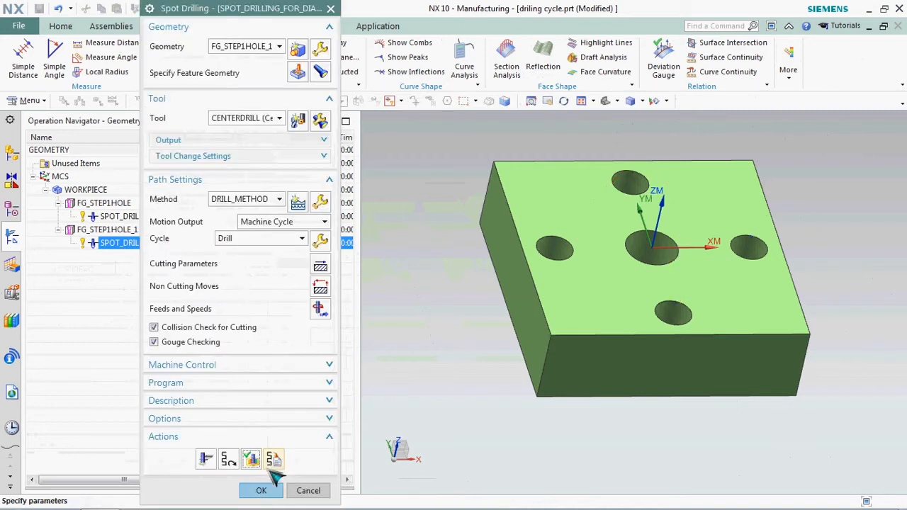
pyautogui.click(262, 490)
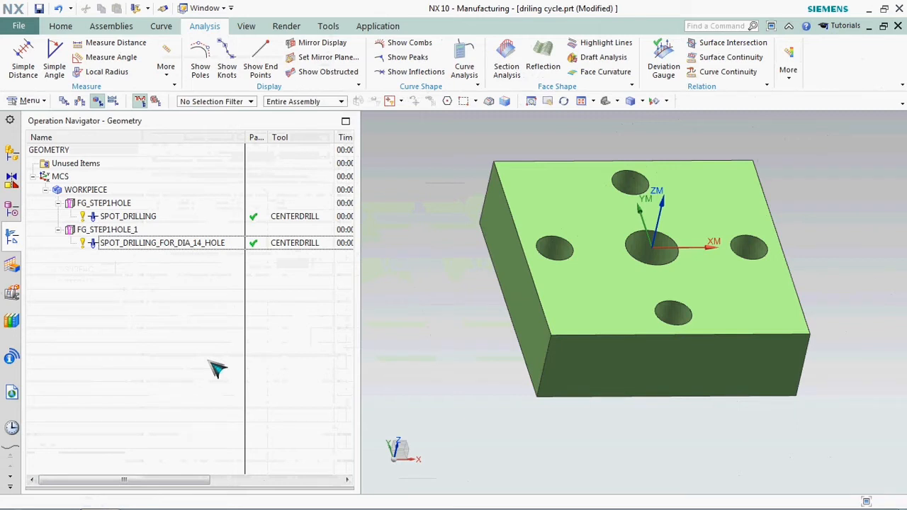
pyautogui.moveTo(544, 470)
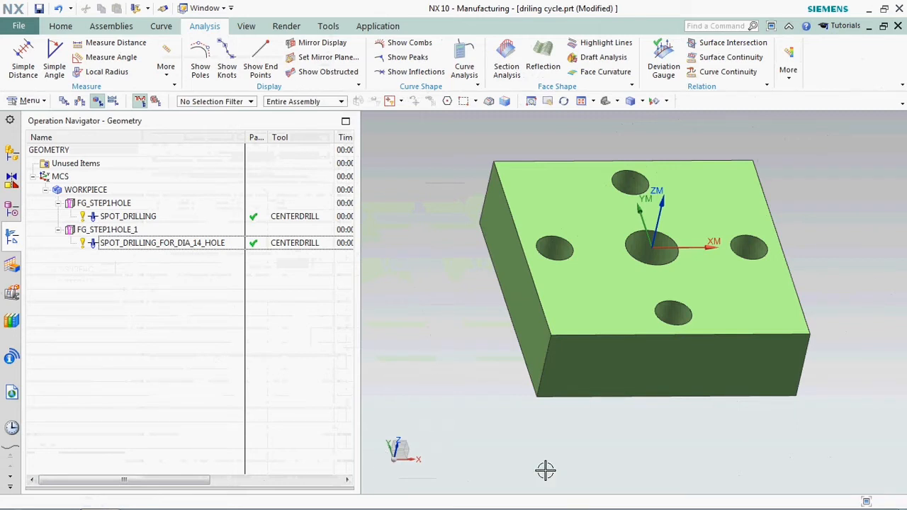
pyautogui.moveTo(191, 261)
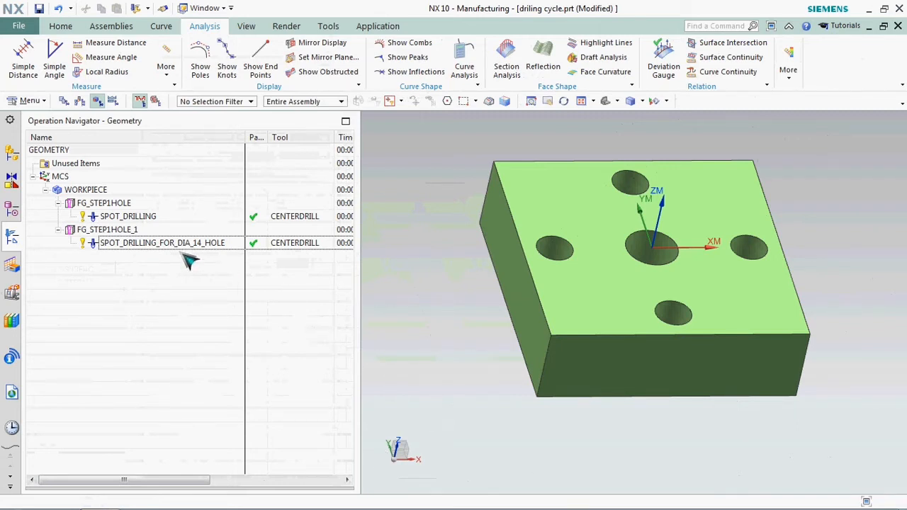
# Post-process SPOT_DRILLING_FOR_DIA_14_HOLE with the HASS postprocessor
pyautogui.rightClick(162, 242)
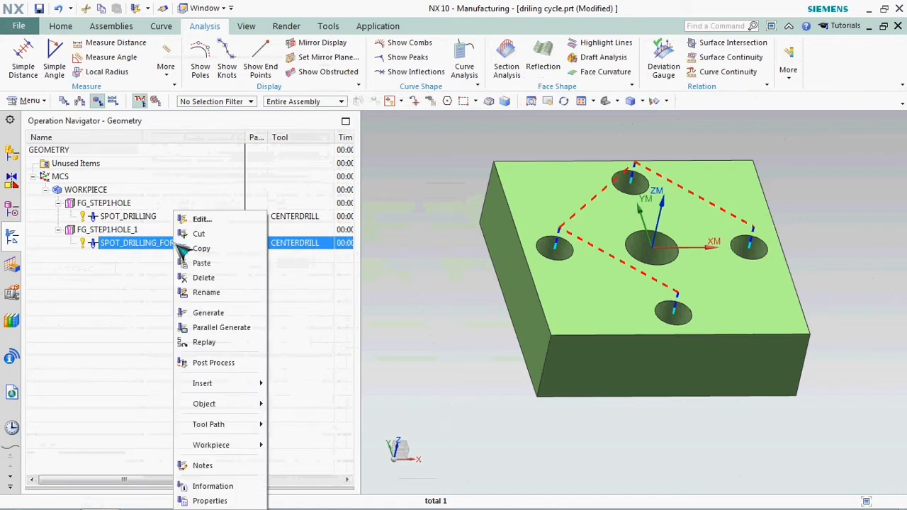
pyautogui.moveTo(115, 346)
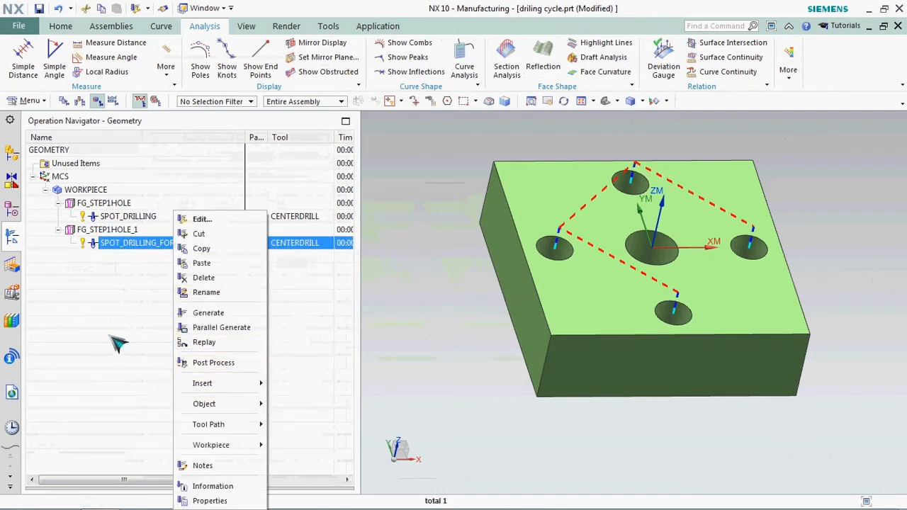
pyautogui.click(207, 312)
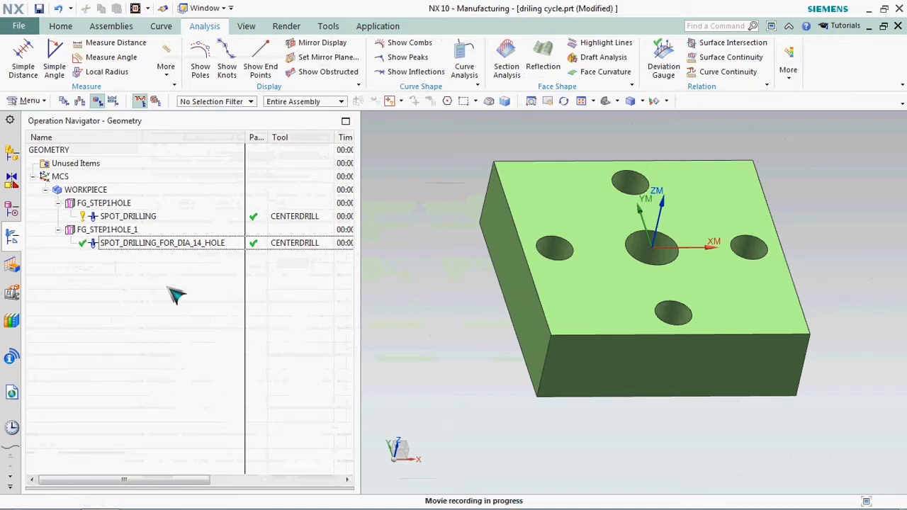
pyautogui.click(162, 242)
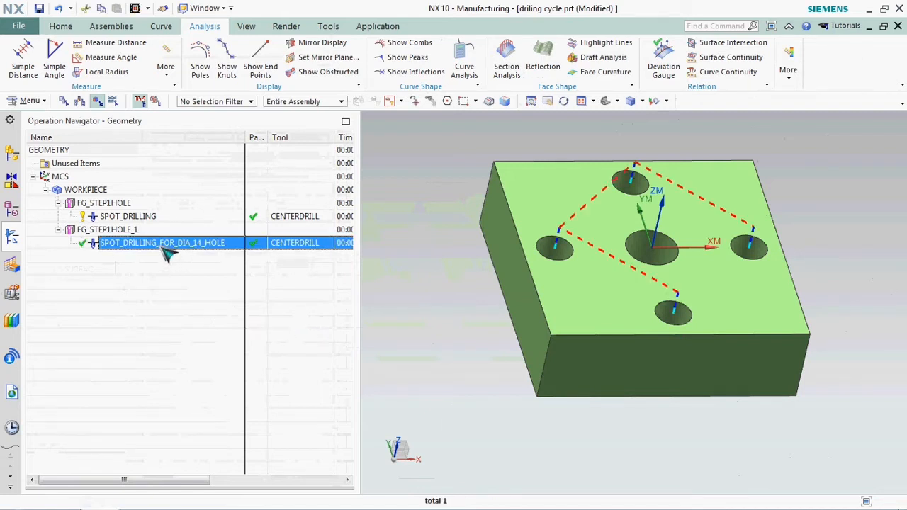
pyautogui.rightClick(163, 242)
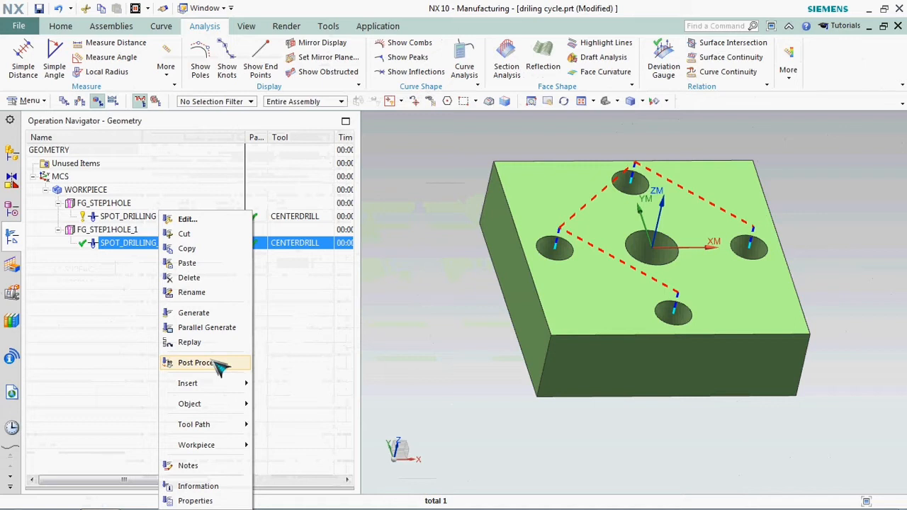
pyautogui.click(196, 363)
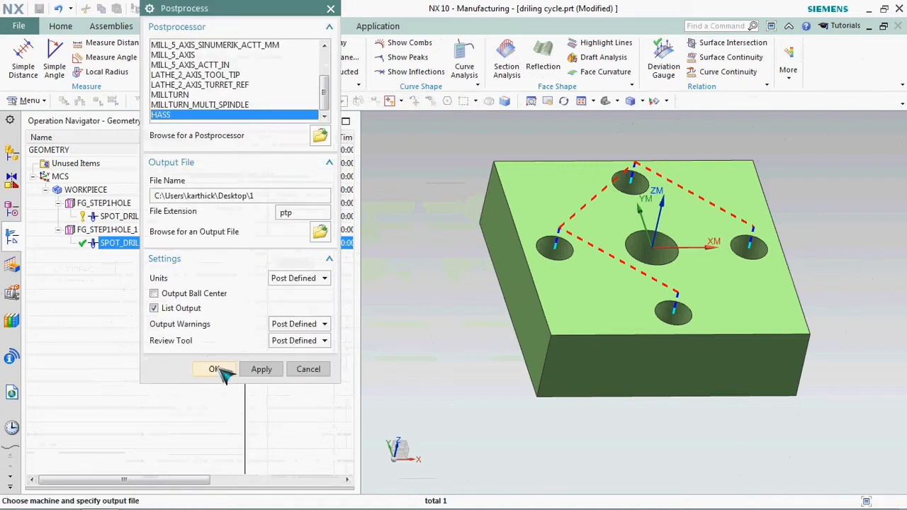
pyautogui.click(214, 368)
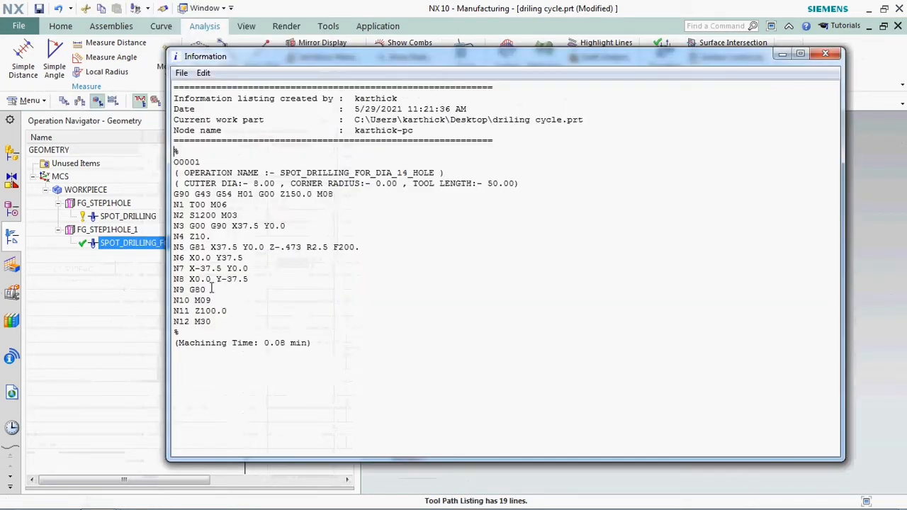
# Inspect the G81 cycle and Z-.473 depth in the listing, then close it
pyautogui.doubleClick(198, 246)
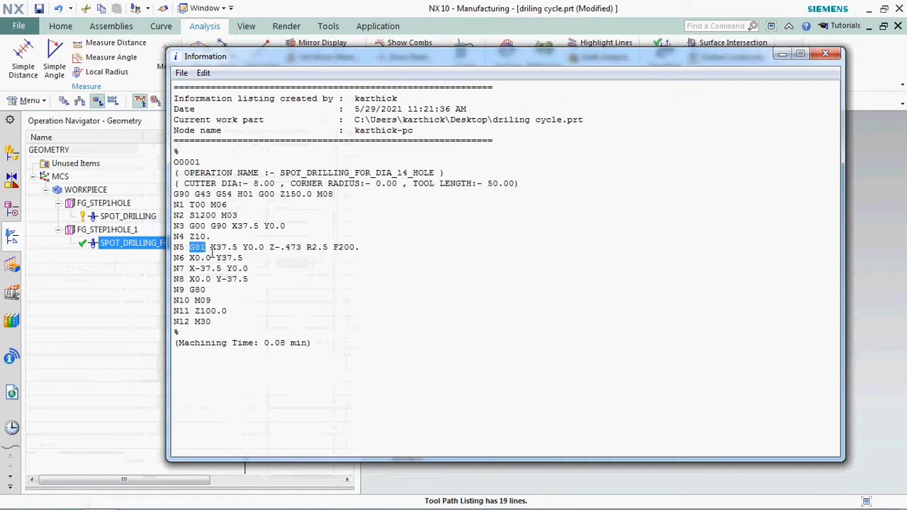
pyautogui.moveTo(191, 246); pyautogui.dragTo(342, 247)
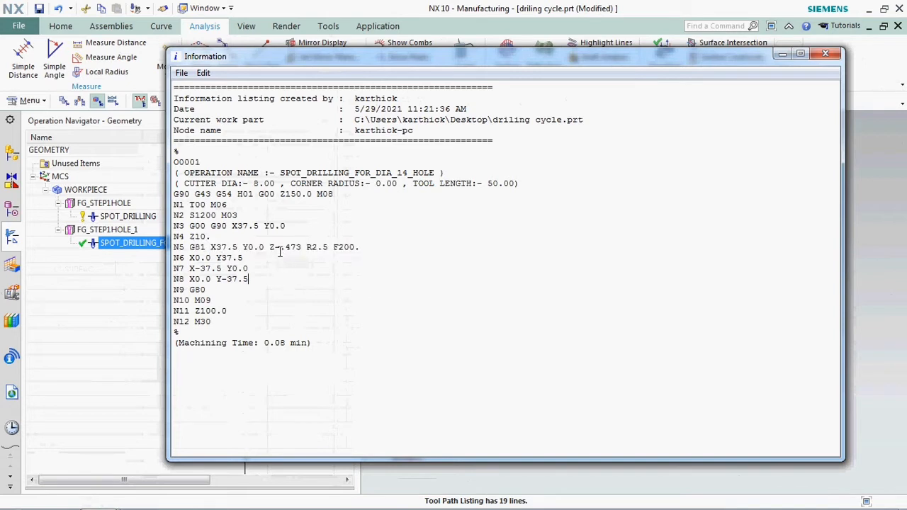
pyautogui.doubleClick(284, 246)
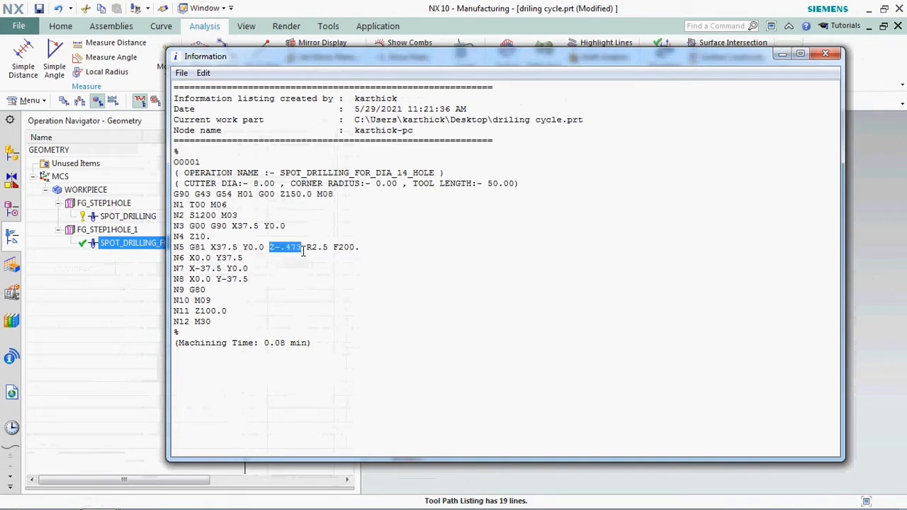
pyautogui.moveTo(308, 296)
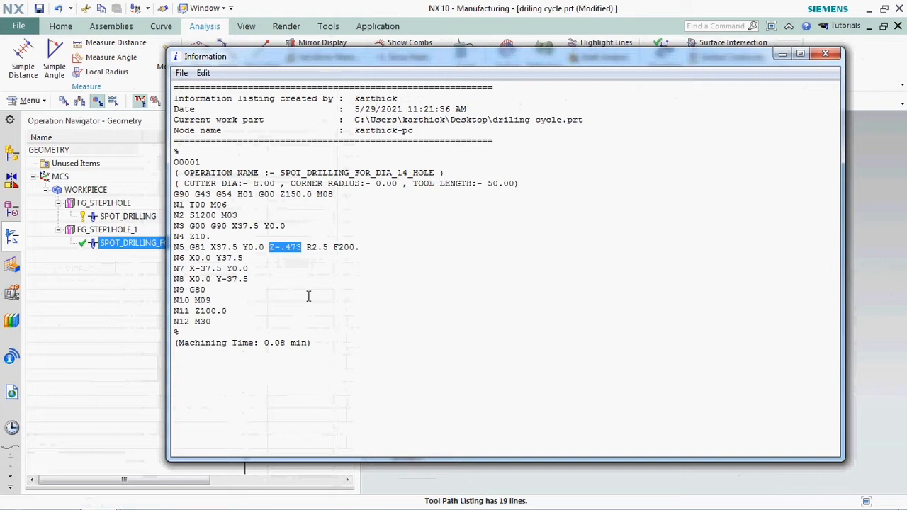
pyautogui.moveTo(581, 183)
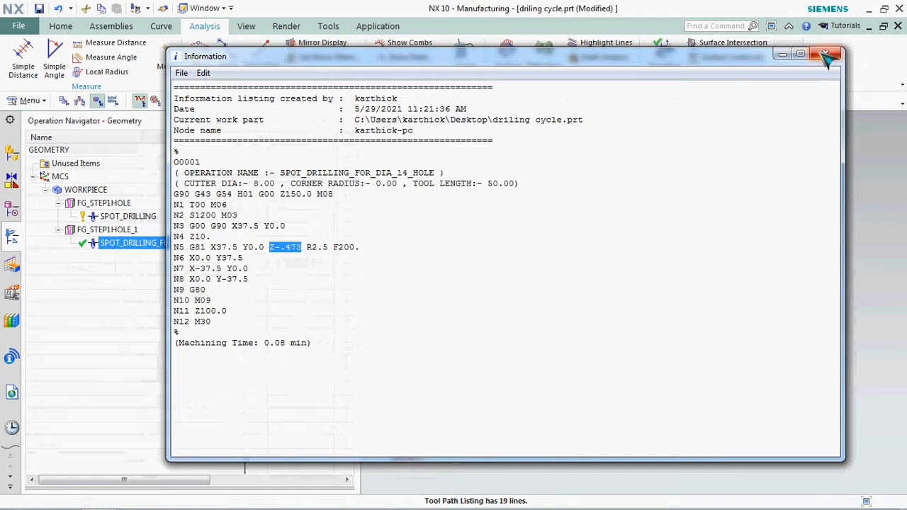
pyautogui.click(823, 57)
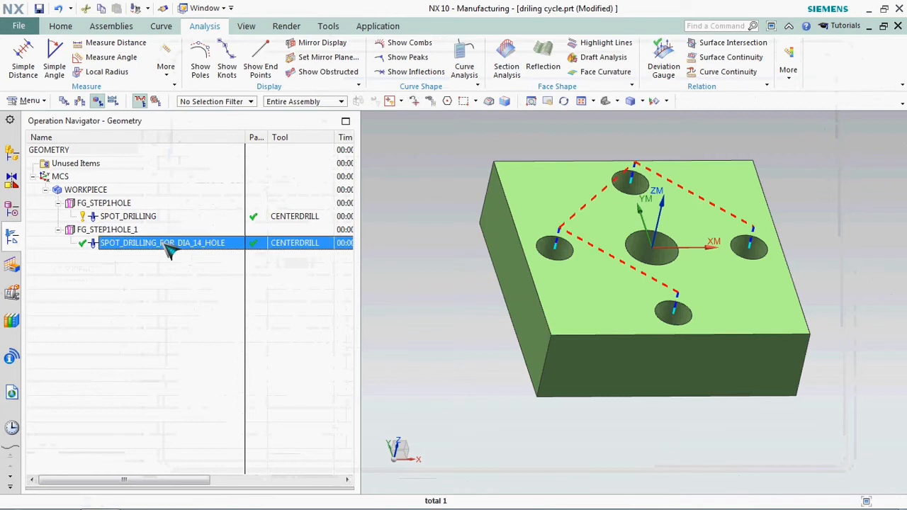
# Change the spot drilling hole depth to user-defined 2 and replay the updated toolpath
pyautogui.rightClick(163, 242)
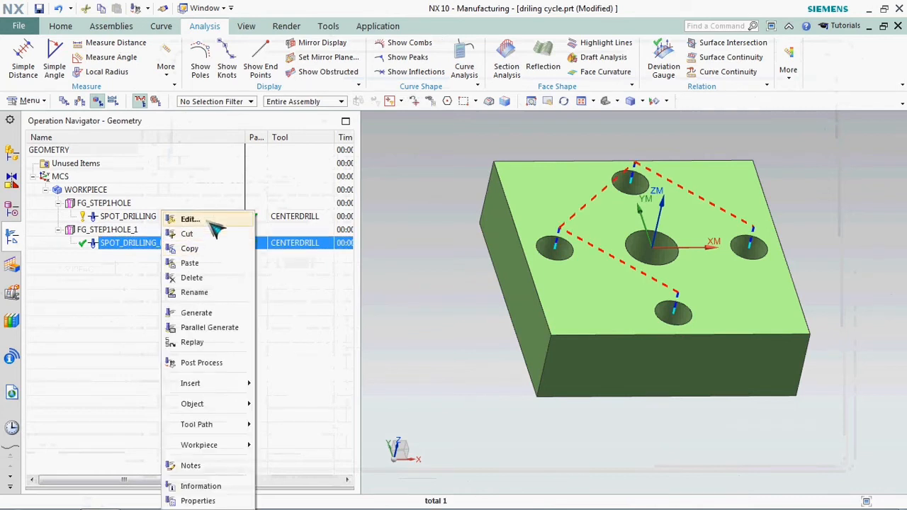
pyautogui.click(189, 218)
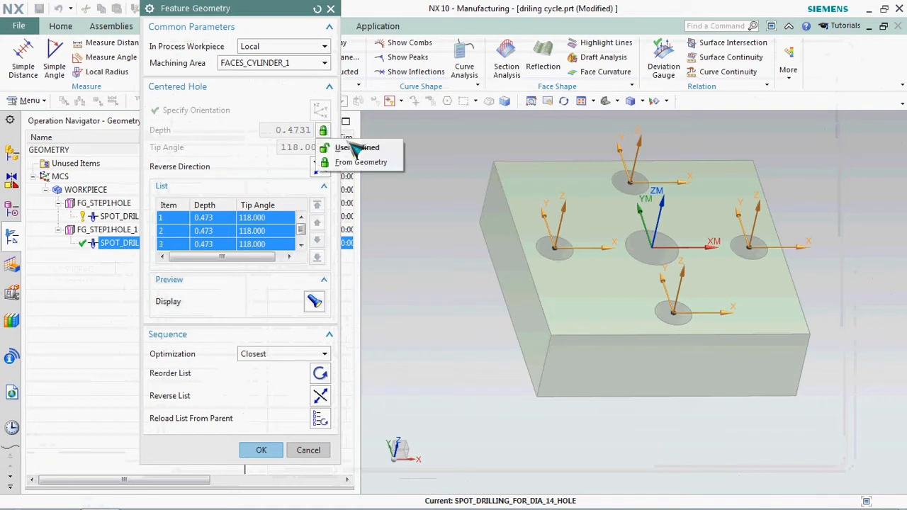
pyautogui.moveTo(354, 161)
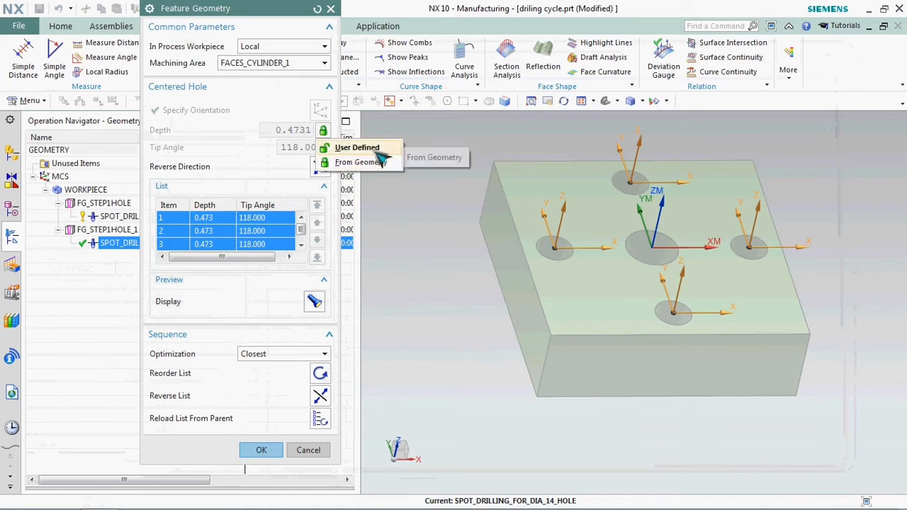
pyautogui.click(357, 147)
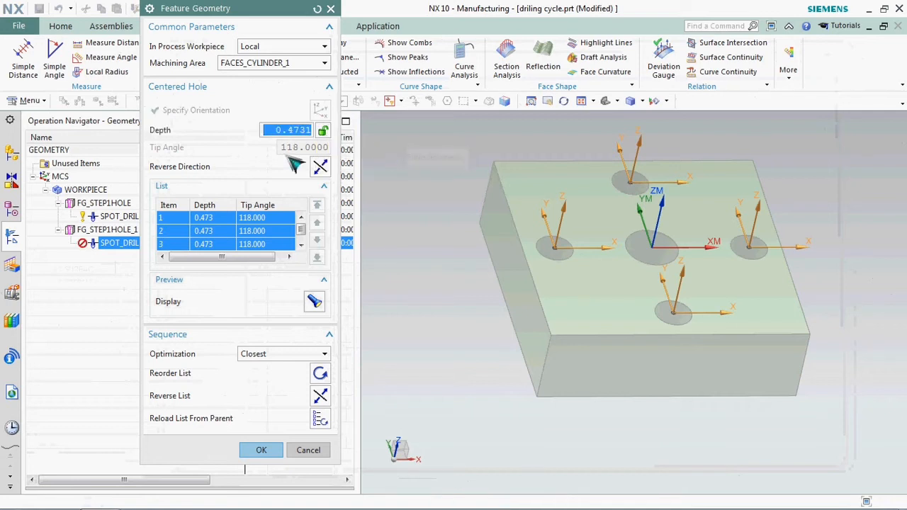
pyautogui.write('2.')
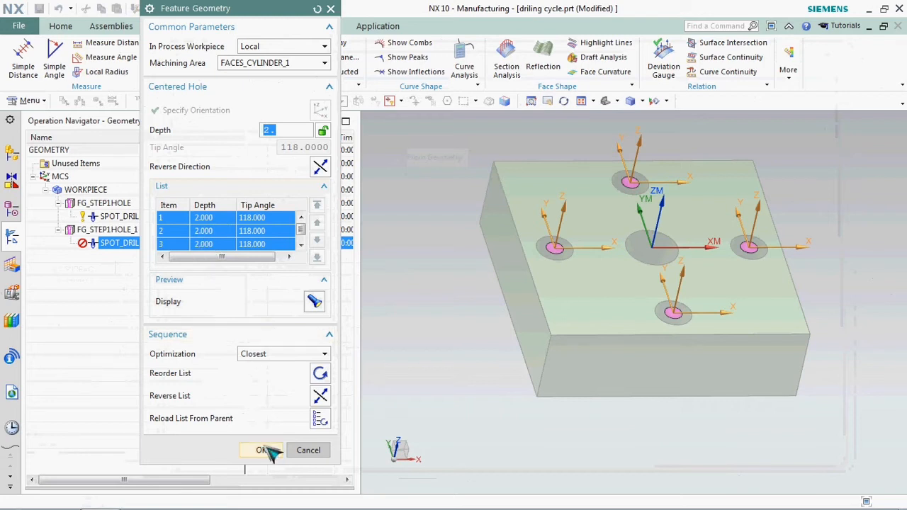
pyautogui.click(262, 450)
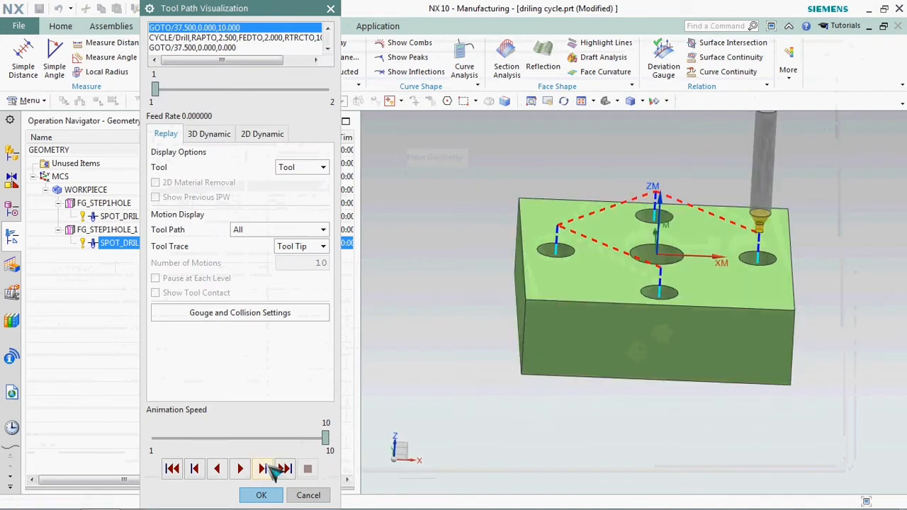
pyautogui.click(262, 468)
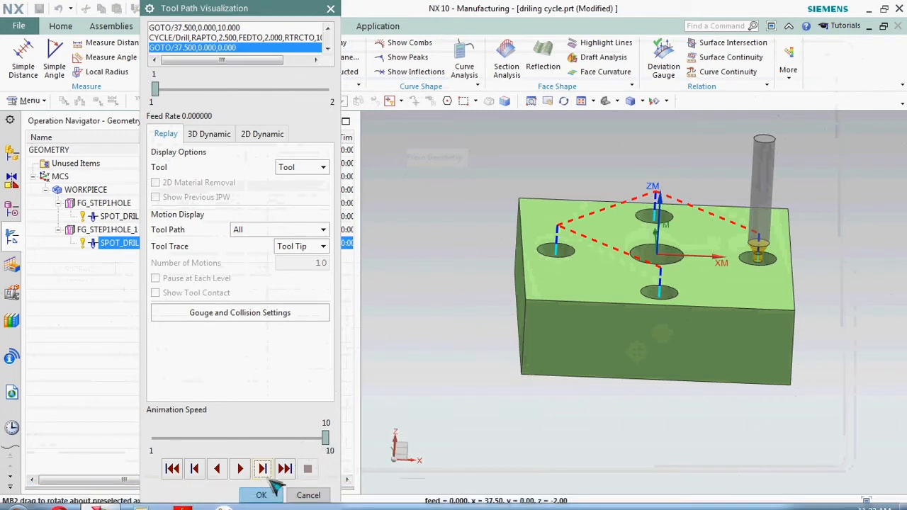
pyautogui.click(261, 494)
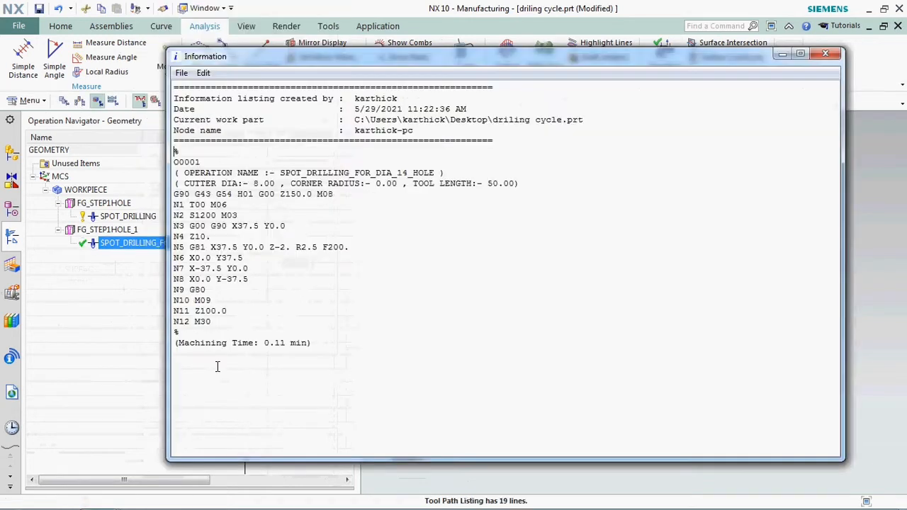
pyautogui.moveTo(278, 246)
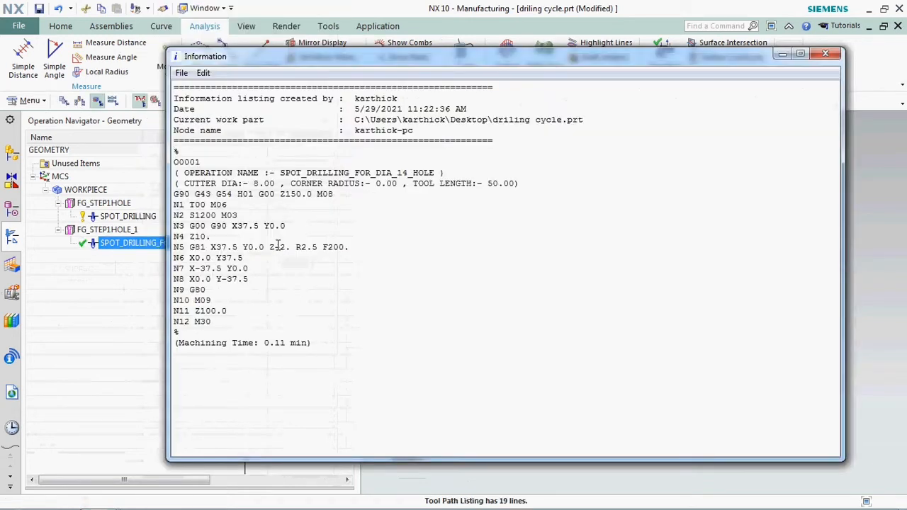
# Inspect the Z-2. depth and R2.5 retract in line N5, then close the listing
pyautogui.doubleClick(277, 247)
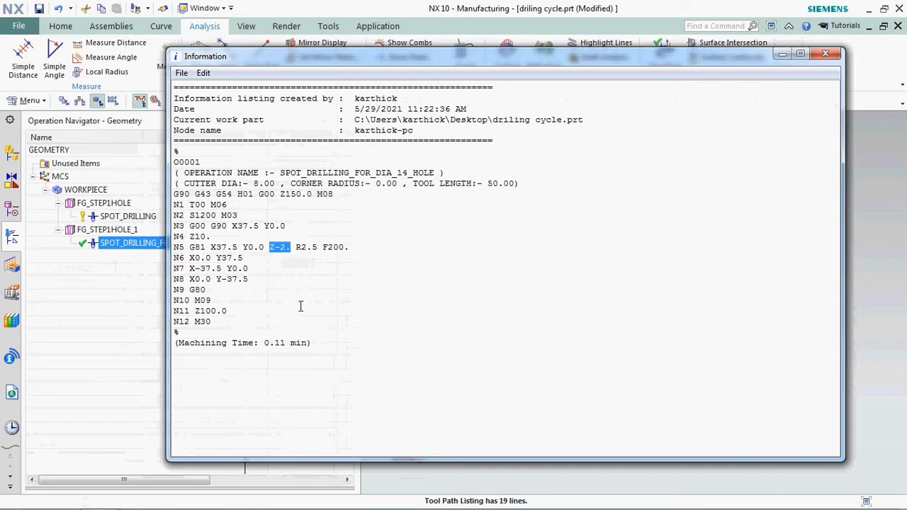
pyautogui.moveTo(299, 309)
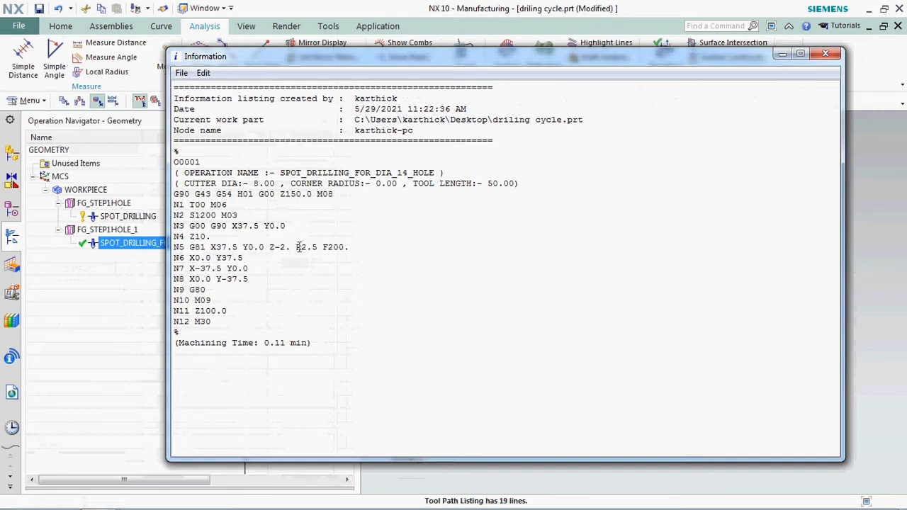
pyautogui.doubleClick(306, 247)
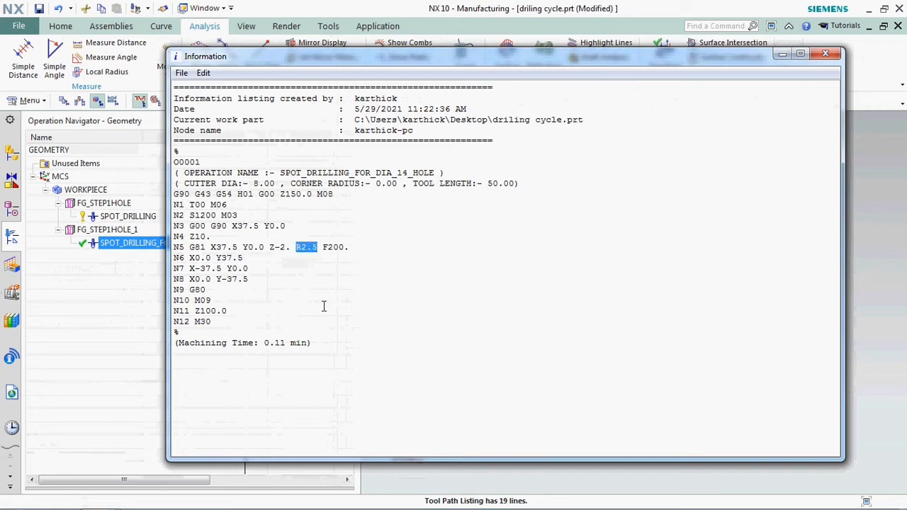
pyautogui.moveTo(347, 351)
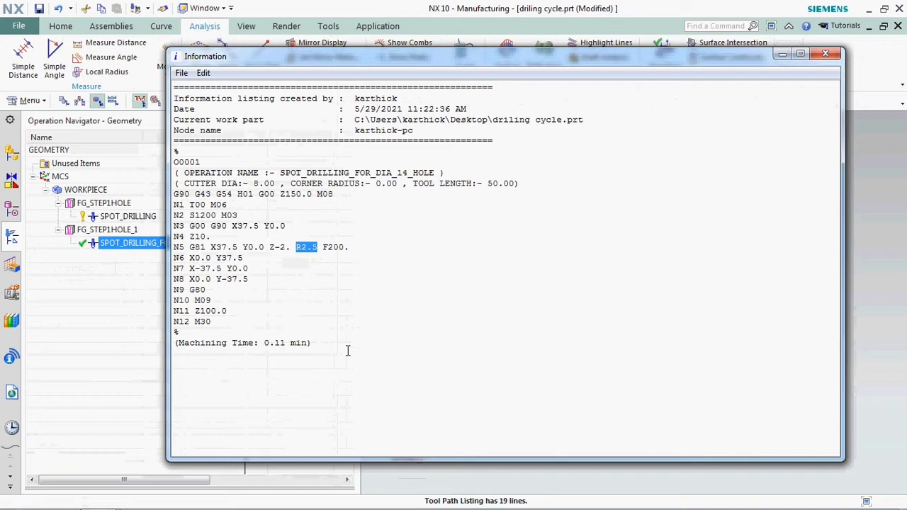
pyautogui.moveTo(859, 67)
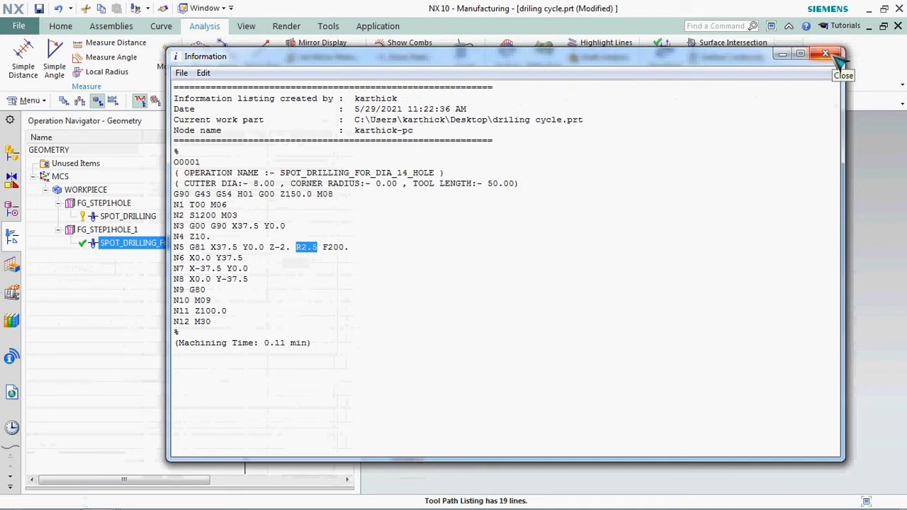
pyautogui.click(818, 53)
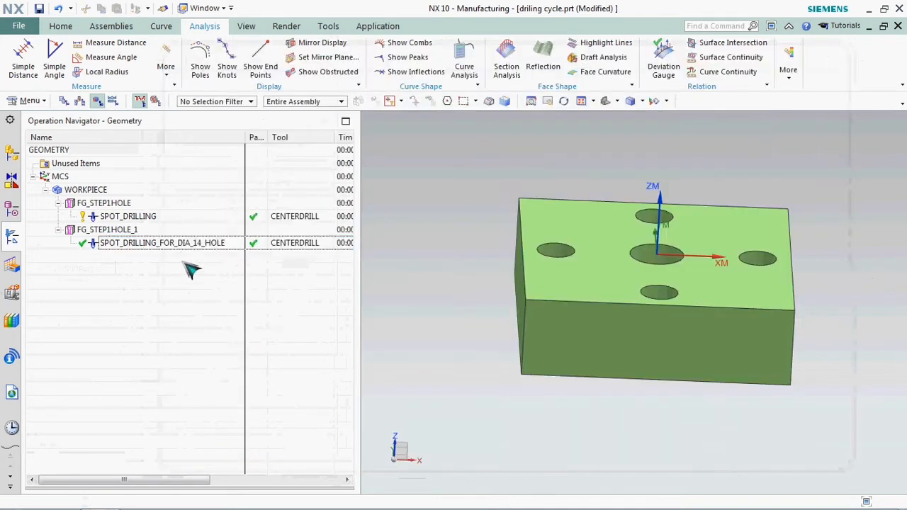
# Replay the SPOT_DRILLING_FOR_DIA_14_HOLE toolpath and reopen the operation's settings
pyautogui.click(162, 243)
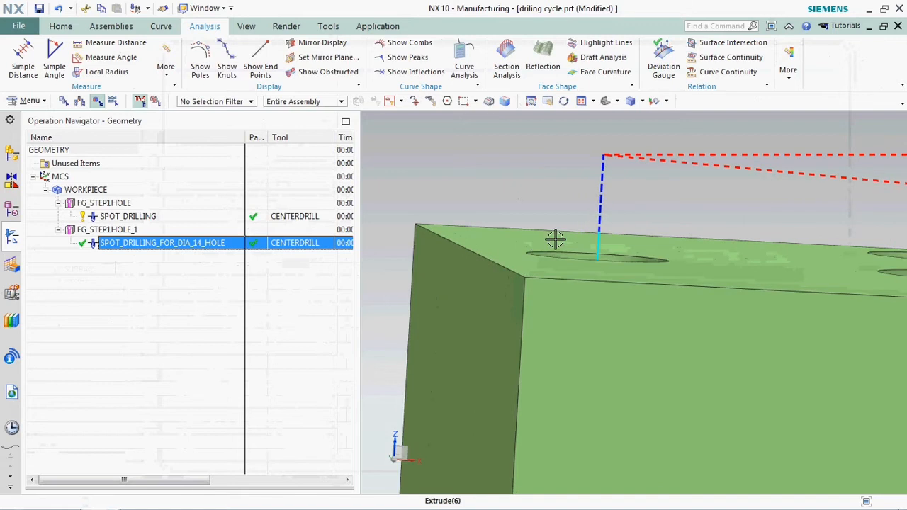
pyautogui.rightClick(162, 243)
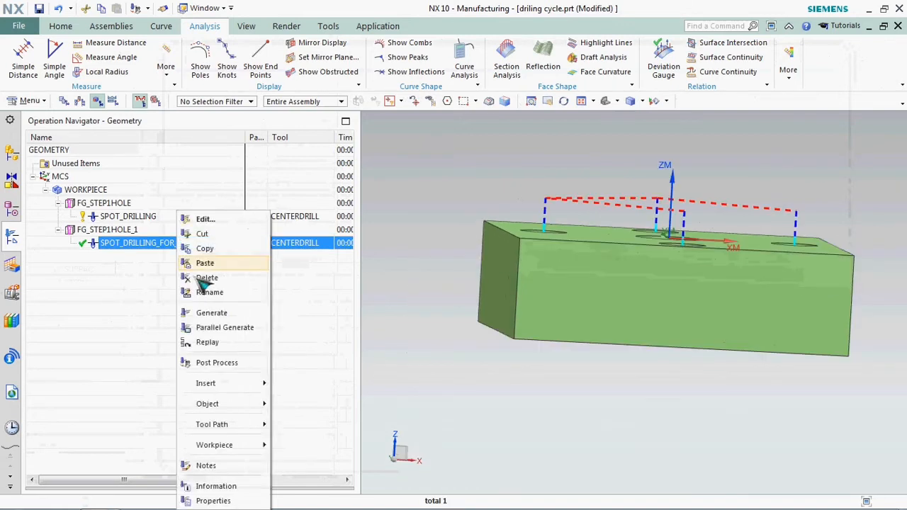
pyautogui.click(207, 342)
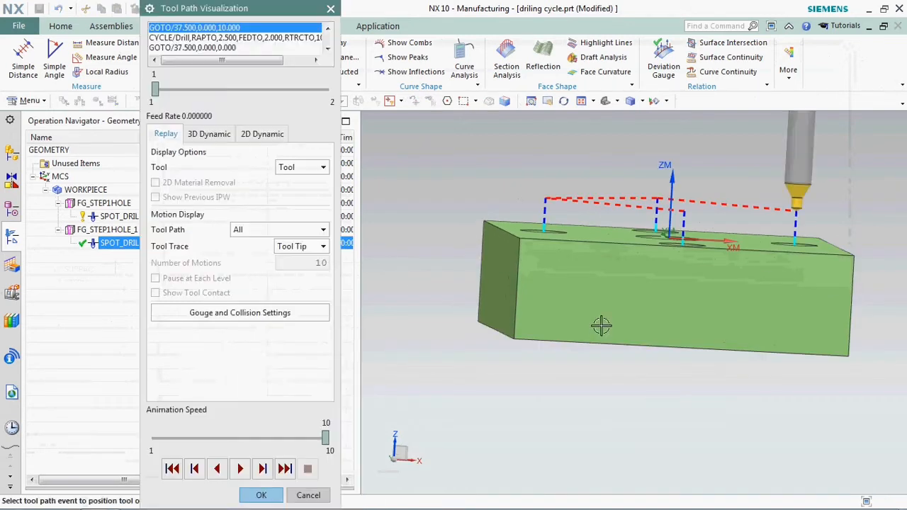
pyautogui.click(261, 469)
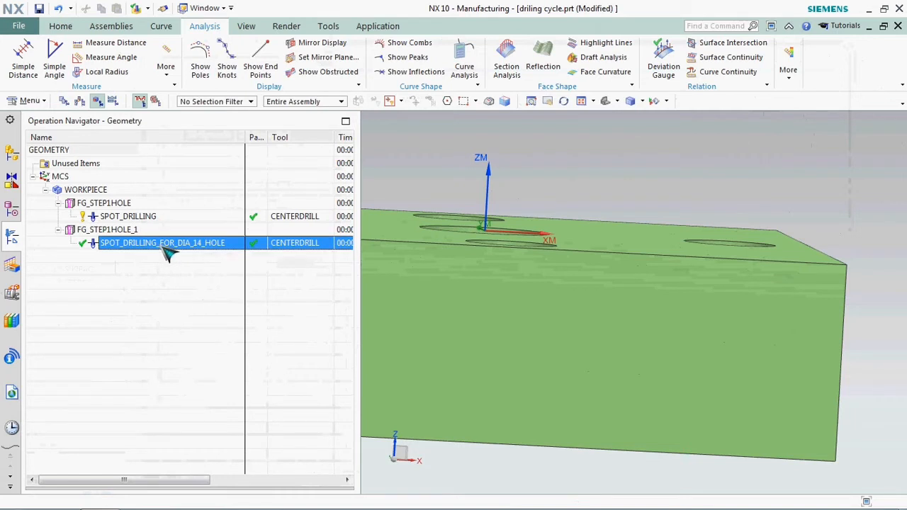
pyautogui.doubleClick(162, 242)
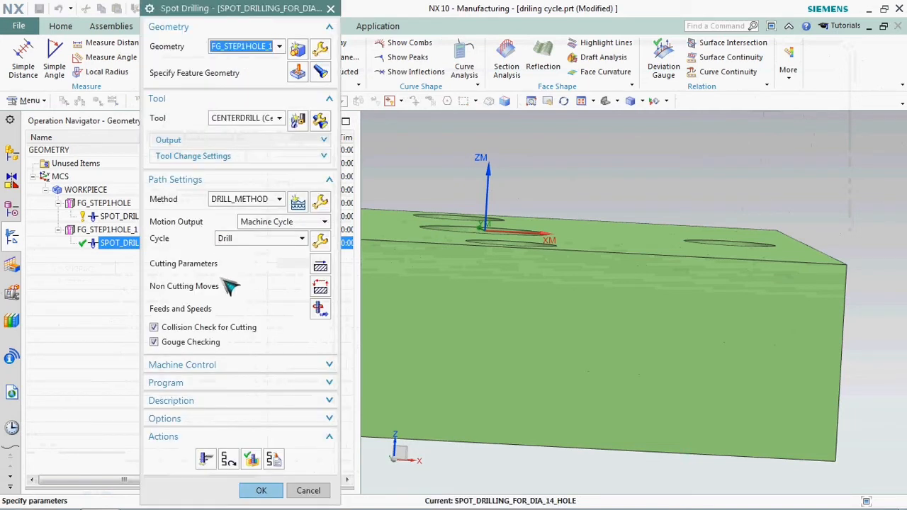
pyautogui.moveTo(180, 277)
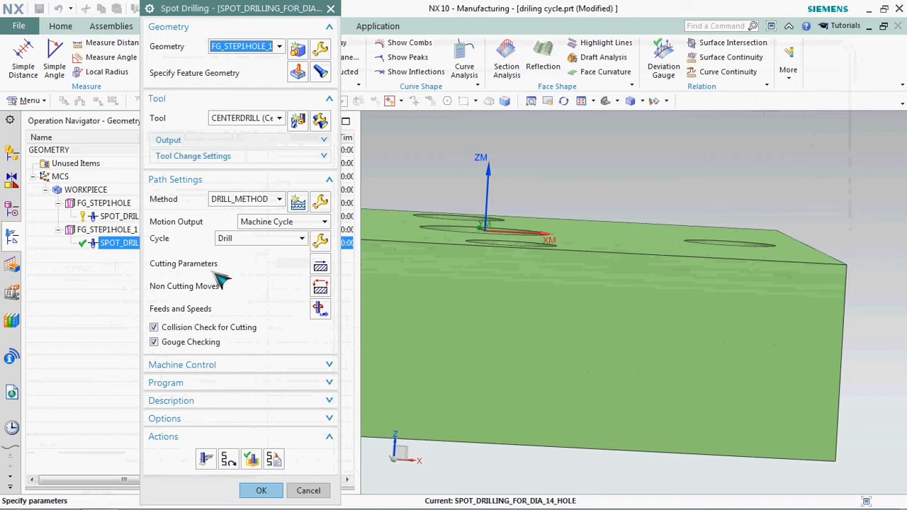
pyautogui.moveTo(320, 264)
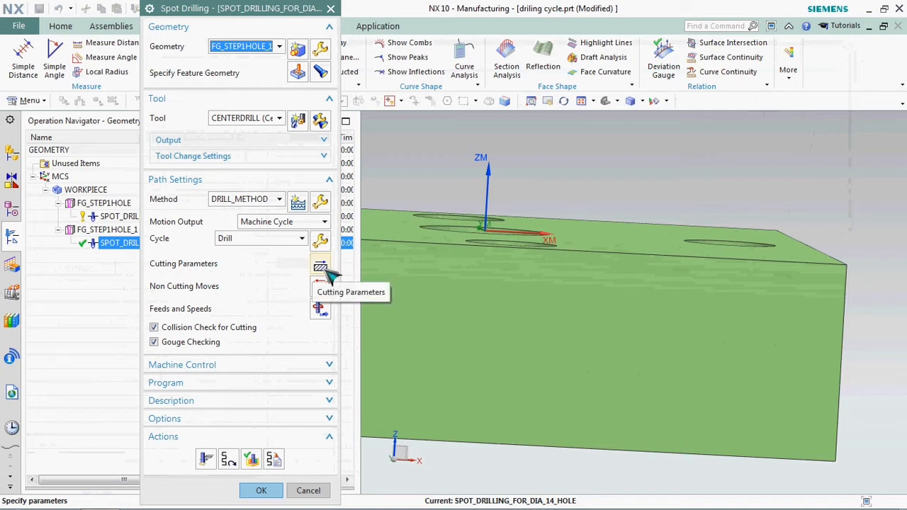
# Set the Cutting Parameters top offset distance to 5 mm
pyautogui.click(319, 264)
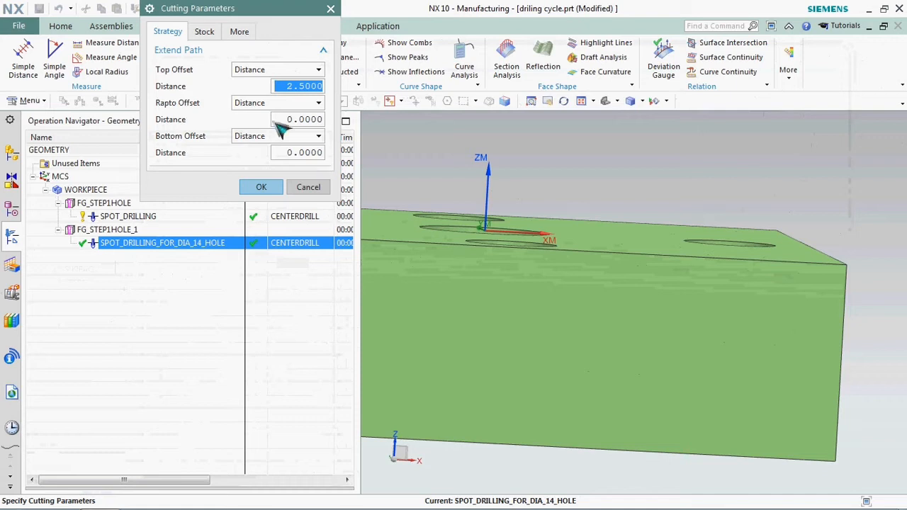
pyautogui.moveTo(200, 78)
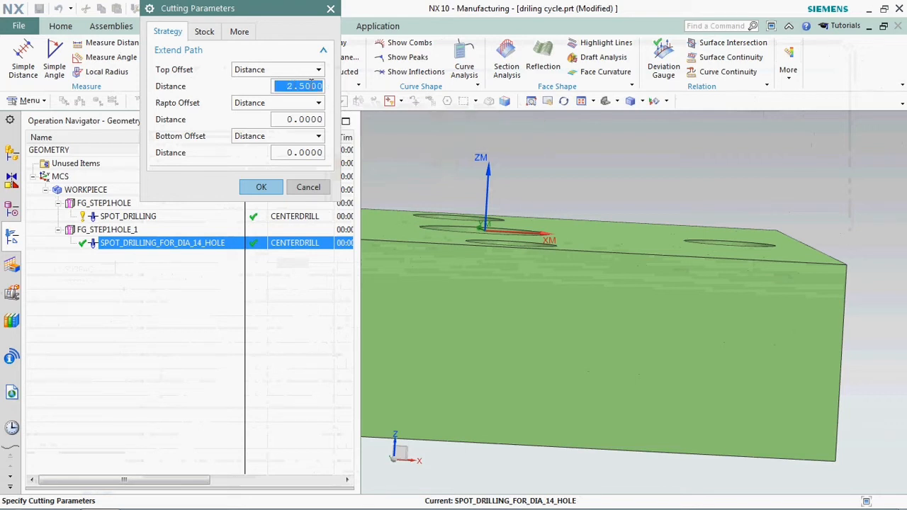
pyautogui.write('5')
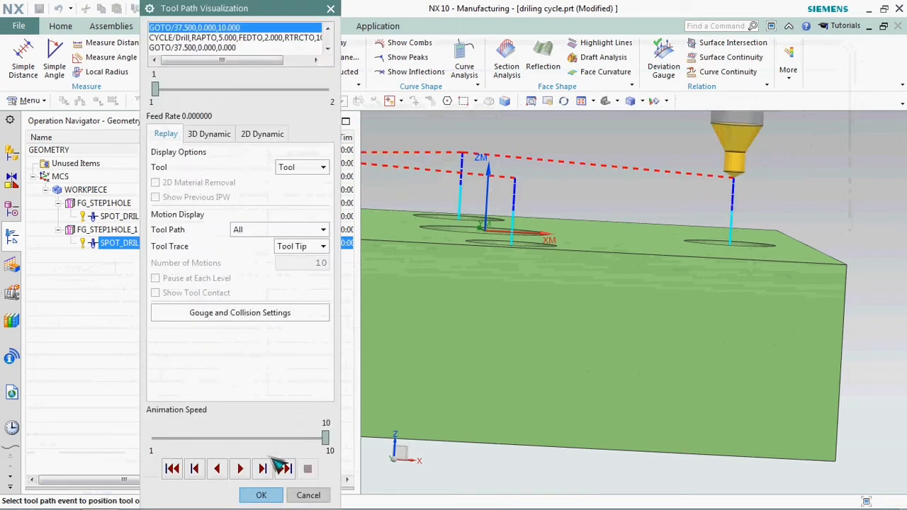
# Step through the regenerated 5 mm top-offset tool path replay and accept it
pyautogui.click(262, 469)
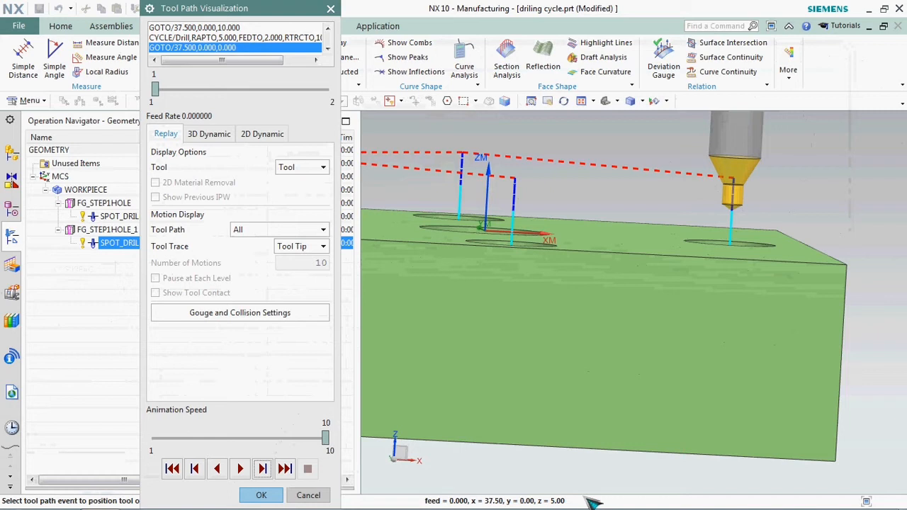
pyautogui.moveTo(282, 423)
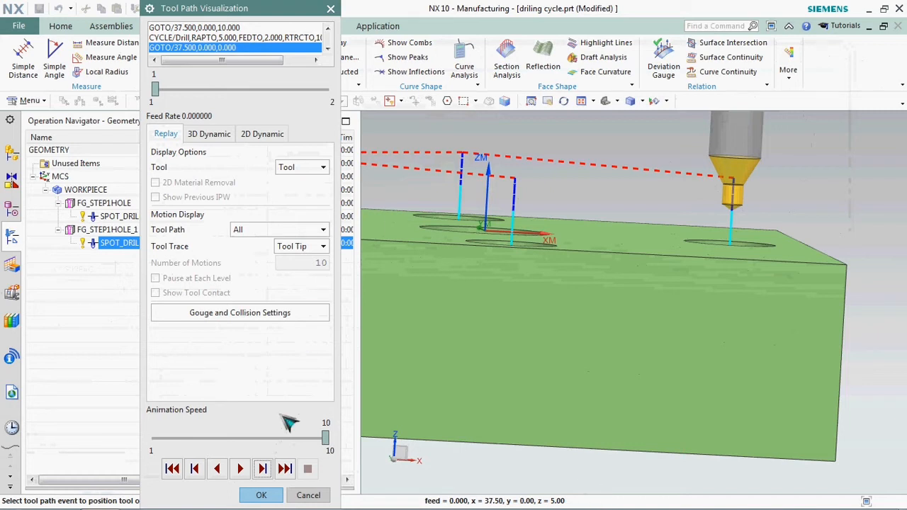
pyautogui.click(261, 495)
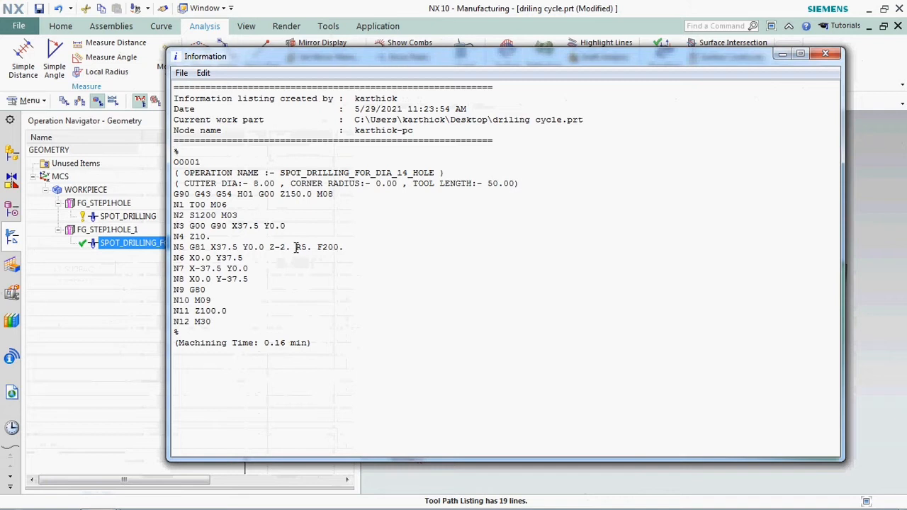
# Inspect the R5 value in the G81 line, then close the NC listing
pyautogui.doubleClick(302, 247)
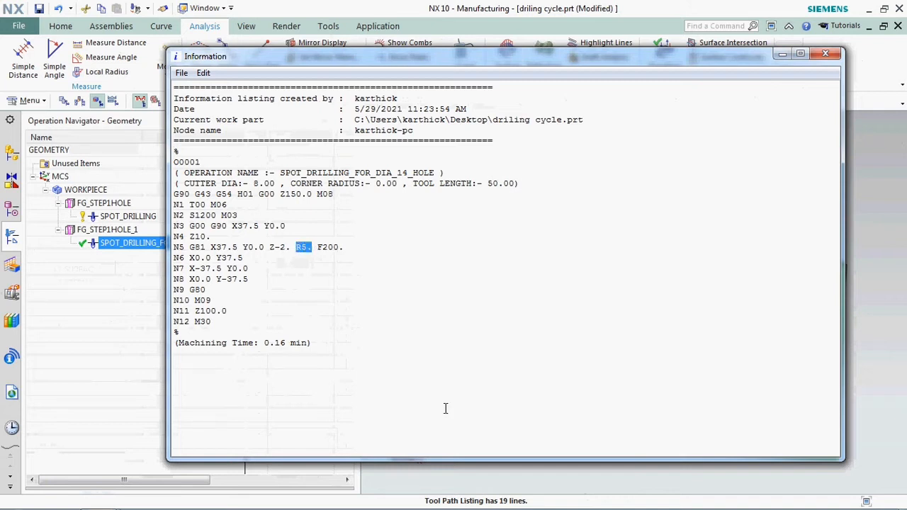
pyautogui.moveTo(459, 410)
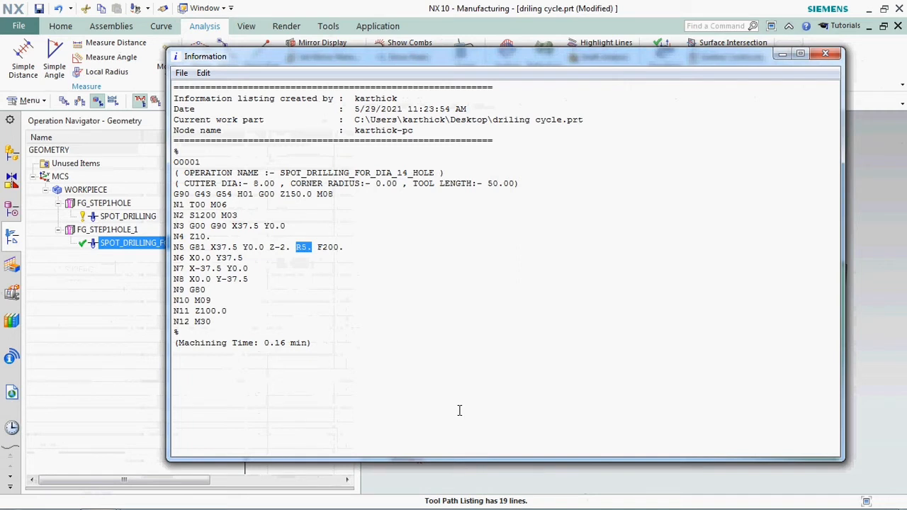
pyautogui.click(825, 53)
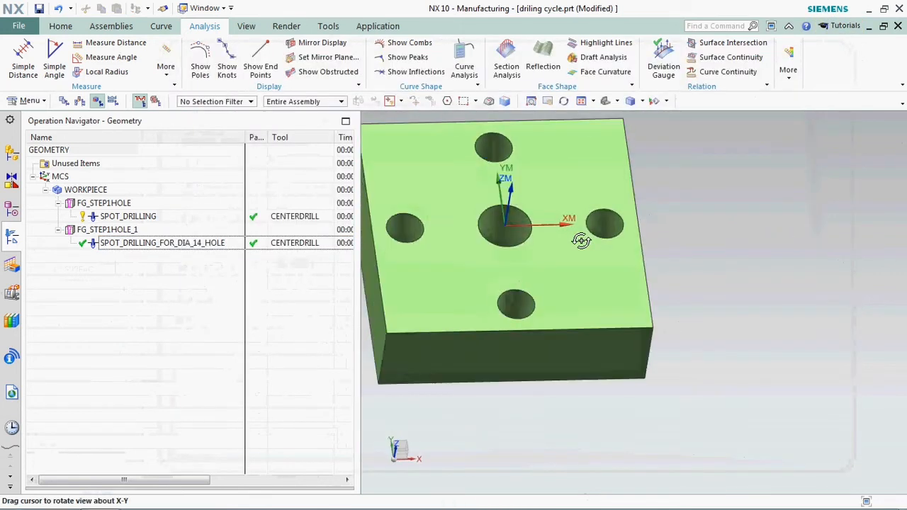
# Save the part, then open Tool Path Verify for both spot drilling operations
pyautogui.moveTo(582, 241); pyautogui.dragTo(553, 243)
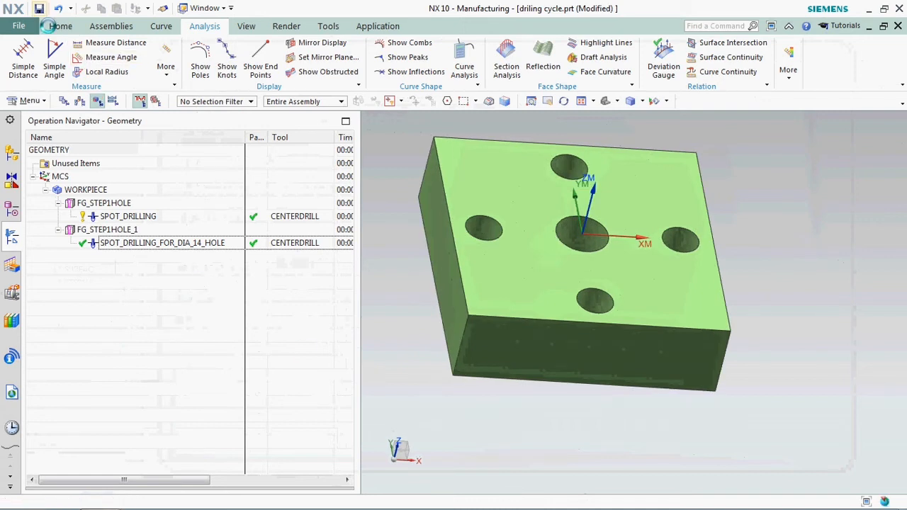
pyautogui.click(40, 9)
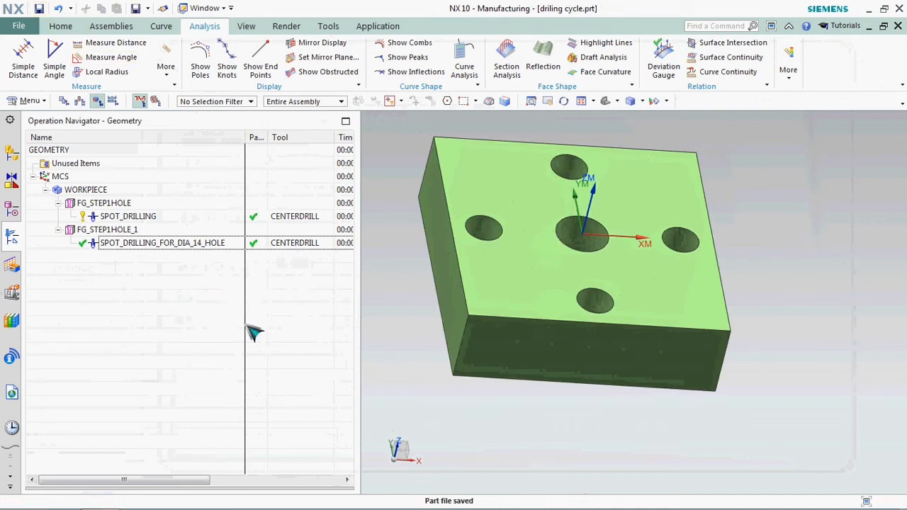
pyautogui.click(162, 242)
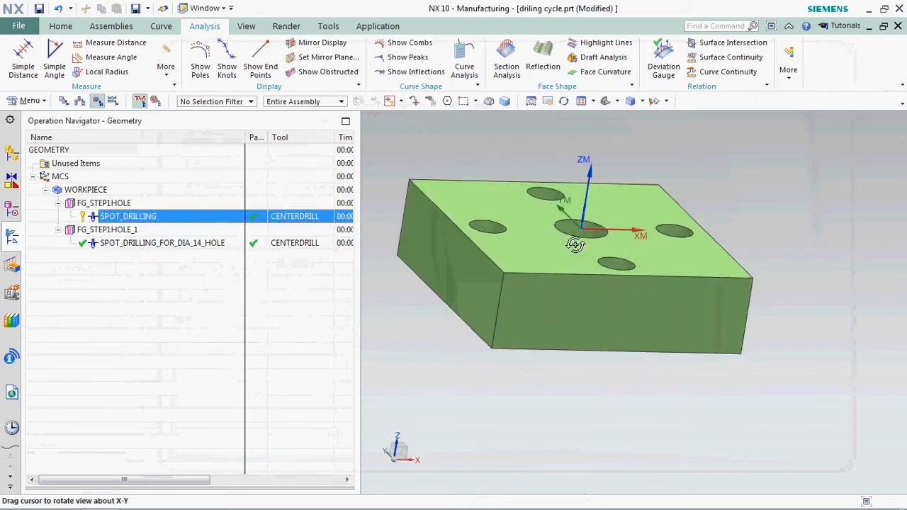
pyautogui.click(162, 242)
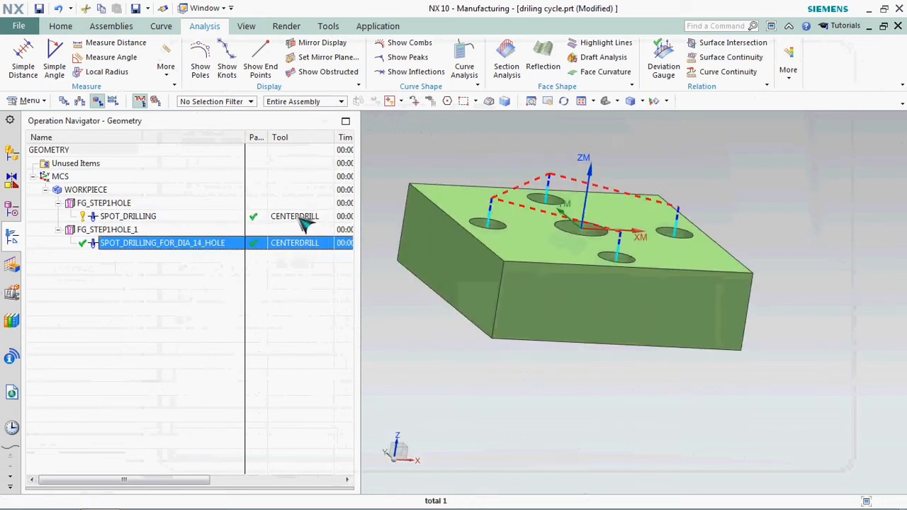
pyautogui.rightClick(129, 216)
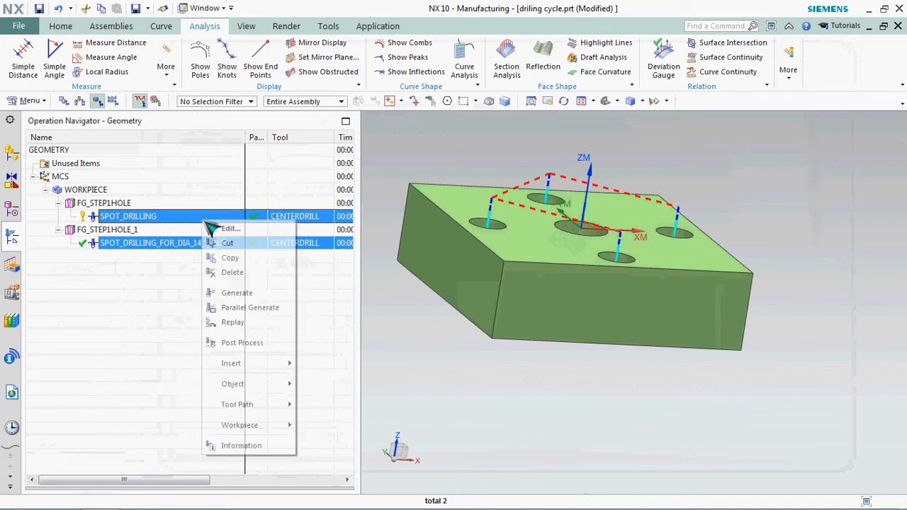
pyautogui.moveTo(237, 404)
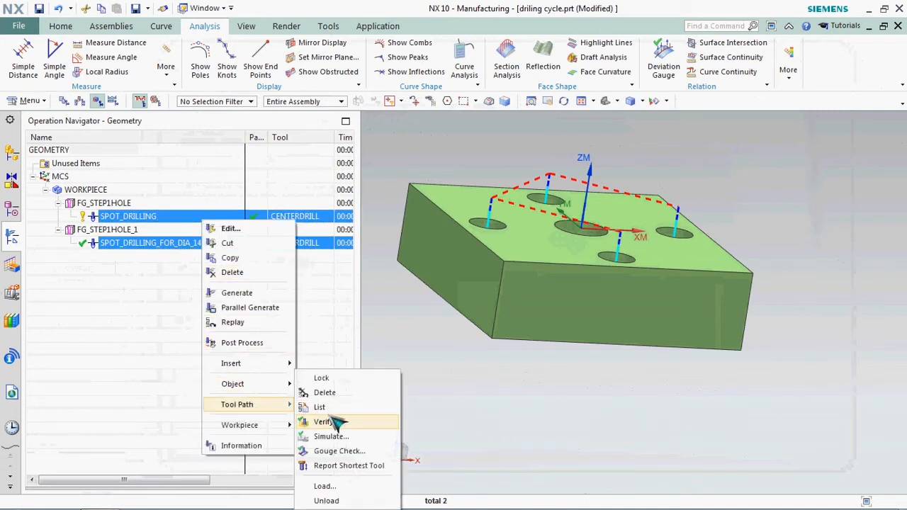
pyautogui.click(322, 422)
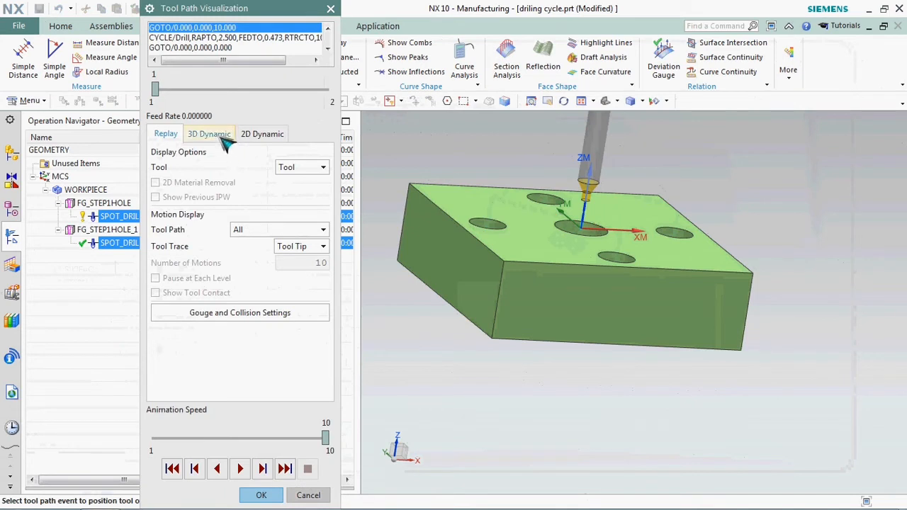
# Step a 3D Dynamic material-removal simulation through each hole, then close verification
pyautogui.click(209, 134)
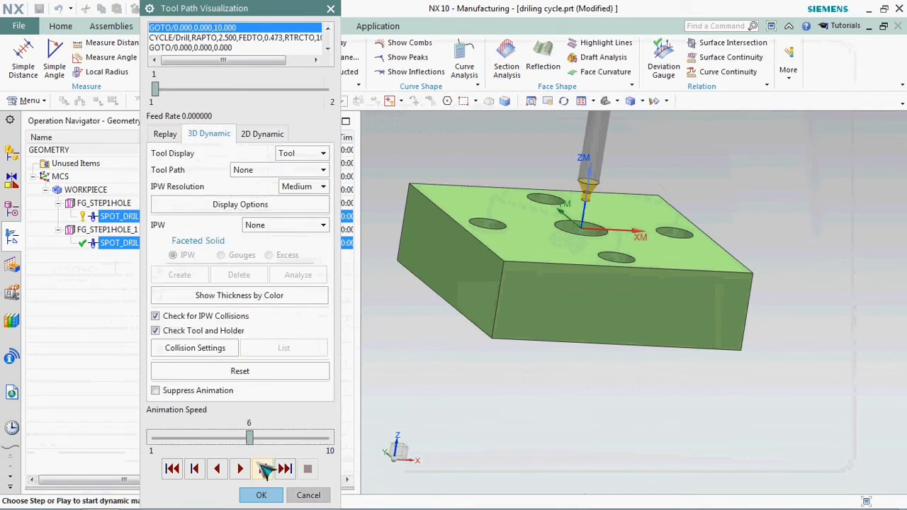
pyautogui.click(263, 469)
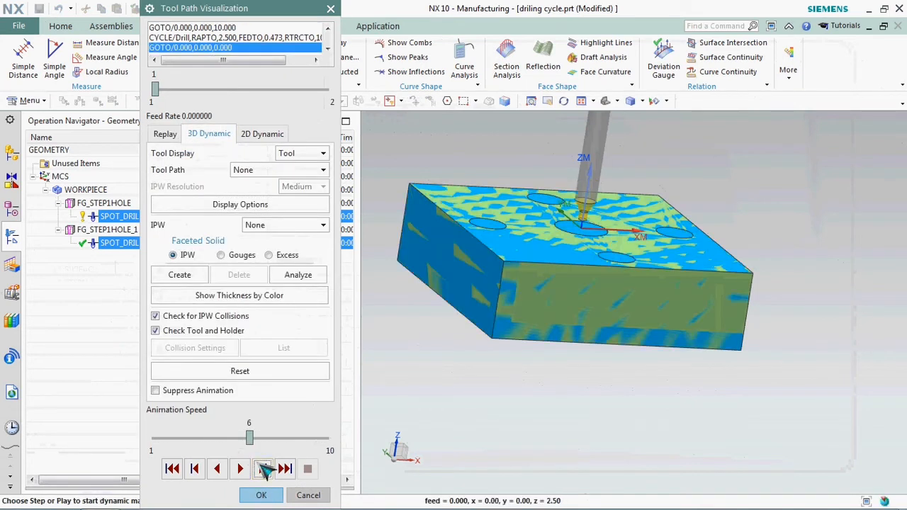
pyautogui.click(263, 469)
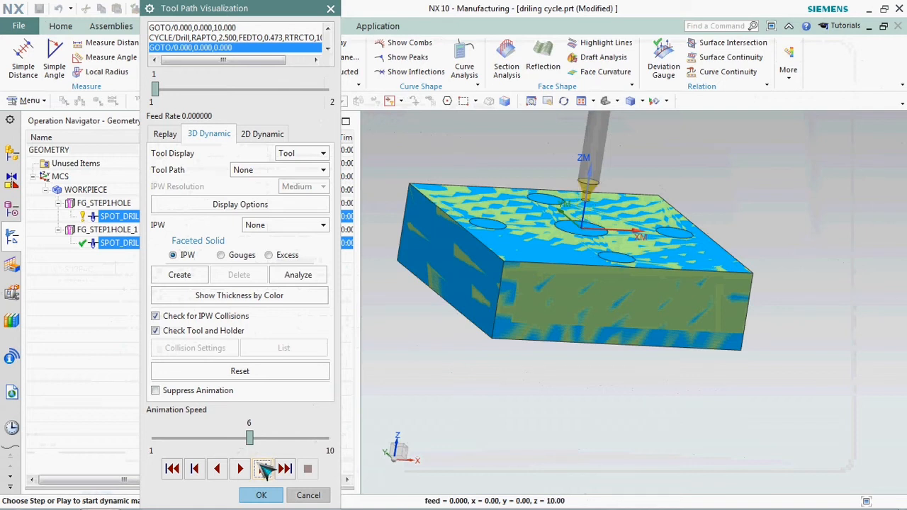
pyautogui.click(261, 469)
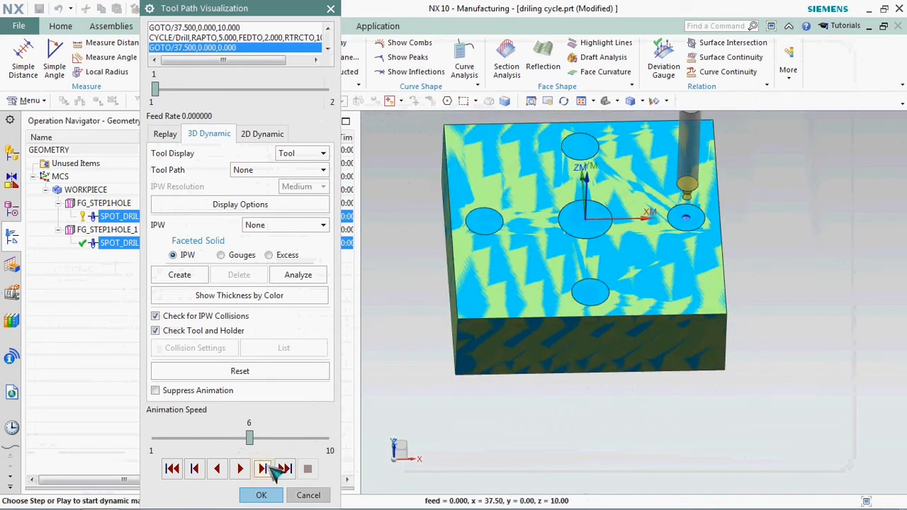
pyautogui.click(263, 468)
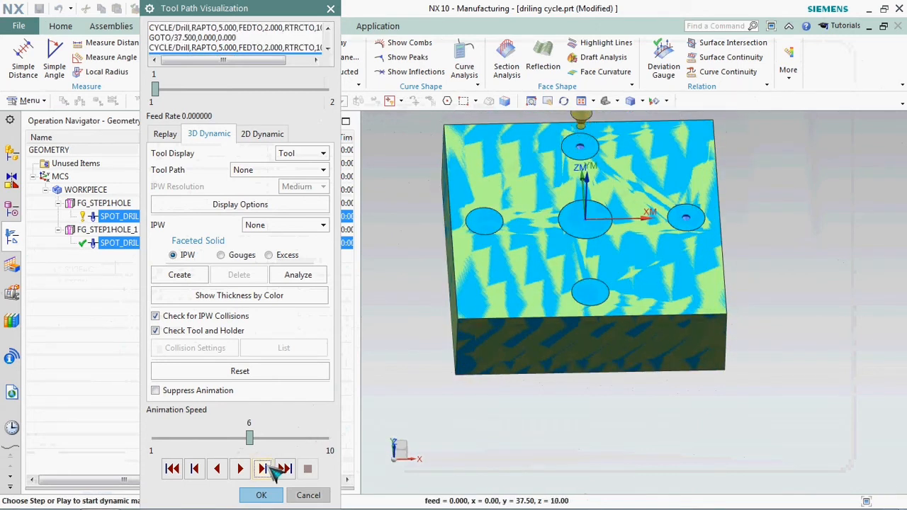
pyautogui.click(264, 469)
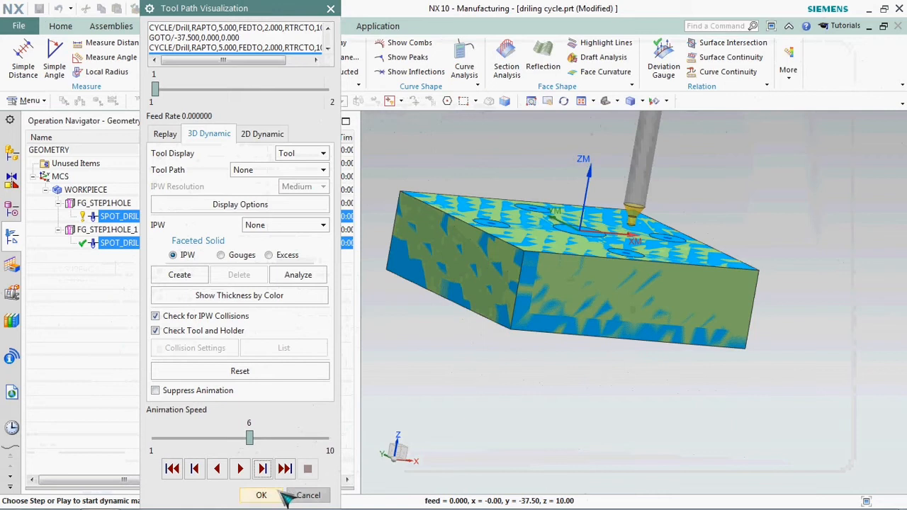
pyautogui.click(260, 495)
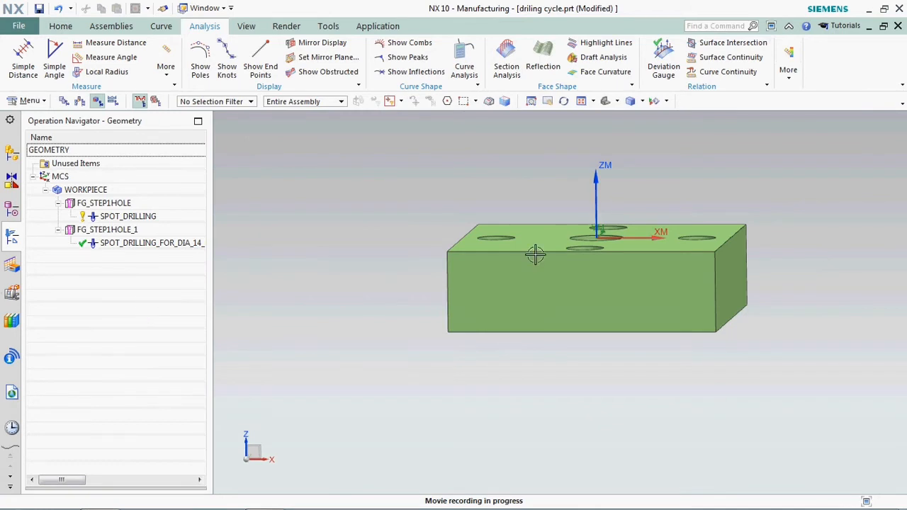
pyautogui.moveTo(535, 255); pyautogui.dragTo(547, 306)
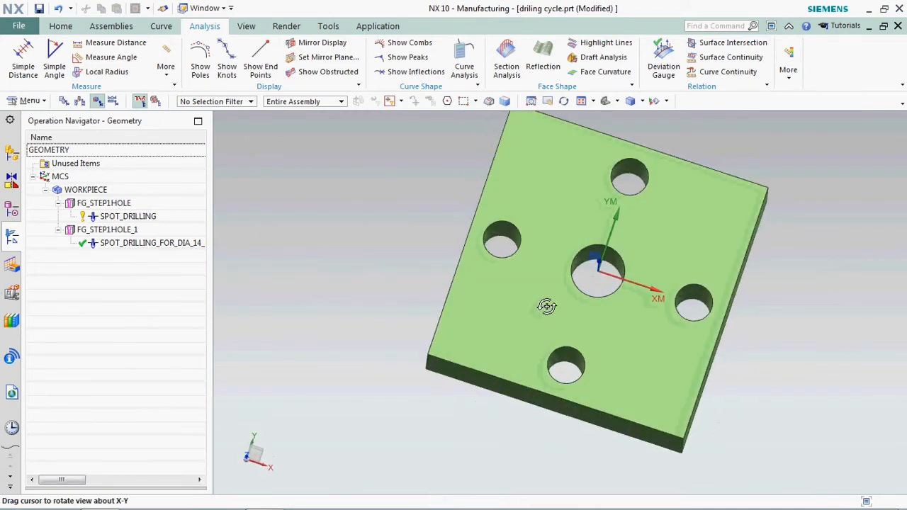
pyautogui.click(166, 51)
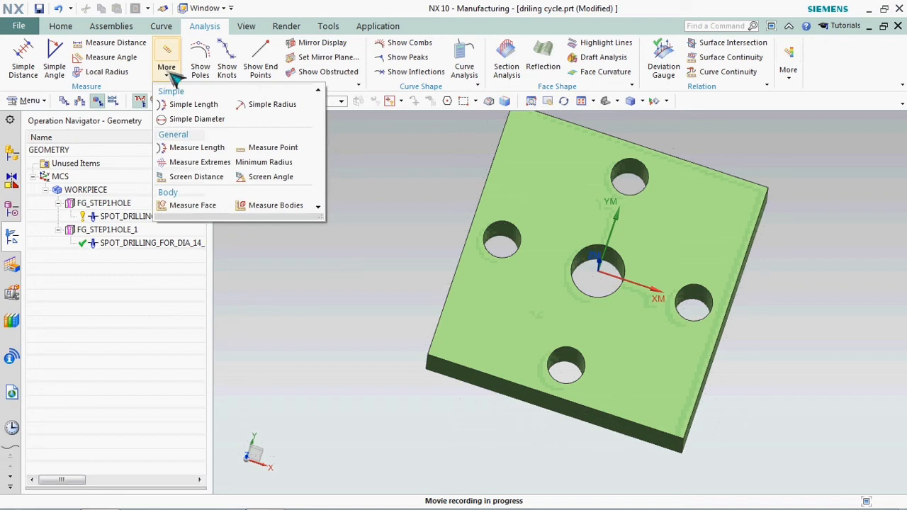
pyautogui.click(197, 119)
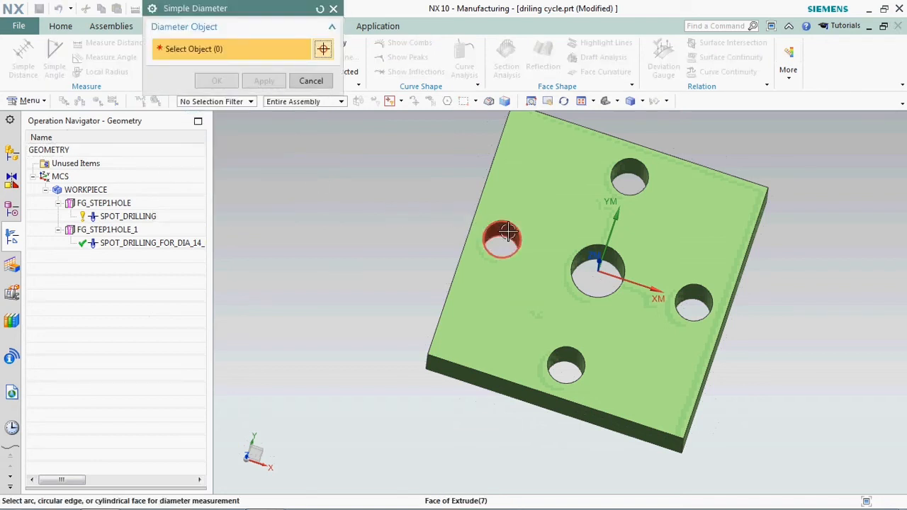
pyautogui.click(503, 235)
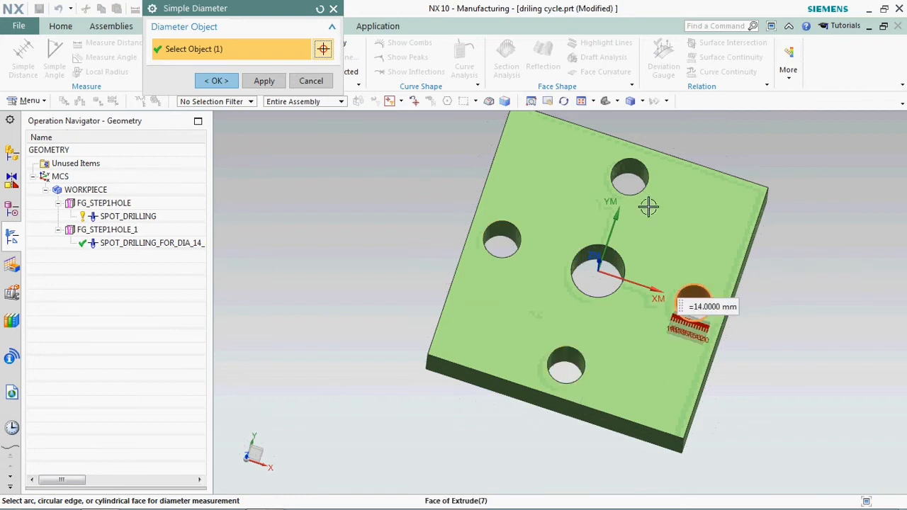
pyautogui.click(631, 177)
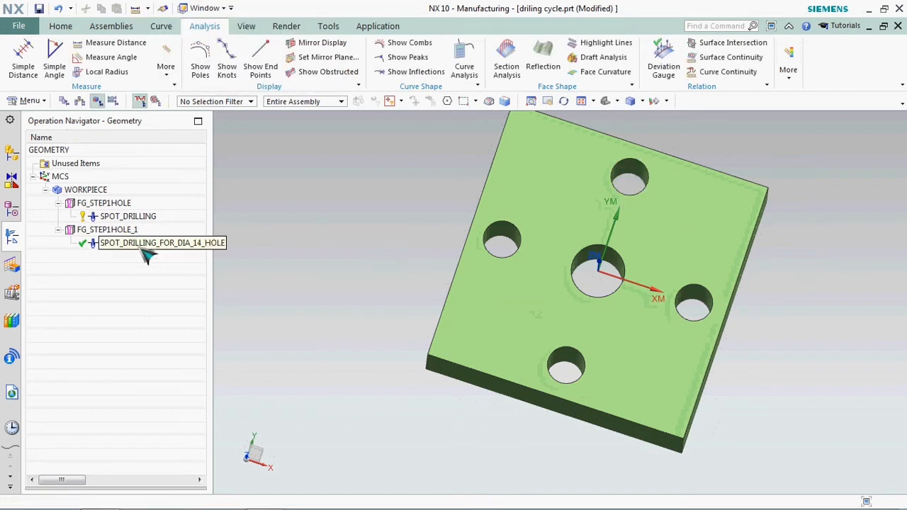
# Insert a hole_making drilling operation named DRILLING_DIA_14 from the spot drilling operation
pyautogui.click(149, 242)
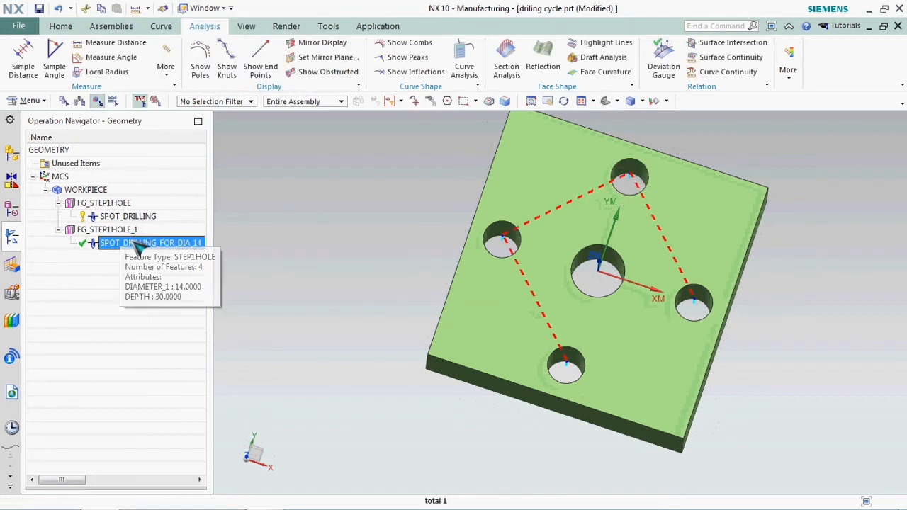
pyautogui.rightClick(138, 242)
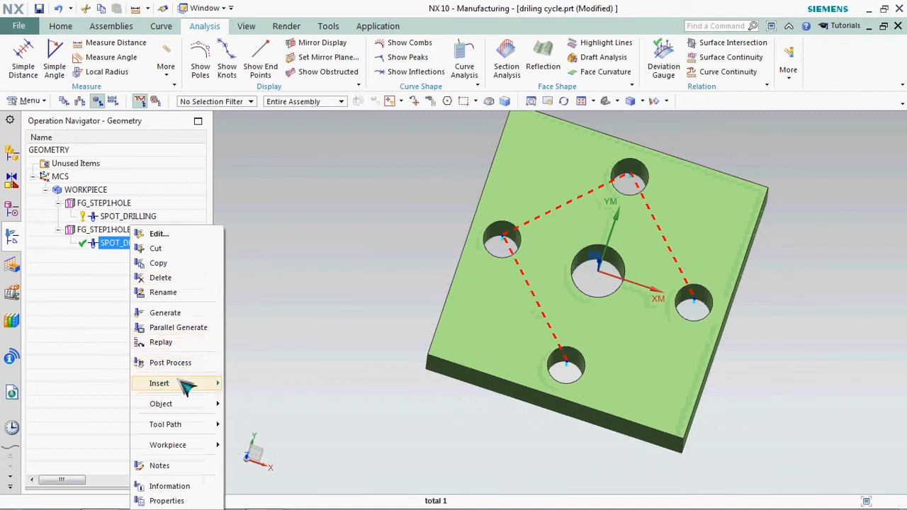
pyautogui.click(159, 383)
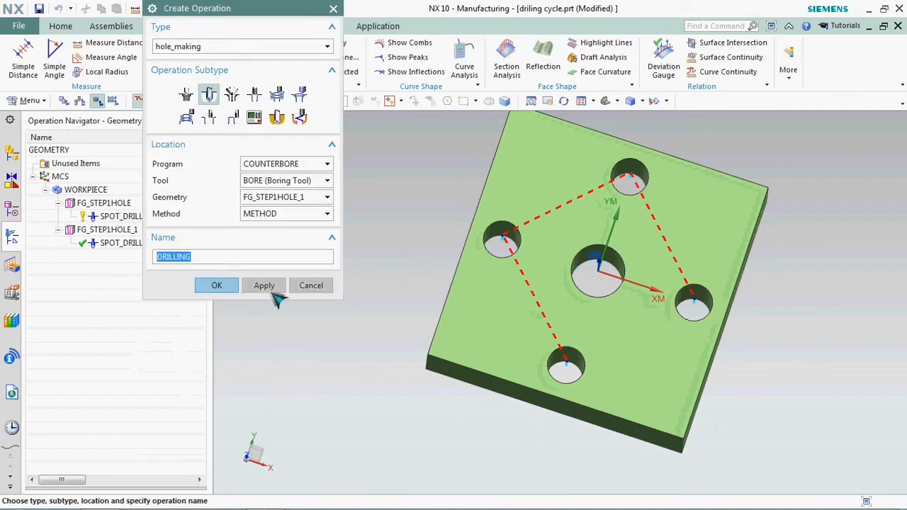
pyautogui.moveTo(209, 95)
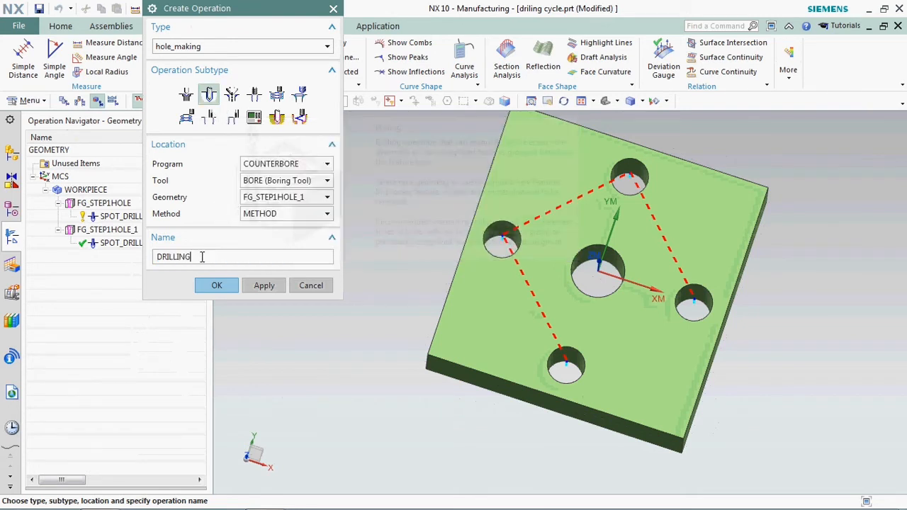
pyautogui.write('_D')
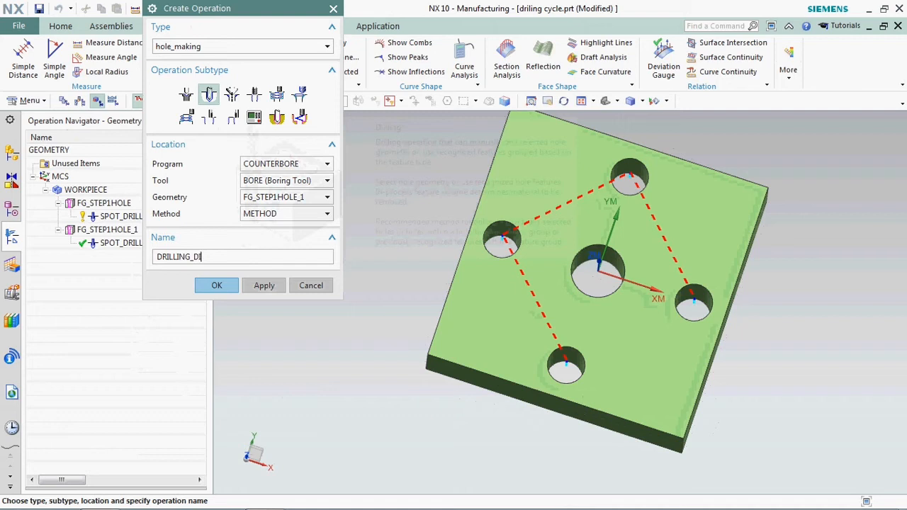
pyautogui.write('IA_14')
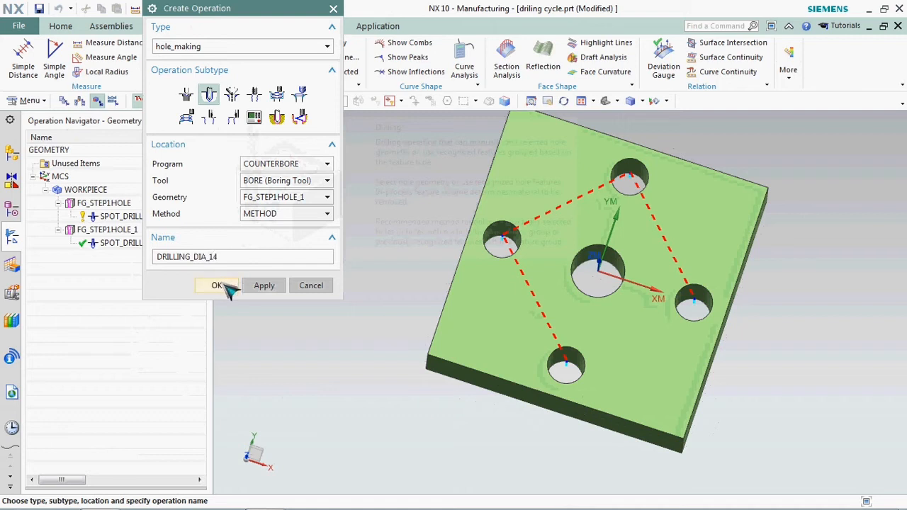
pyautogui.click(217, 285)
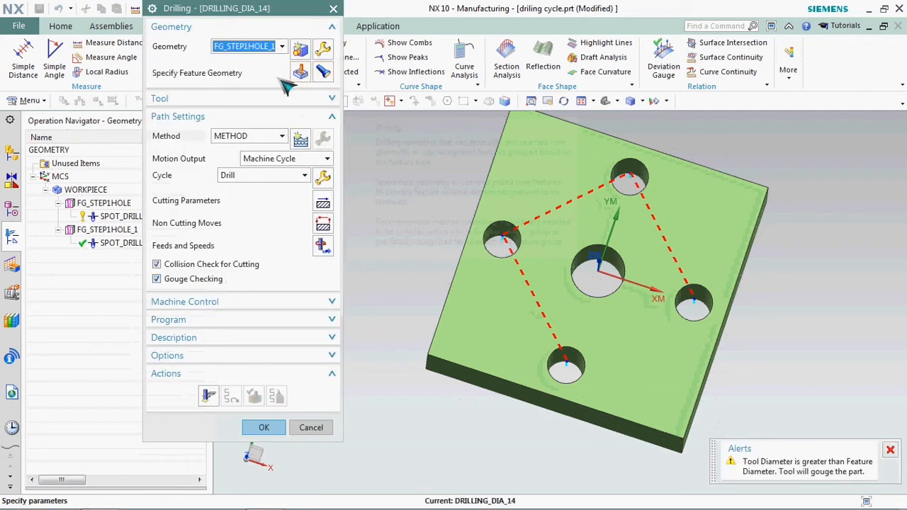
pyautogui.moveTo(264, 89)
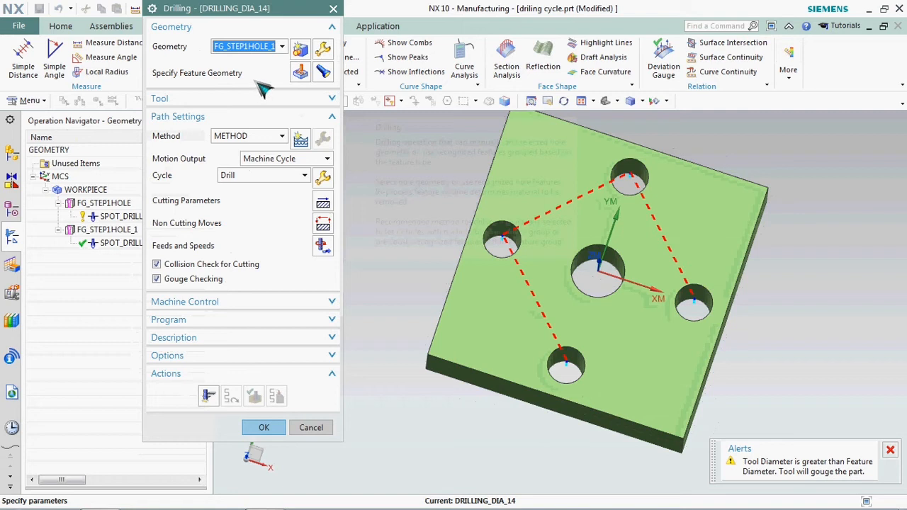
pyautogui.moveTo(299, 72)
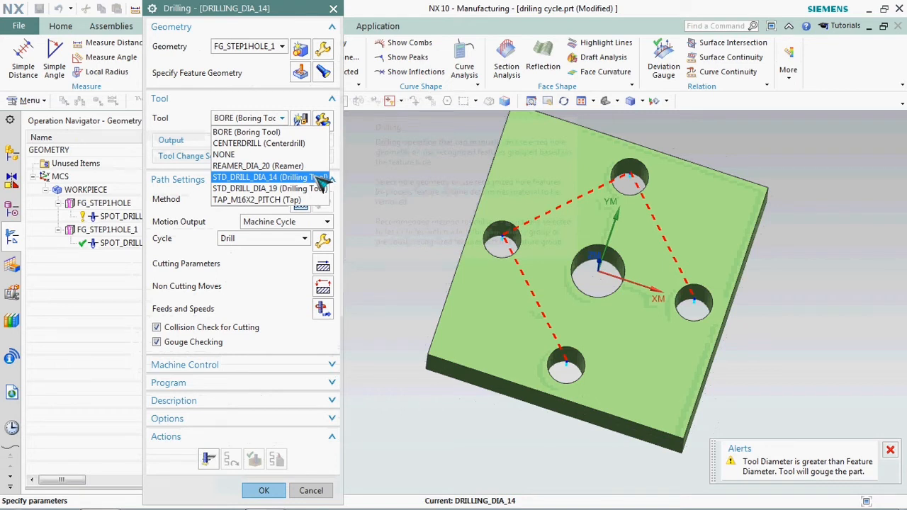
# Select the STD_DRILL_DIA_14 tool and orbit to inspect the 14 mm hole cylinders
pyautogui.click(258, 176)
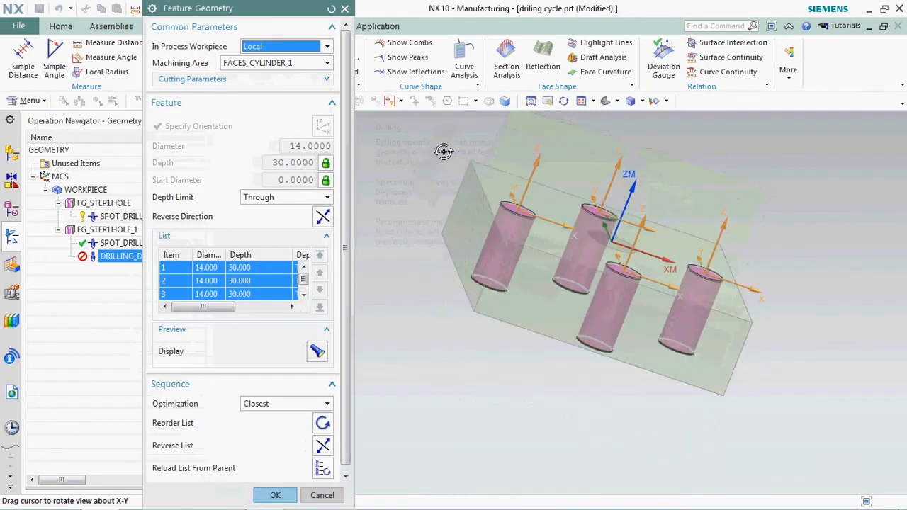
pyautogui.moveTo(443, 152); pyautogui.dragTo(441, 157)
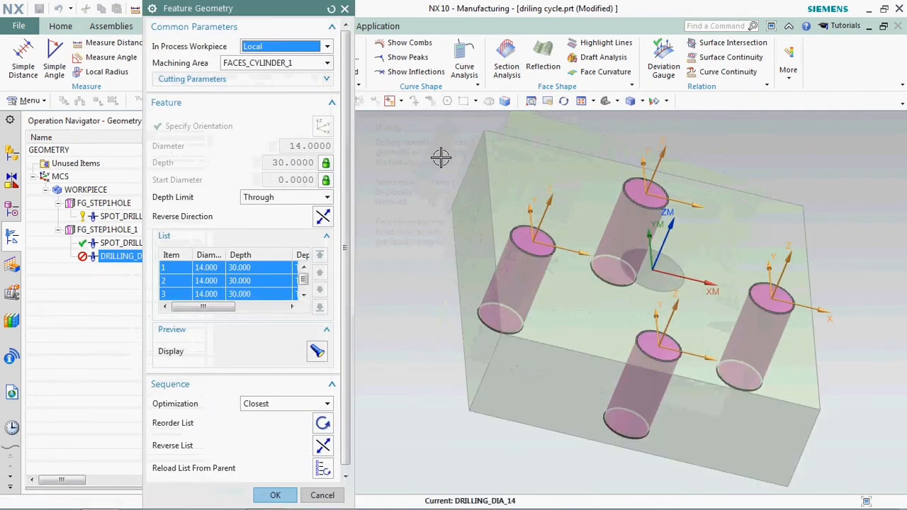
# Accept the feature geometry and switch the drilling cycle to Drill,Deep
pyautogui.moveTo(439, 156); pyautogui.dragTo(441, 186)
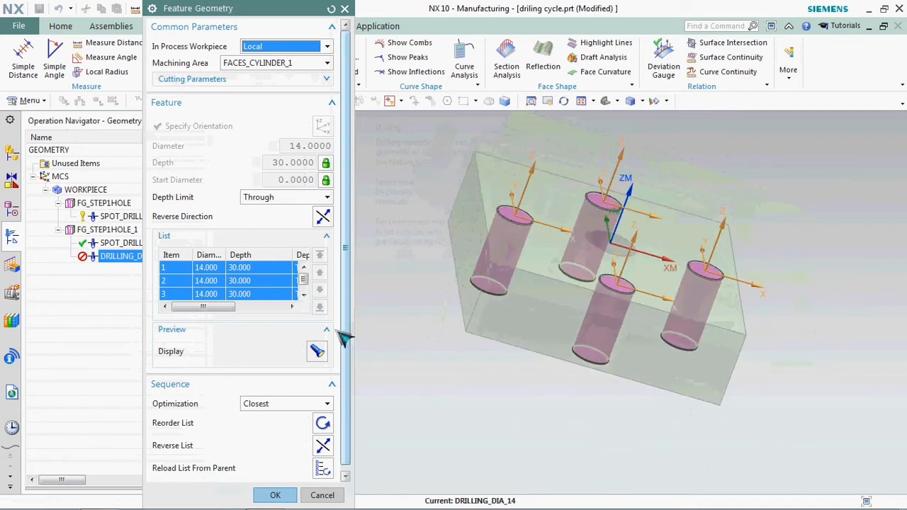
pyautogui.click(275, 495)
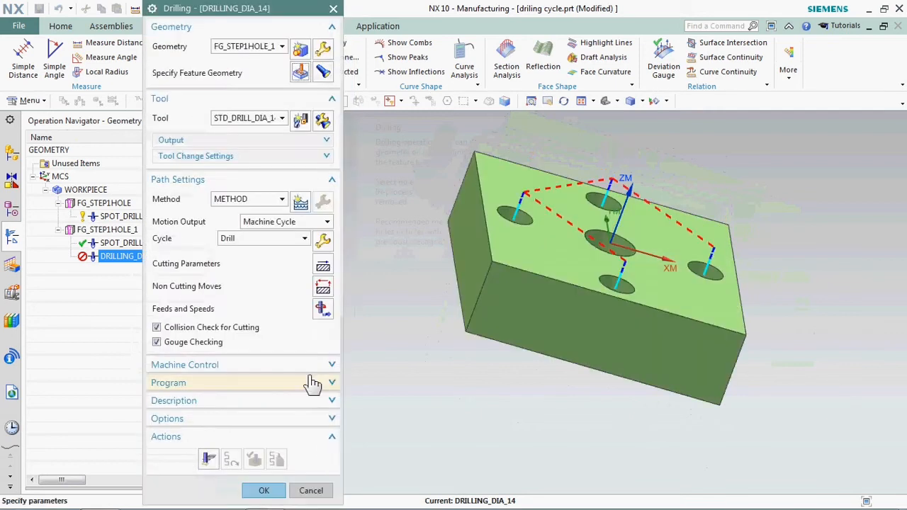
pyautogui.moveTo(308, 305)
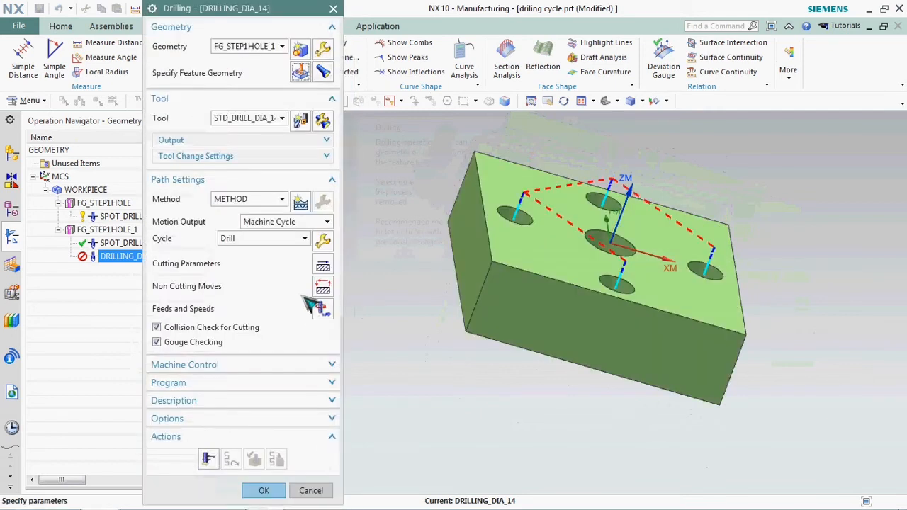
pyautogui.moveTo(300, 272)
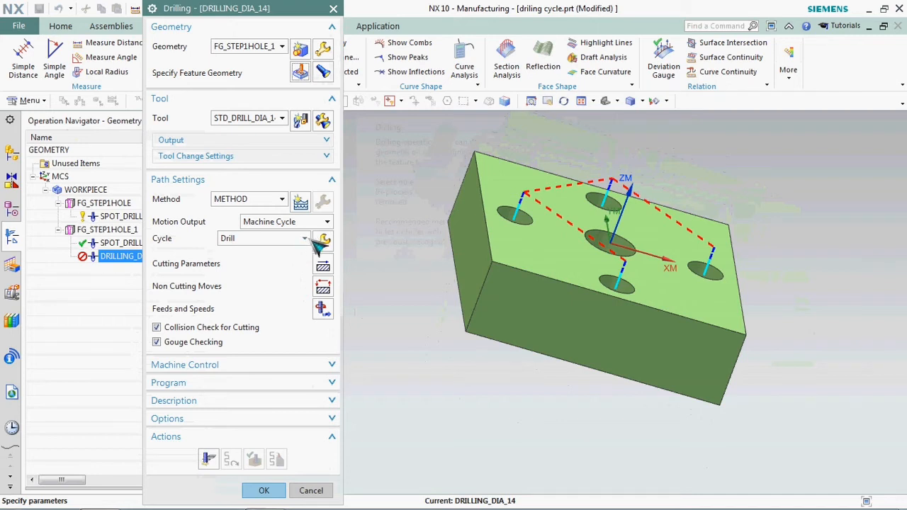
pyautogui.click(299, 238)
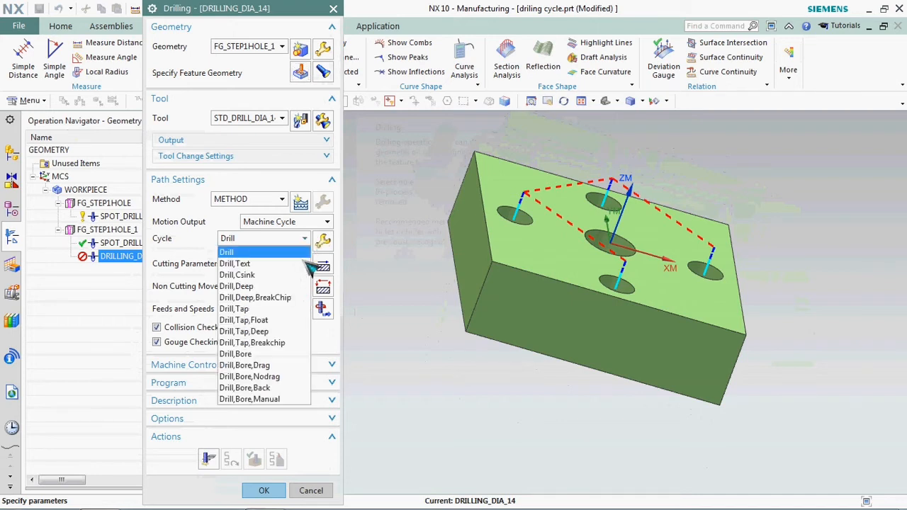
pyautogui.moveTo(255, 285)
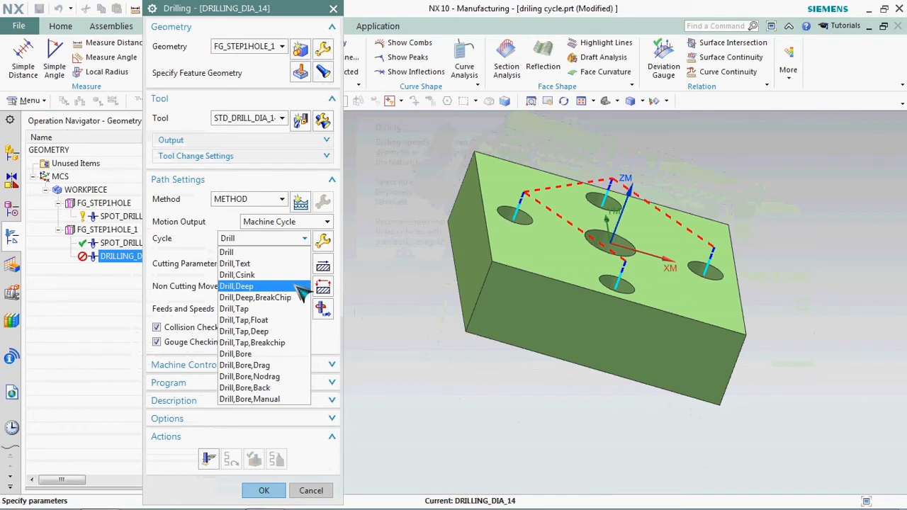
pyautogui.click(236, 286)
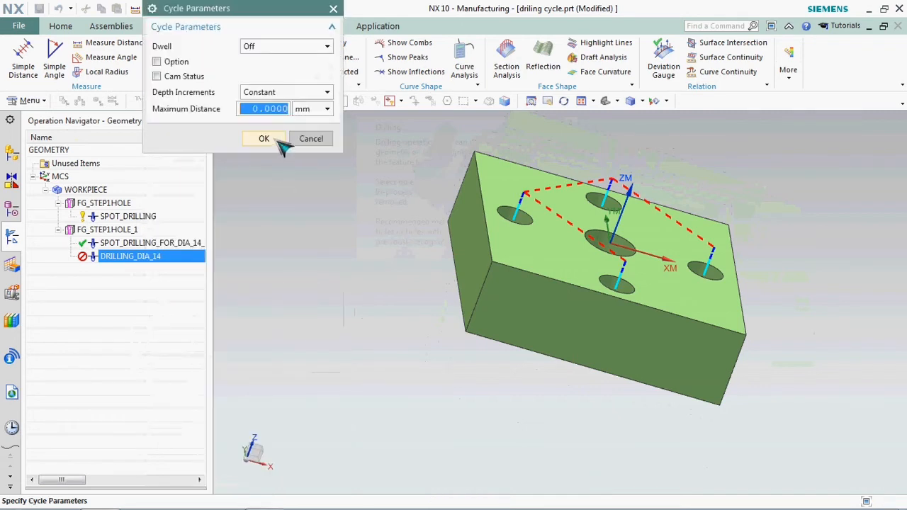
# Accept the cycle, set surface speed 20 and feed per tooth 0.05, and generate the path
pyautogui.click(263, 138)
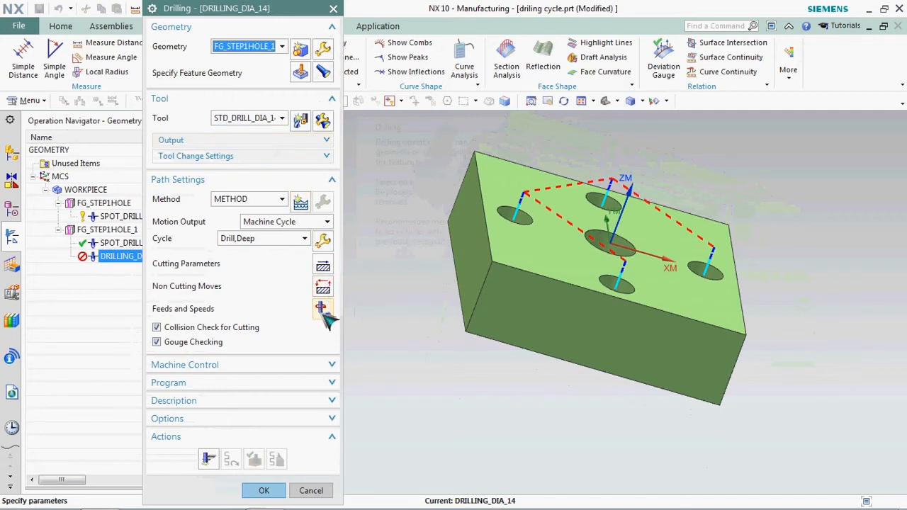
pyautogui.click(323, 309)
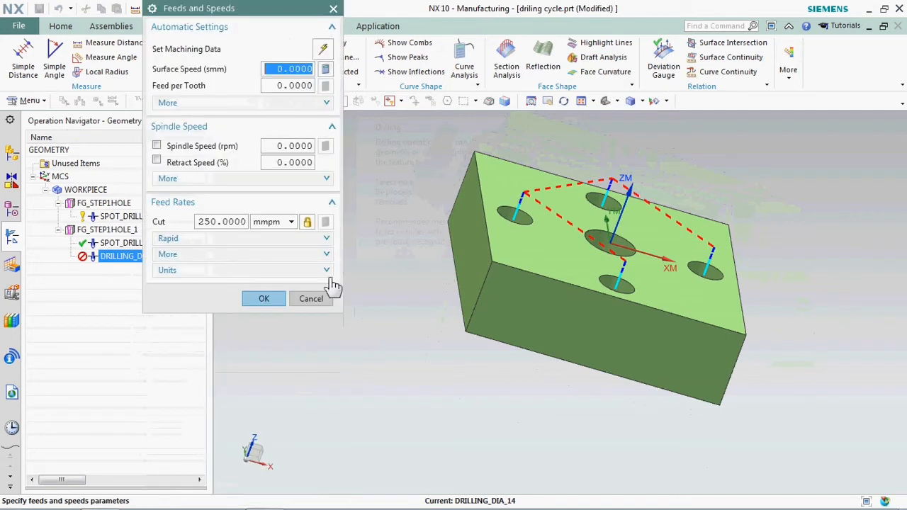
pyautogui.write('2')
pyautogui.click(287, 85)
pyautogui.write('0.0500')
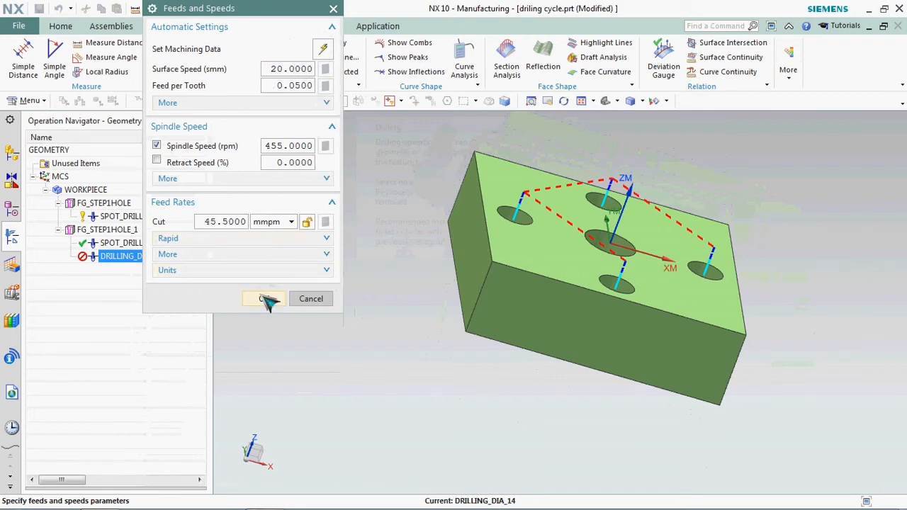
pyautogui.click(264, 298)
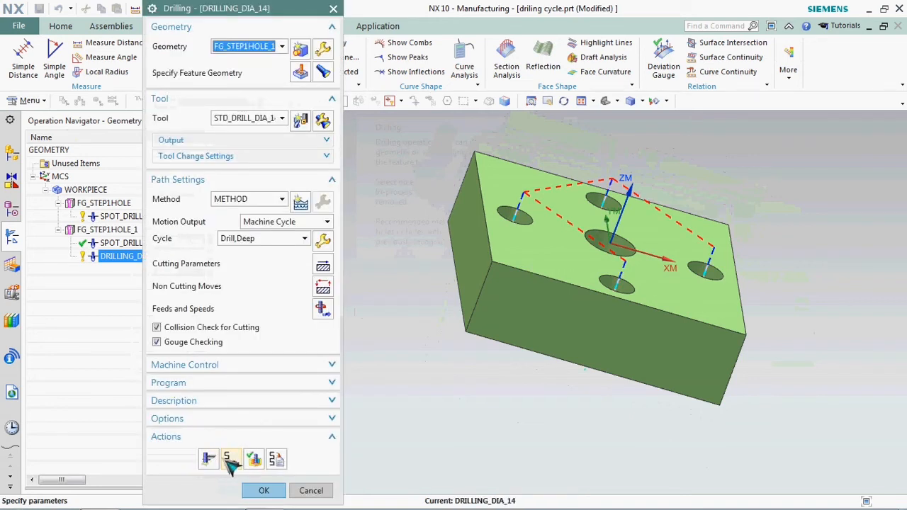
pyautogui.click(263, 491)
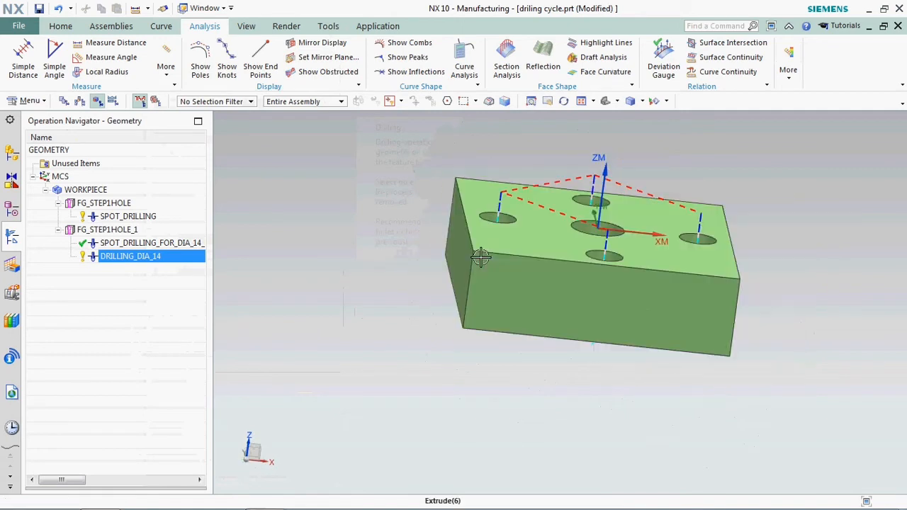
# Verify DRILLING_DIA_14 in 3D Dynamic, stepping the drill through each hole, then close
pyautogui.rightClick(129, 255)
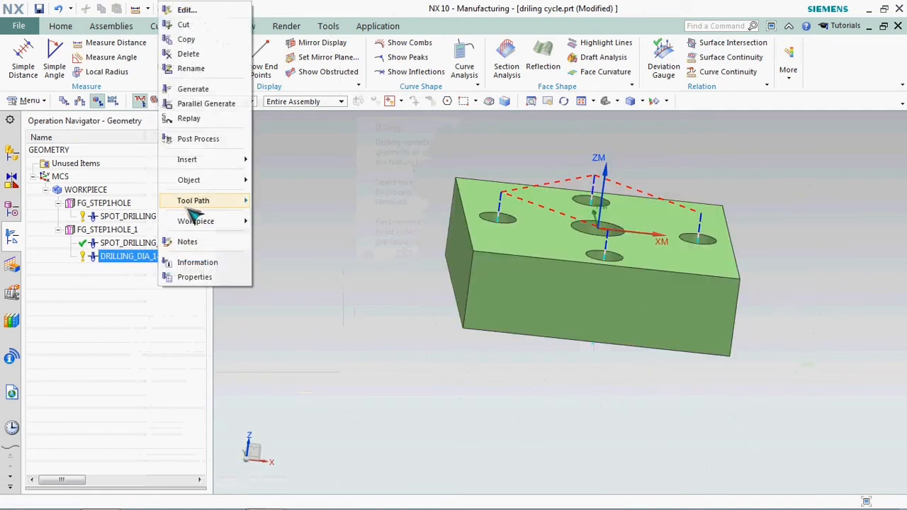
pyautogui.click(192, 200)
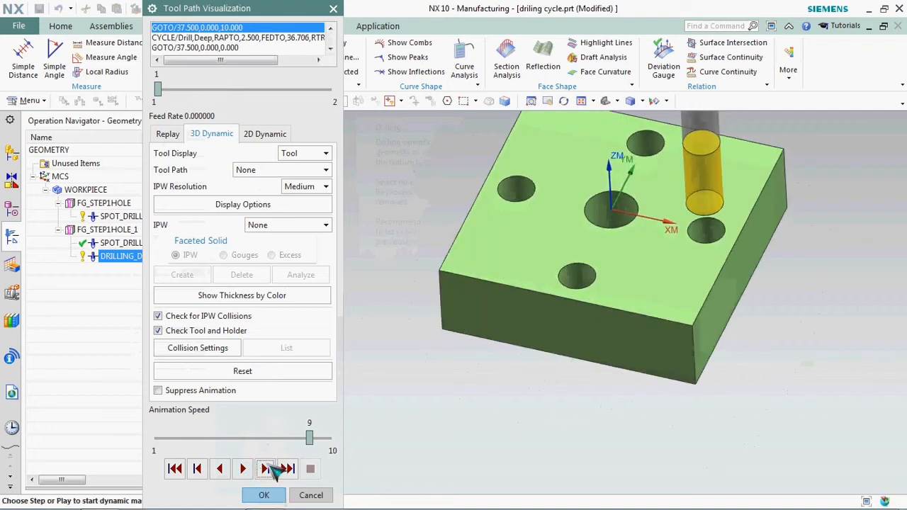
pyautogui.click(264, 469)
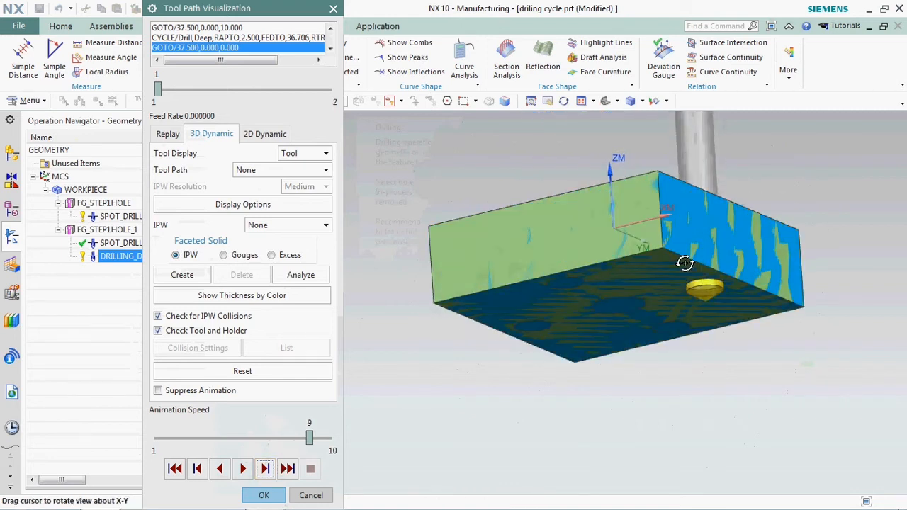
pyautogui.click(265, 469)
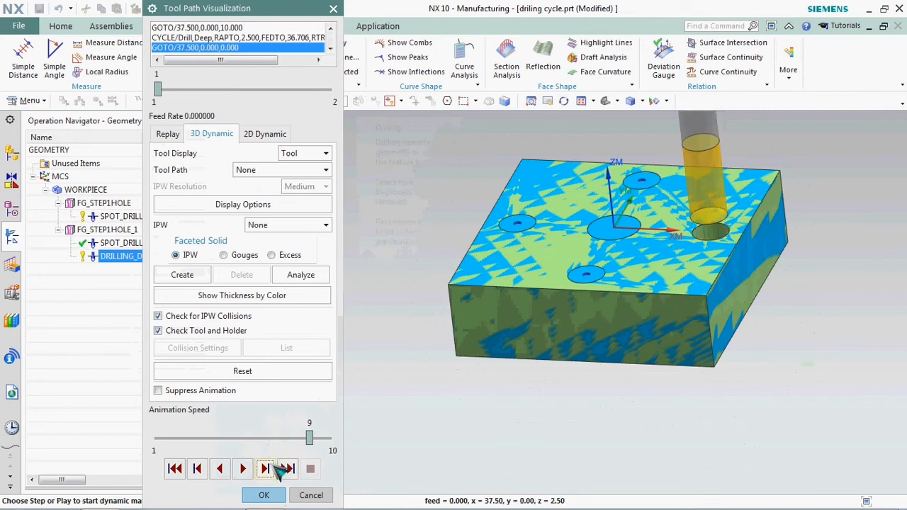
pyautogui.click(266, 469)
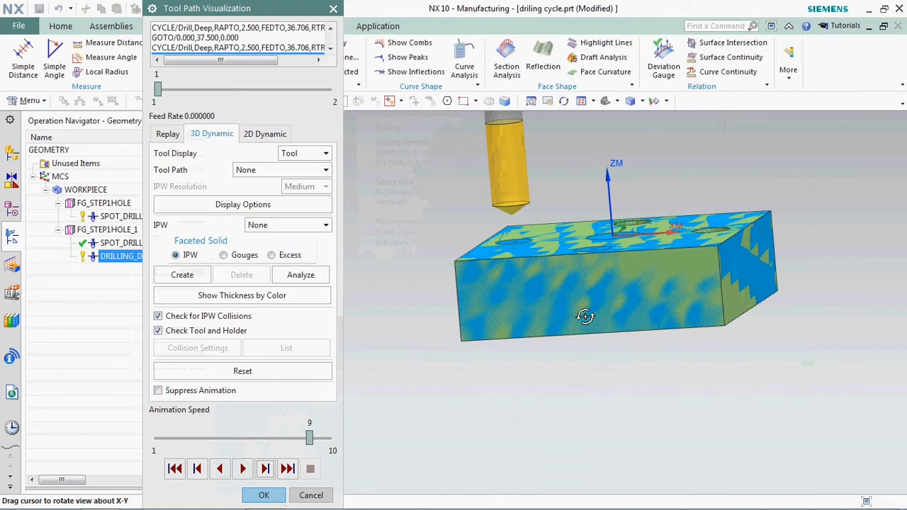
pyautogui.click(264, 470)
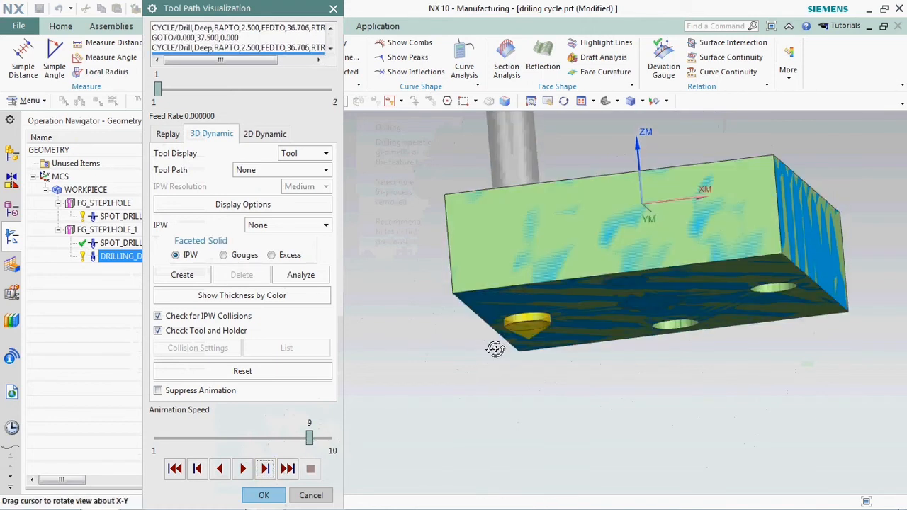
pyautogui.click(264, 468)
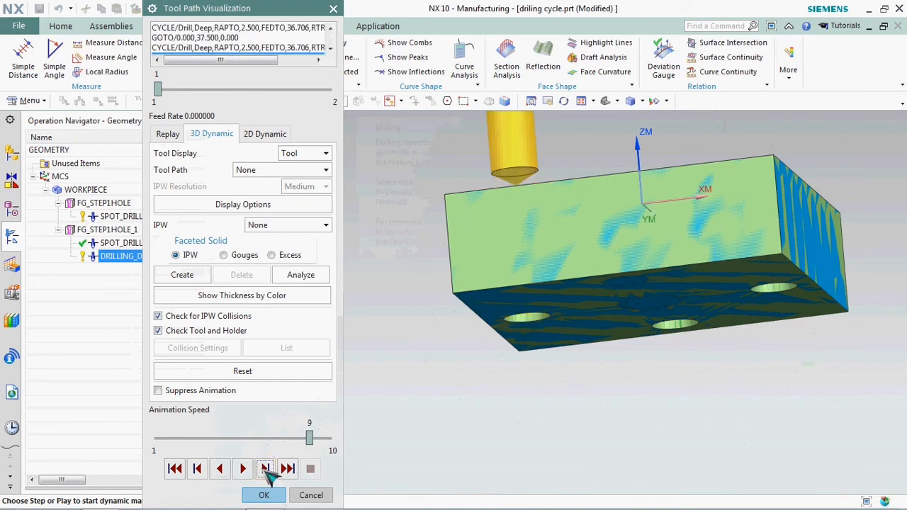
pyautogui.click(264, 469)
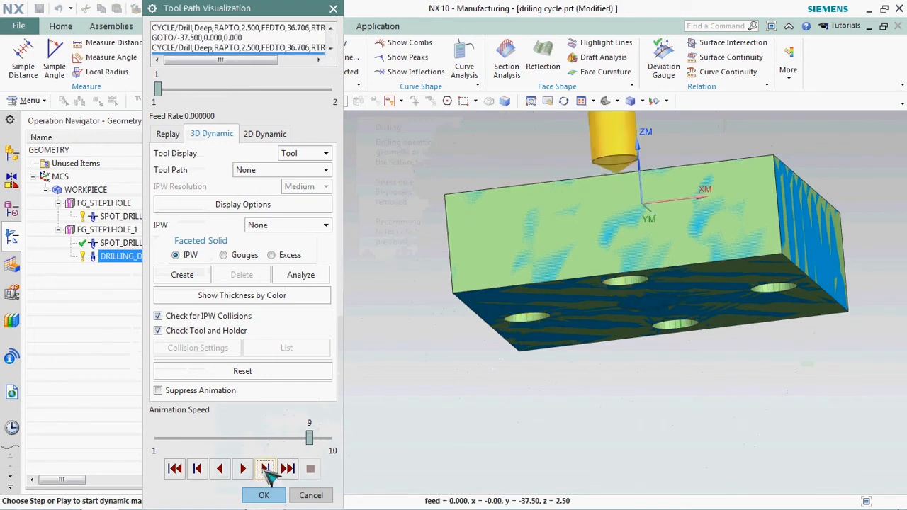
pyautogui.click(263, 496)
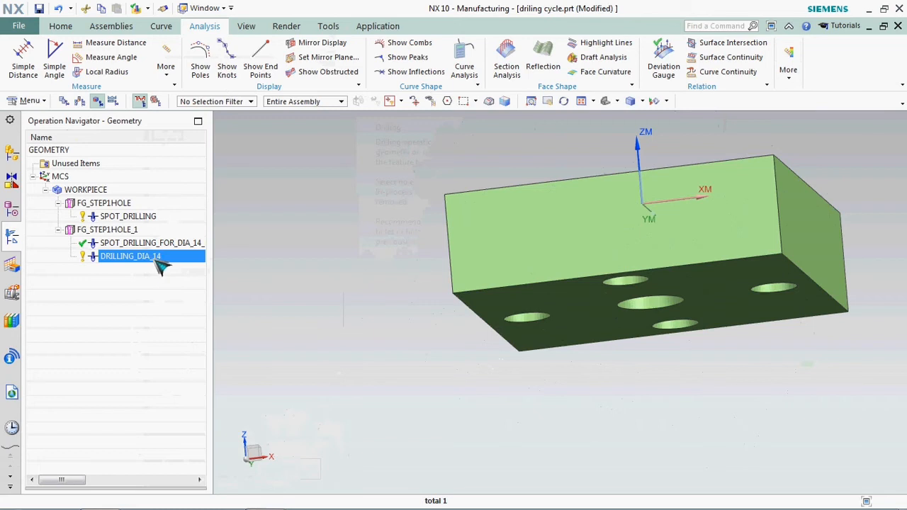
# Post-process DRILLING_DIA_14 with the HASS postprocessor
pyautogui.rightClick(130, 255)
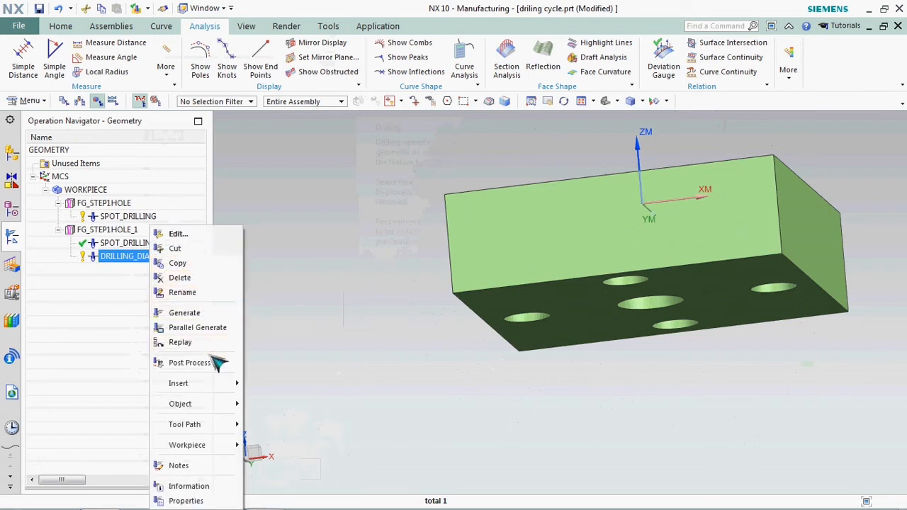
pyautogui.click(190, 363)
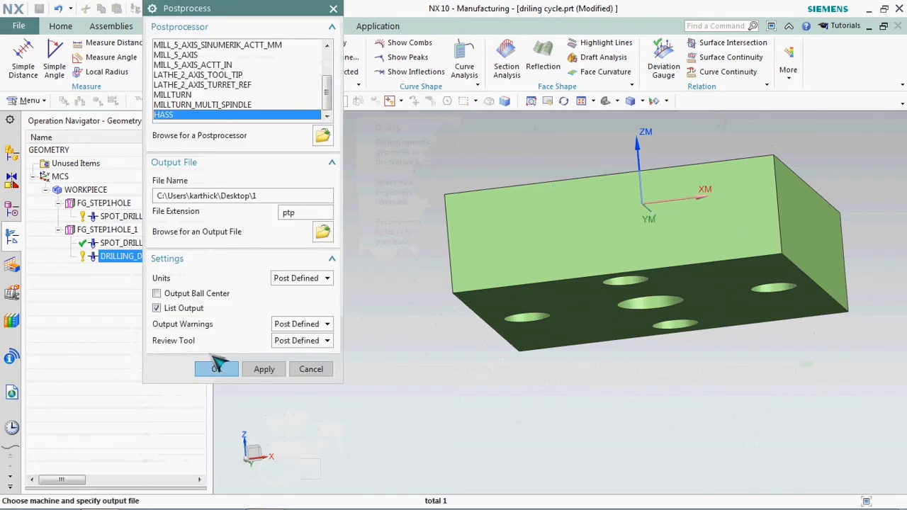
pyautogui.click(216, 368)
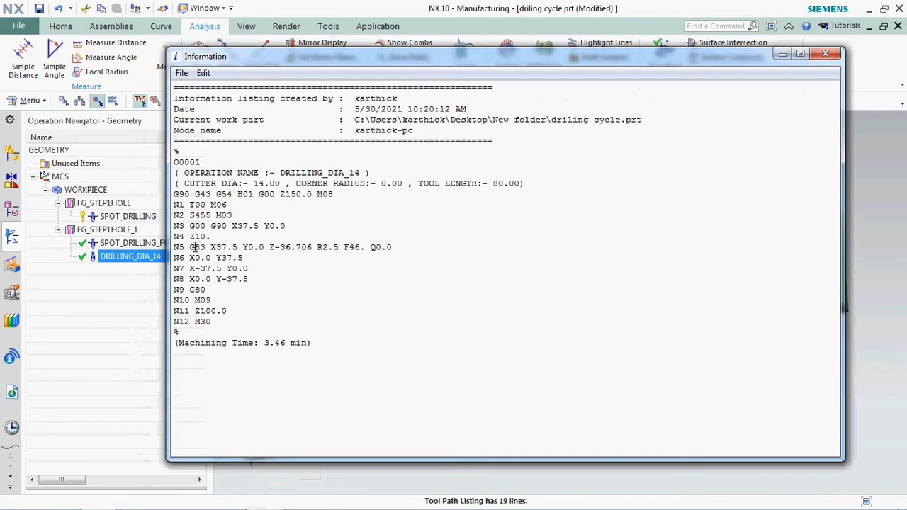
# Inspect the G83 line's Z-36.706 depth and Q0.0 peck, then close the listing
pyautogui.doubleClick(197, 246)
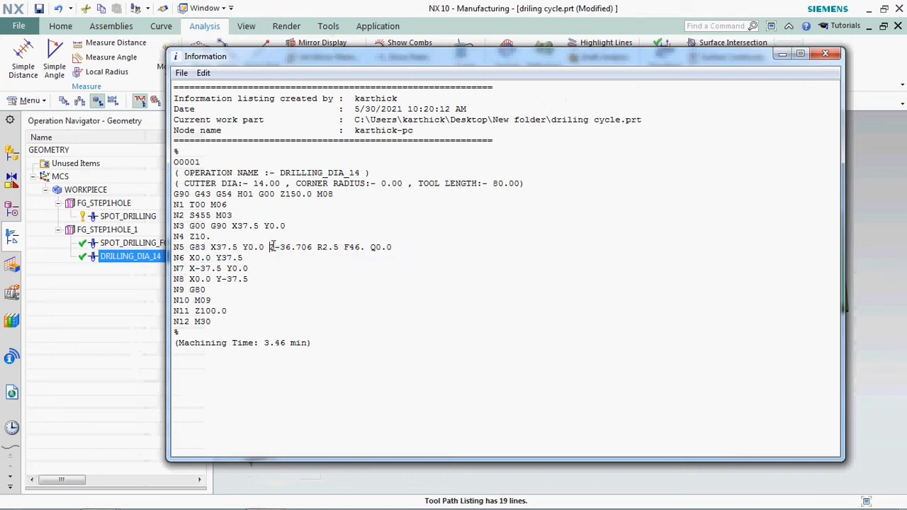
pyautogui.doubleClick(290, 246)
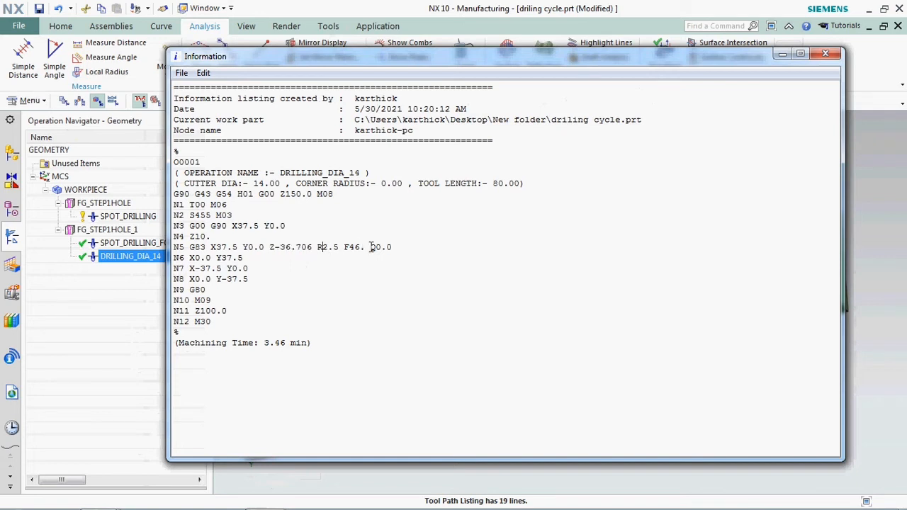
pyautogui.doubleClick(381, 247)
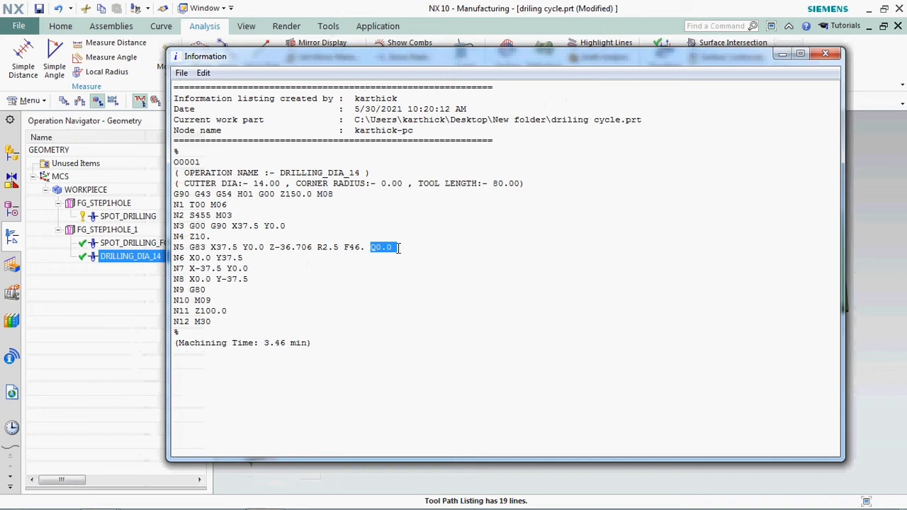
pyautogui.moveTo(414, 268)
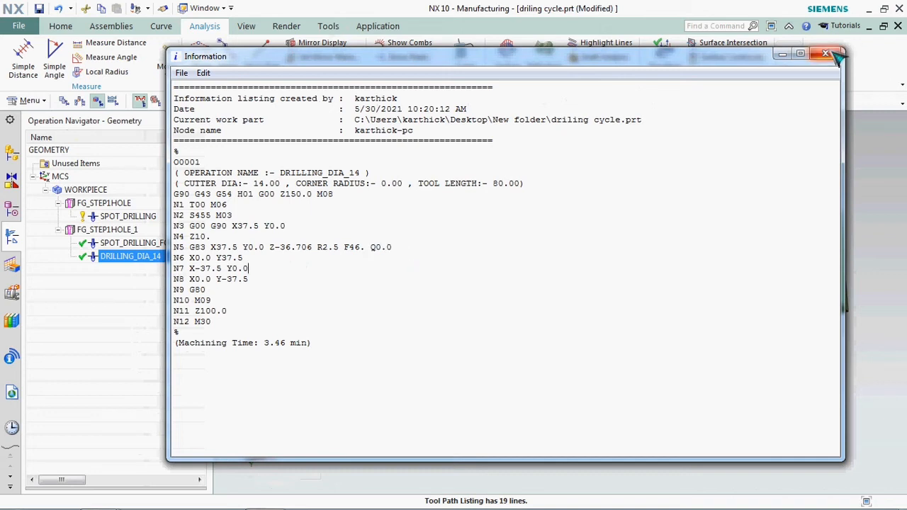
pyautogui.click(826, 56)
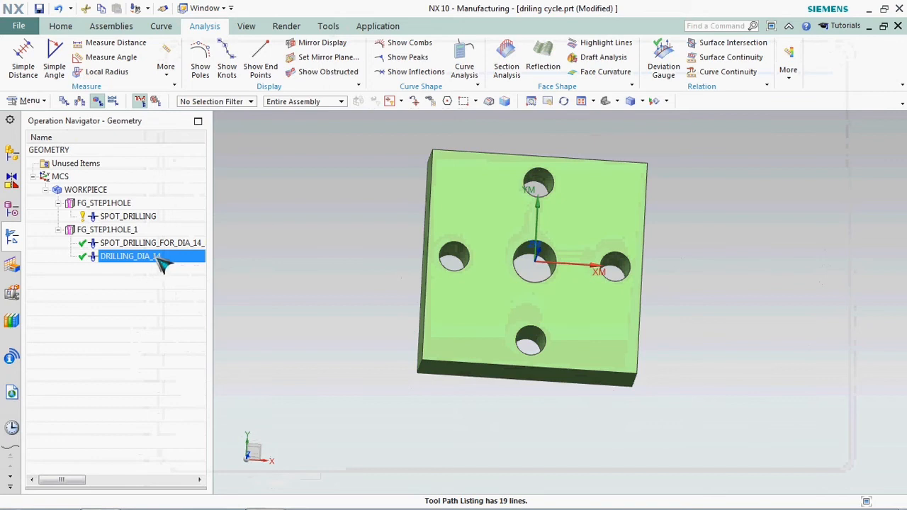
# Set the Drill,Deep cycle's Maximum Distance to 5 mm and generate the tool path
pyautogui.doubleClick(129, 256)
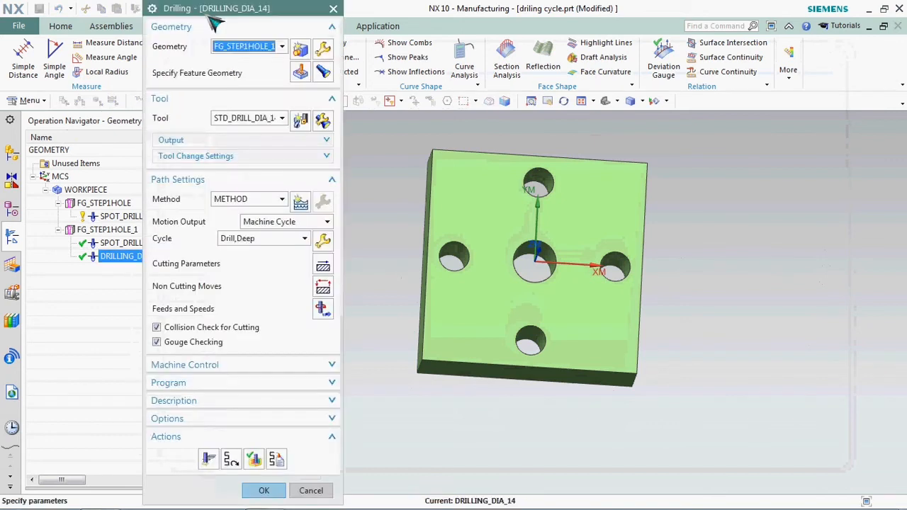
pyautogui.moveTo(329, 253)
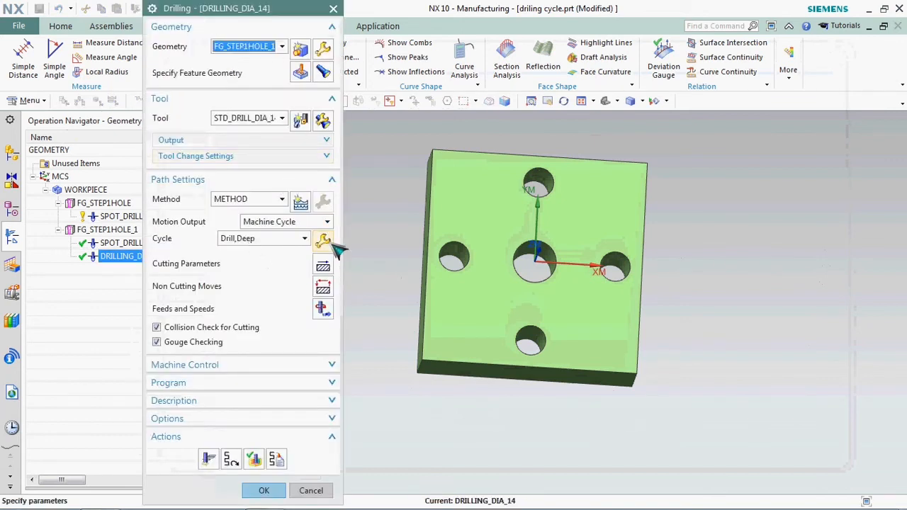
pyautogui.click(322, 238)
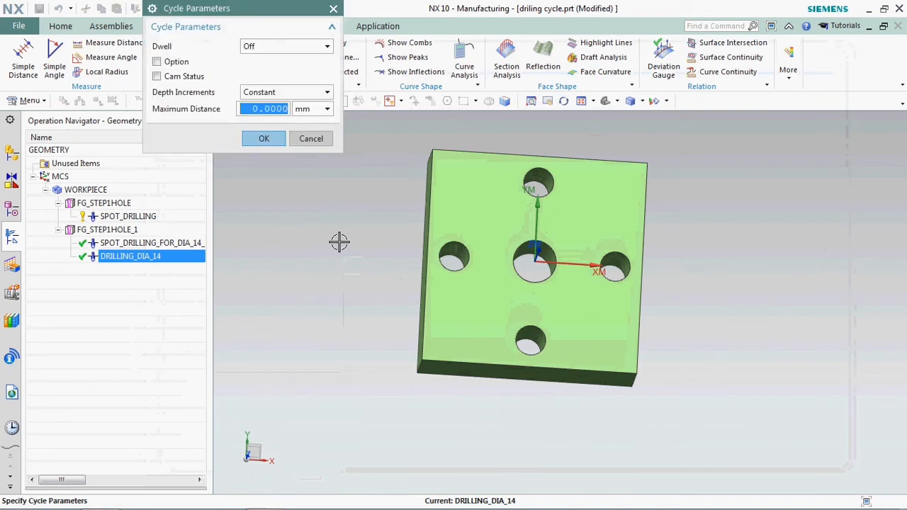
pyautogui.moveTo(312, 106)
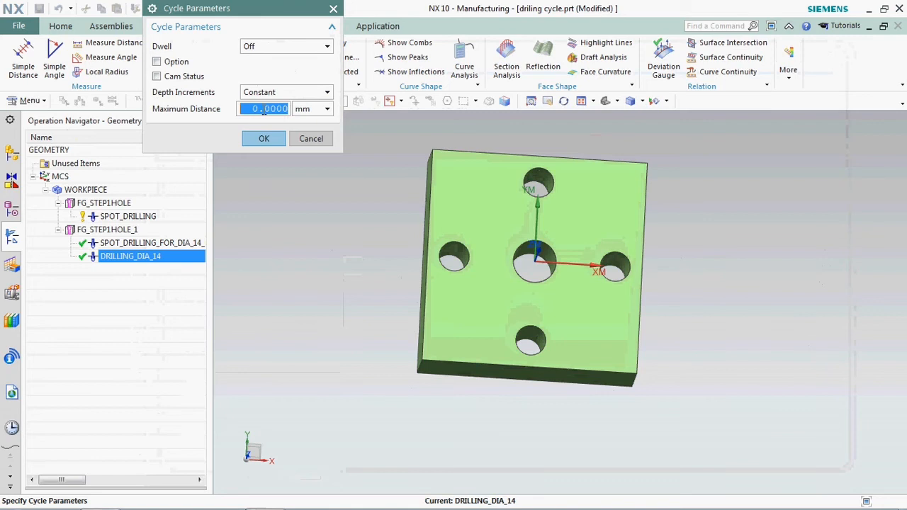
pyautogui.write('5')
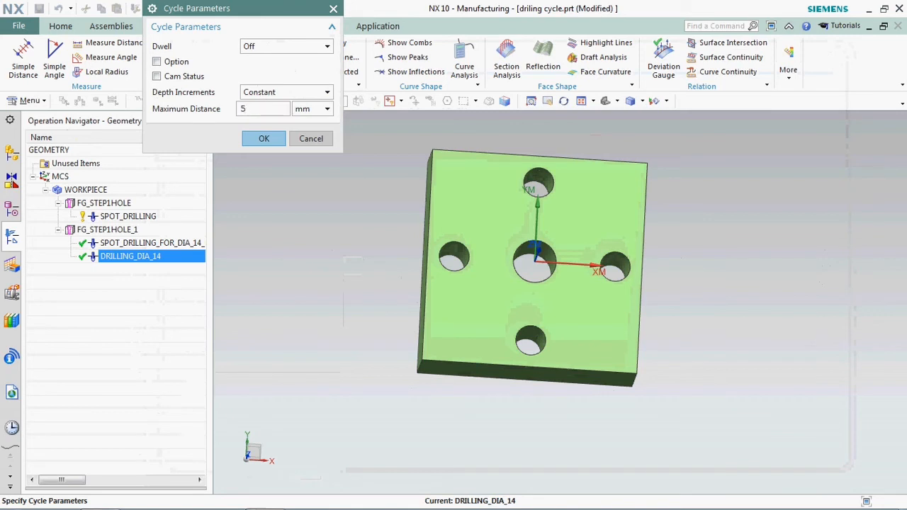
pyautogui.click(263, 108)
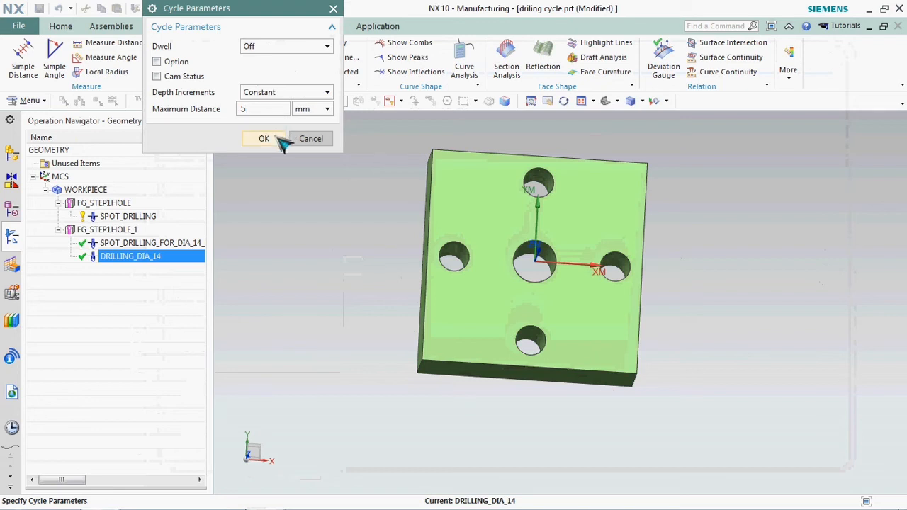
pyautogui.click(264, 138)
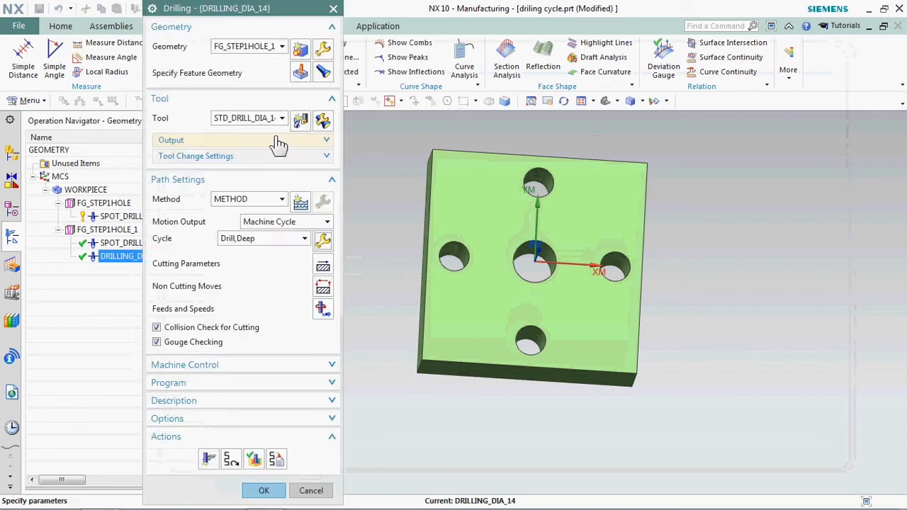
pyautogui.click(209, 459)
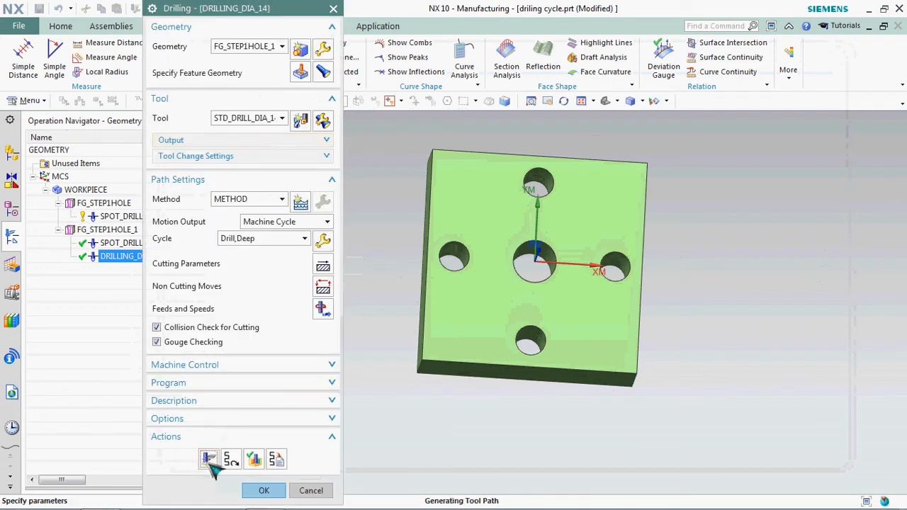
# Step through the regenerated 5 mm-peck drilling in 3D Dynamic, zooming on the tool at the hole
pyautogui.click(208, 459)
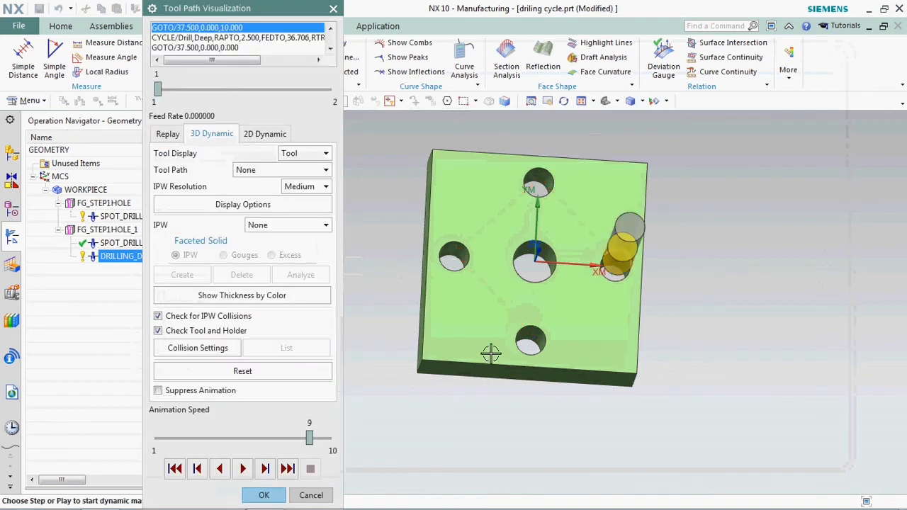
pyautogui.click(242, 469)
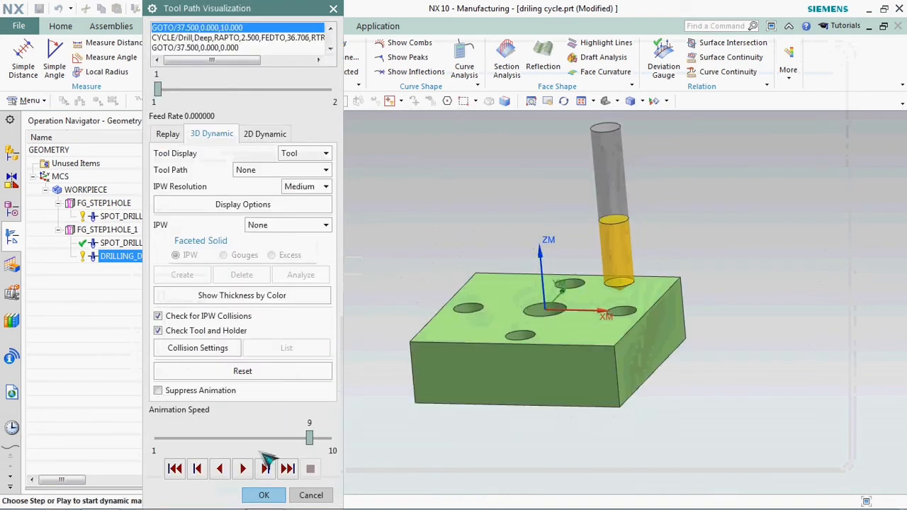
pyautogui.click(264, 469)
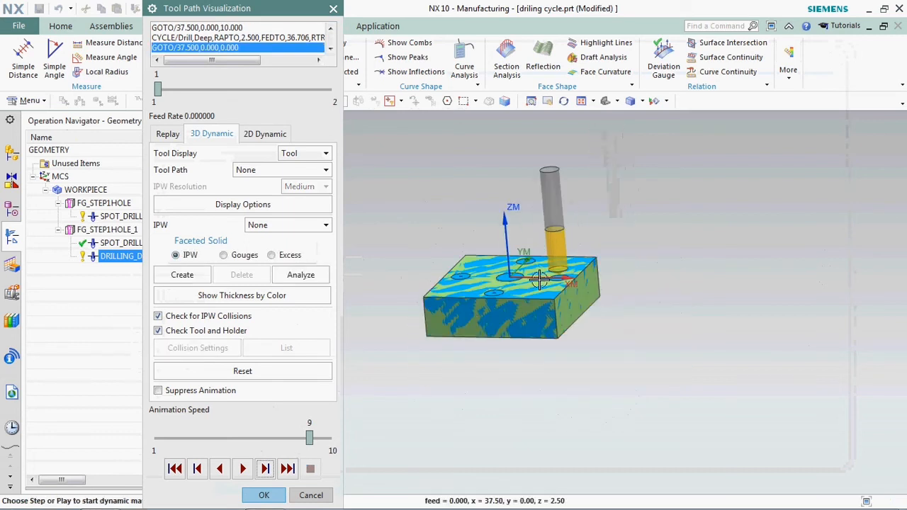
pyautogui.moveTo(539, 280); pyautogui.dragTo(645, 339)
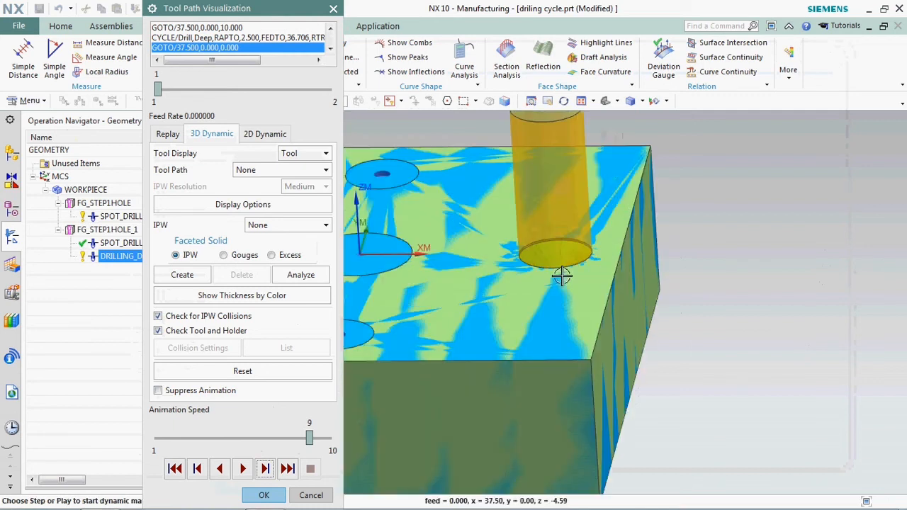
pyautogui.click(265, 469)
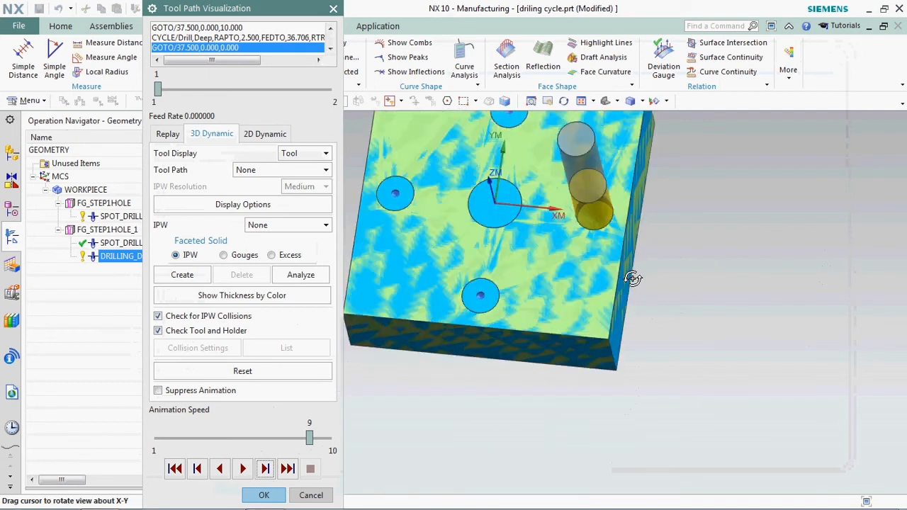
pyautogui.click(265, 469)
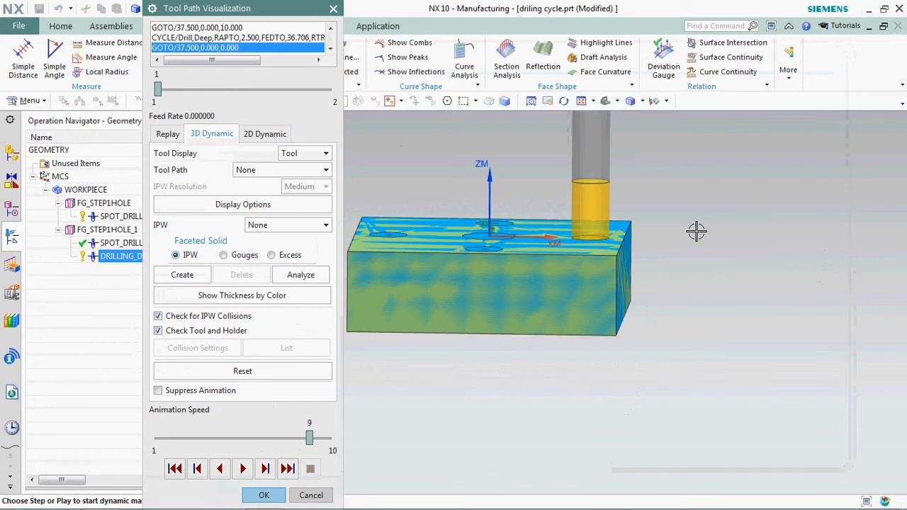
pyautogui.click(265, 469)
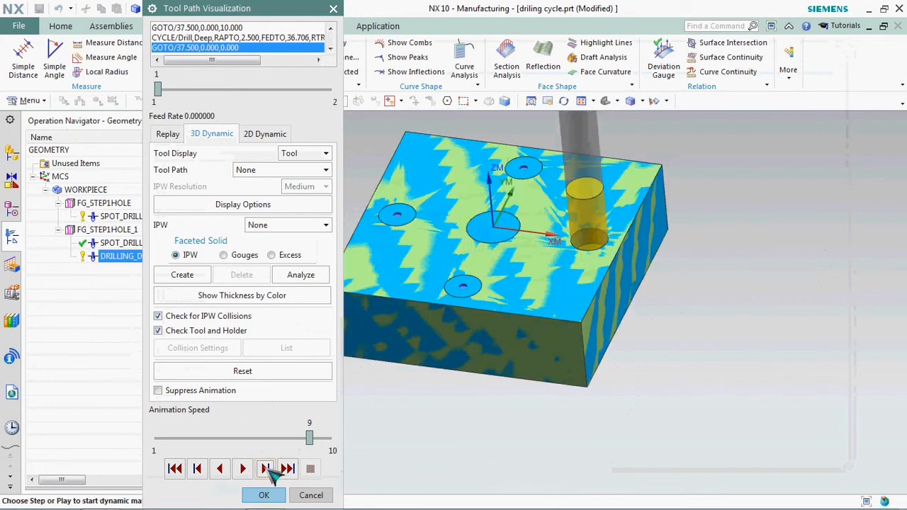
pyautogui.click(266, 468)
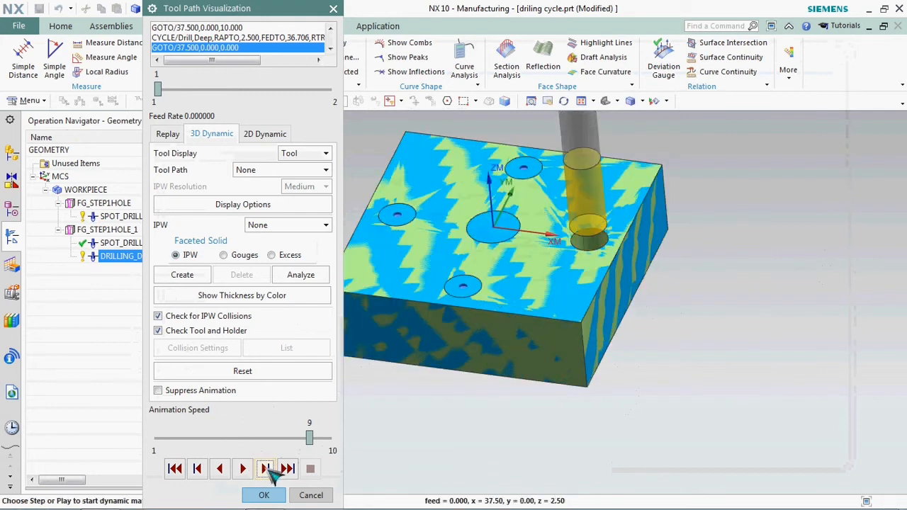
pyautogui.click(265, 469)
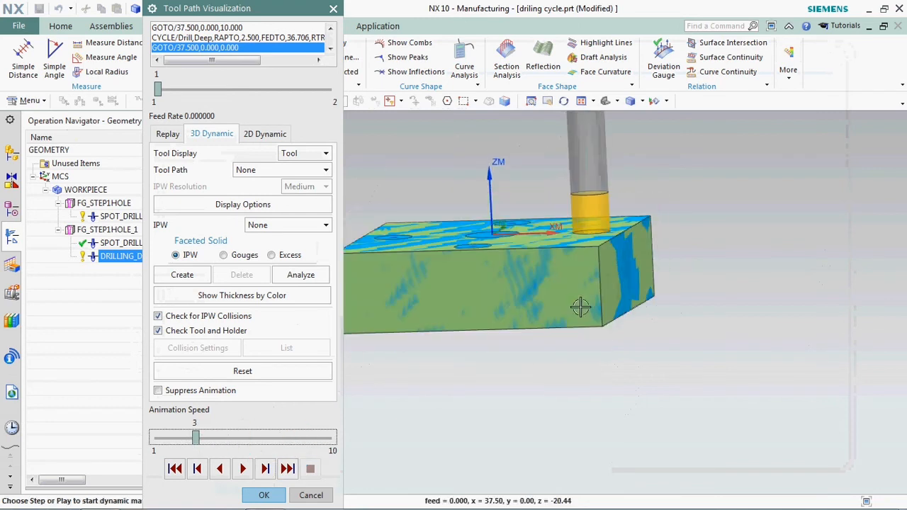
pyautogui.click(242, 469)
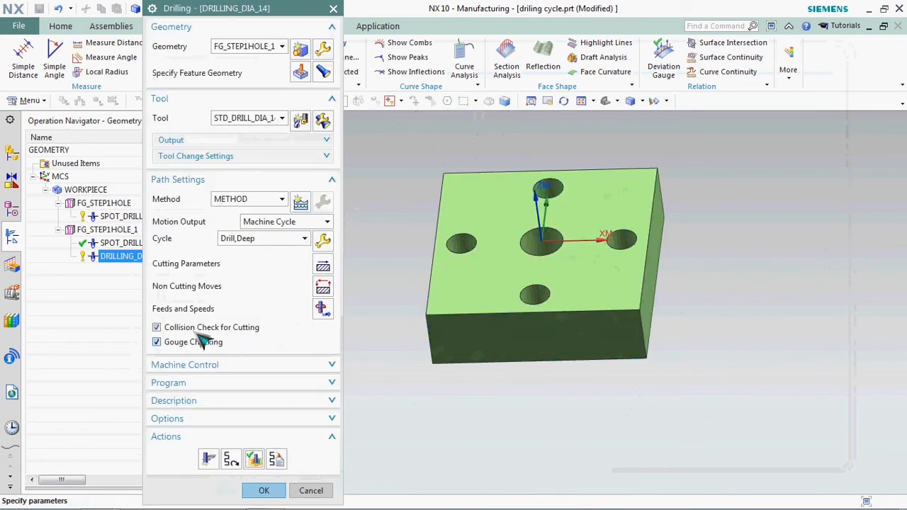
# Re-post with HASS, check the new G83 Q4.588 peck value, and close the listing
pyautogui.click(264, 491)
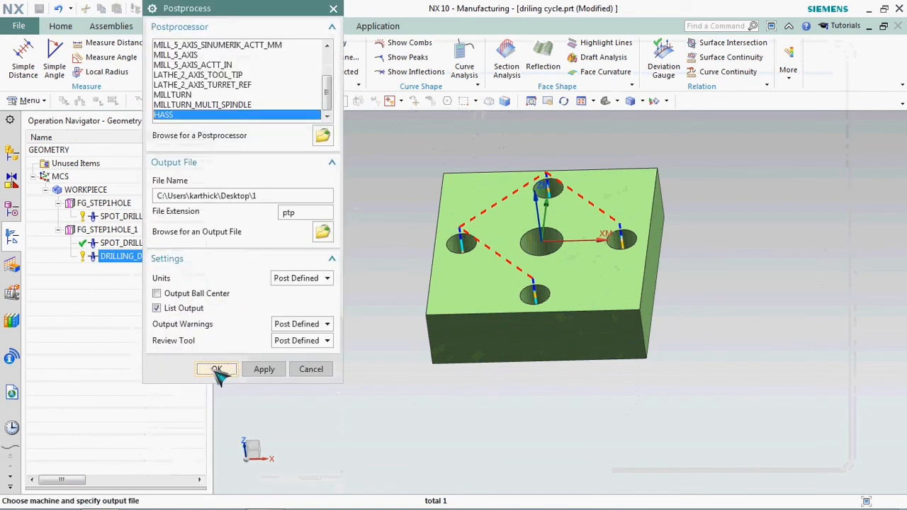
pyautogui.click(216, 369)
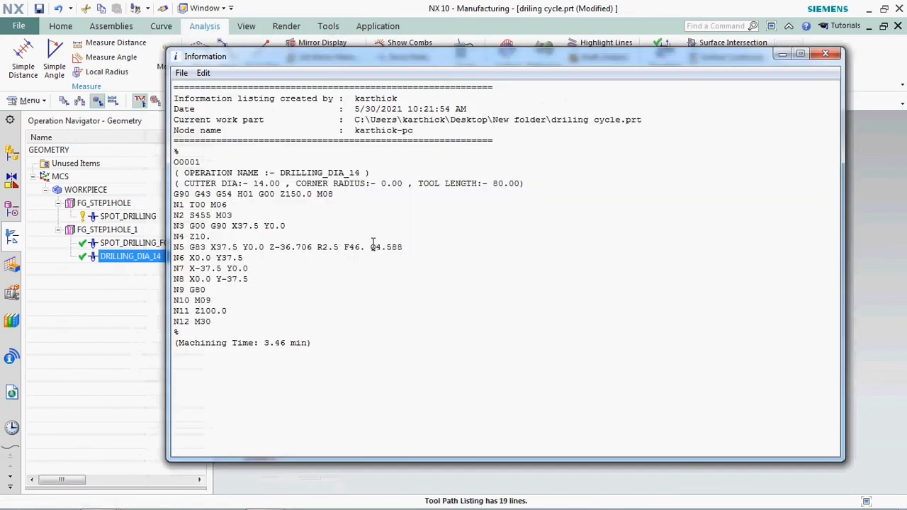
pyautogui.doubleClick(386, 247)
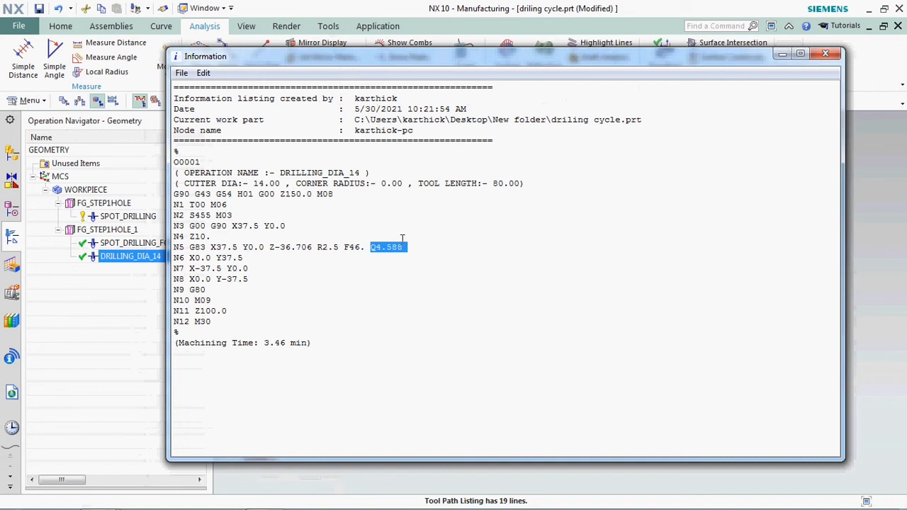
pyautogui.moveTo(369, 284)
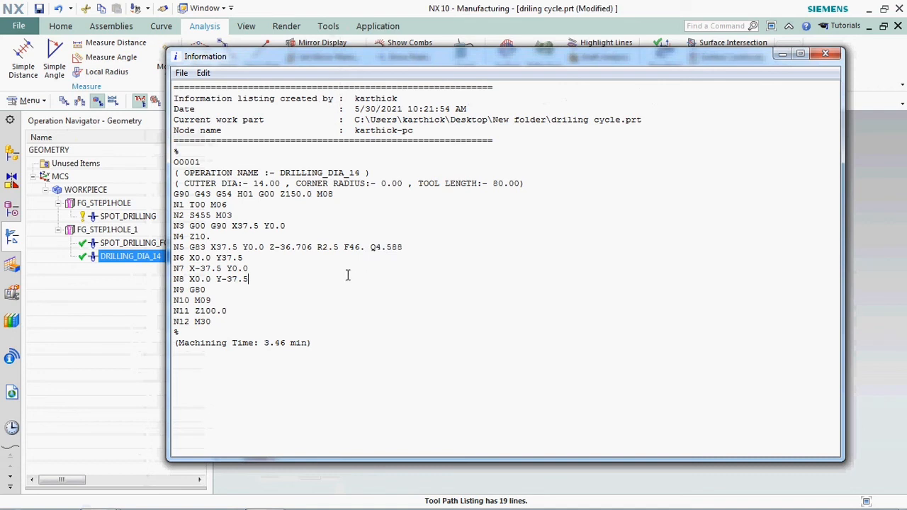
pyautogui.doubleClick(326, 247)
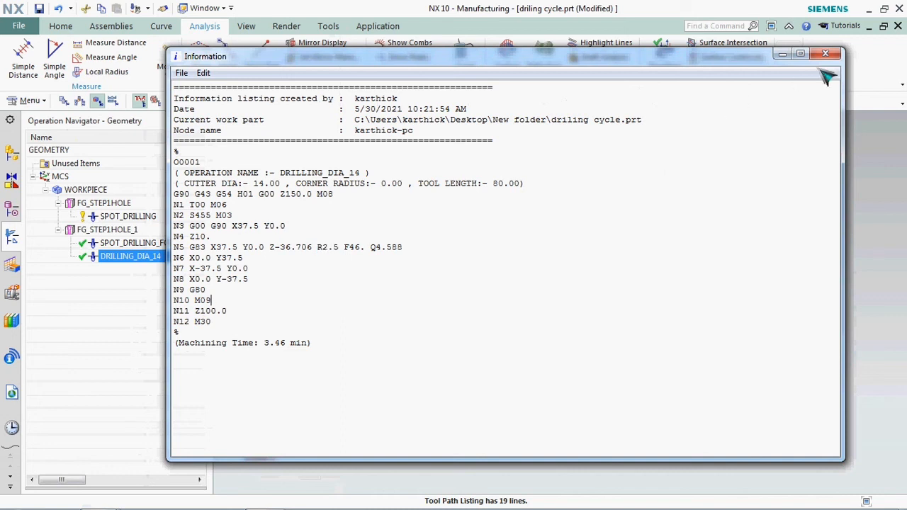
pyautogui.click(826, 57)
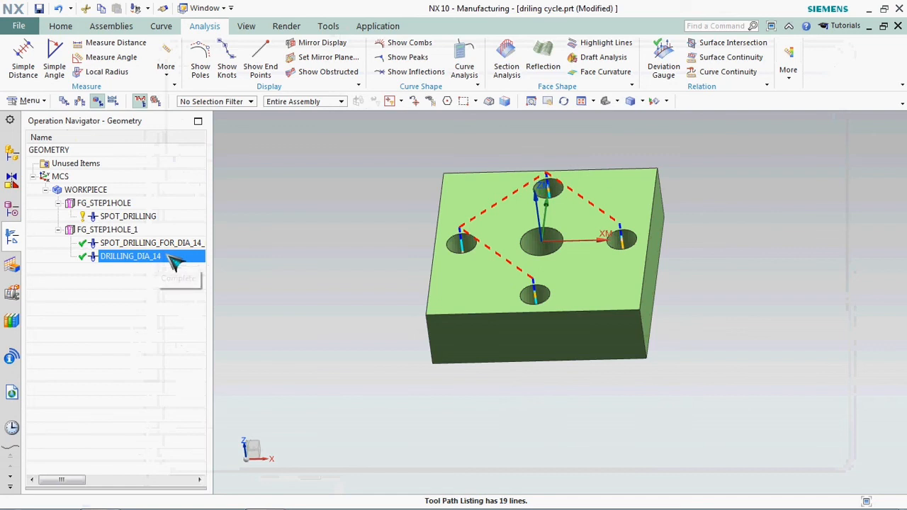
# Set Top Offset Distance to 5 in the cutting parameters and accept the operation
pyautogui.doubleClick(130, 256)
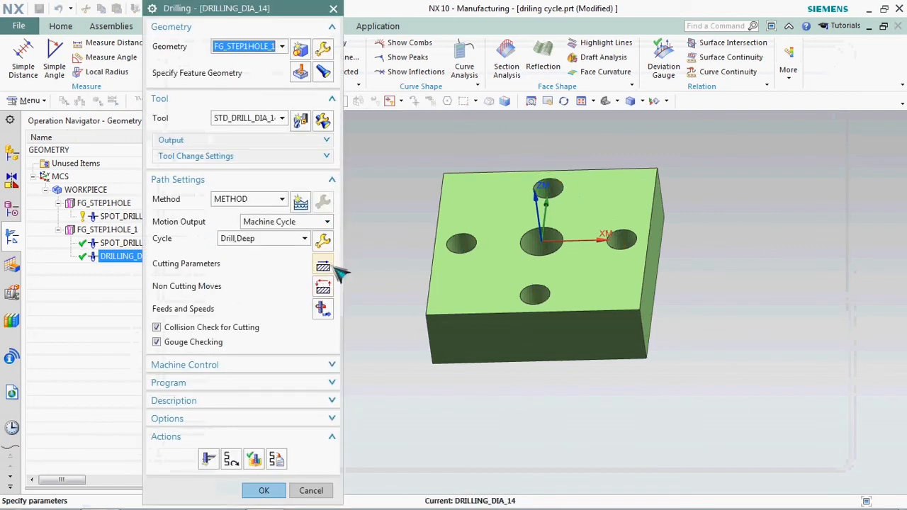
pyautogui.moveTo(334, 273)
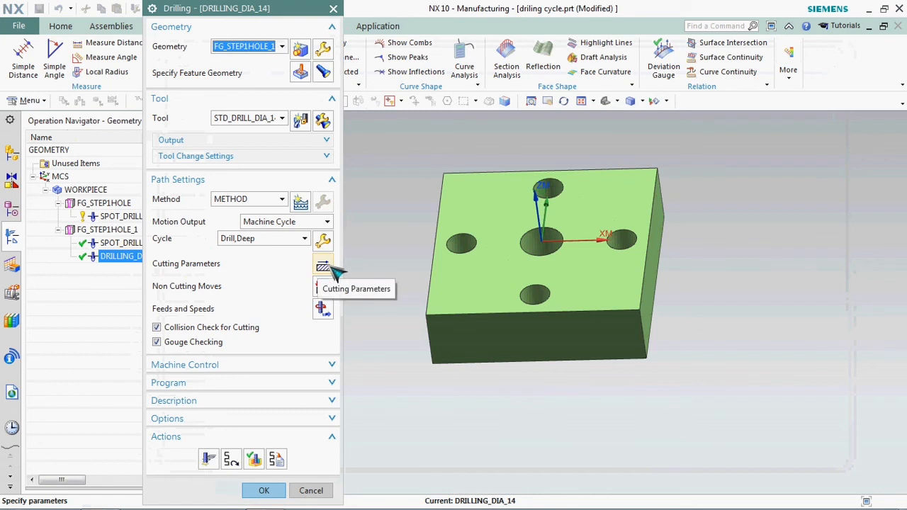
pyautogui.click(323, 264)
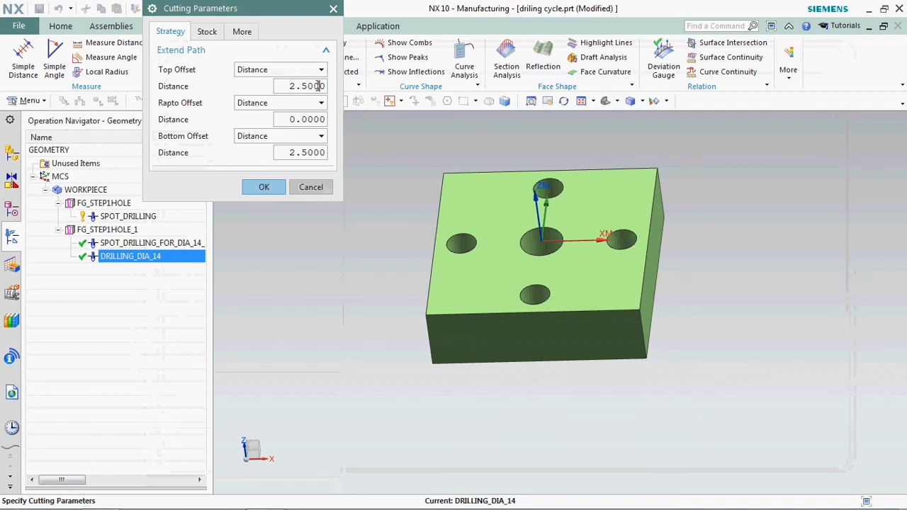
pyautogui.write('5')
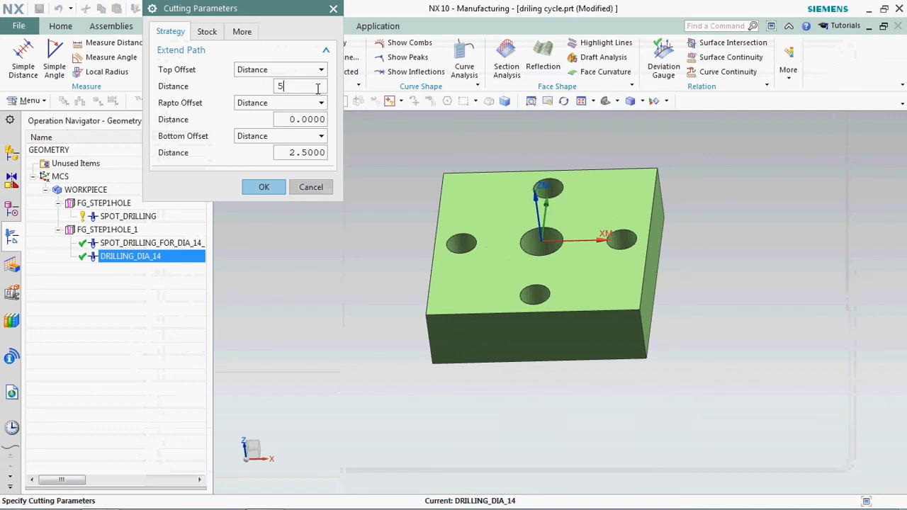
pyautogui.moveTo(264, 187)
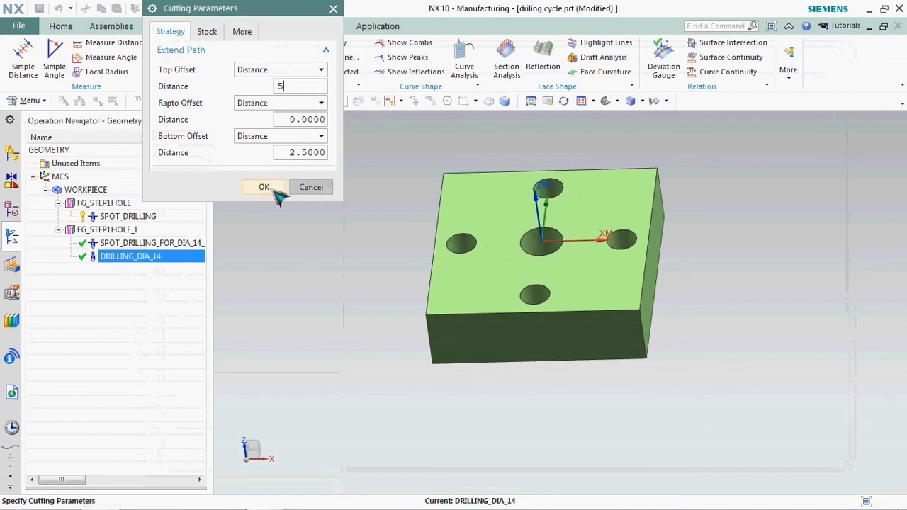
pyautogui.click(264, 187)
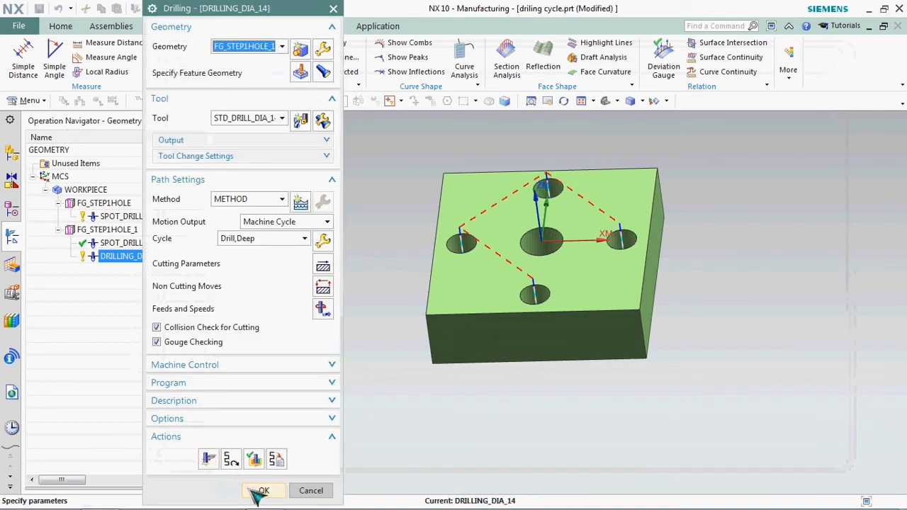
pyautogui.click(263, 491)
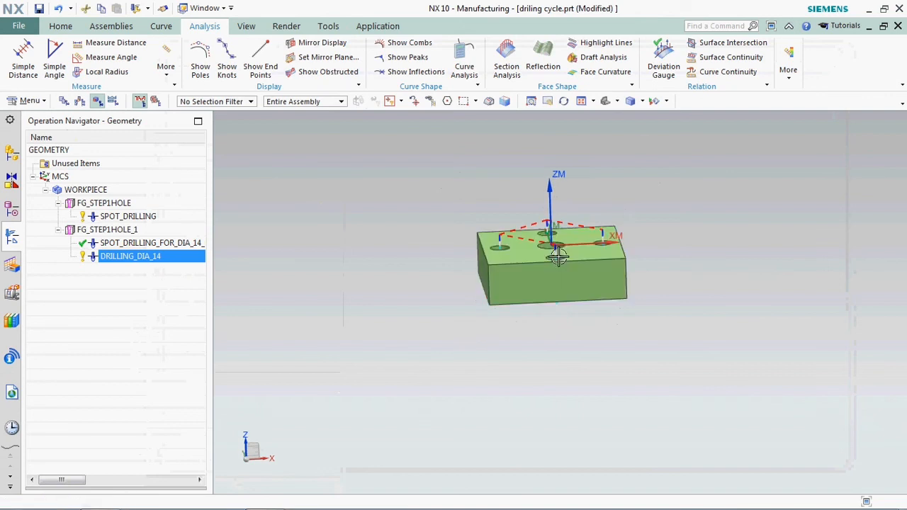
# Post-process DRILLING_DIA_14 and confirm its G83 block shows R5 with Q4.588
pyautogui.moveTo(556, 256); pyautogui.dragTo(556, 244)
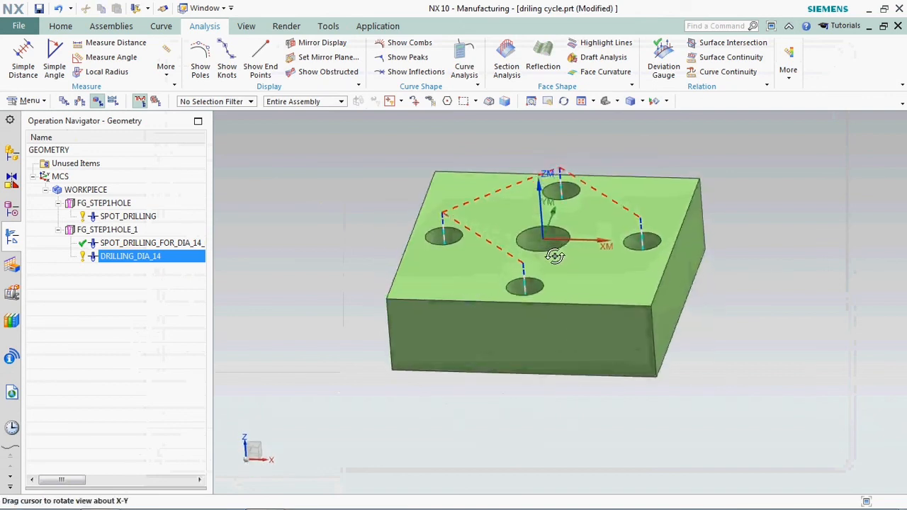
pyautogui.rightClick(130, 256)
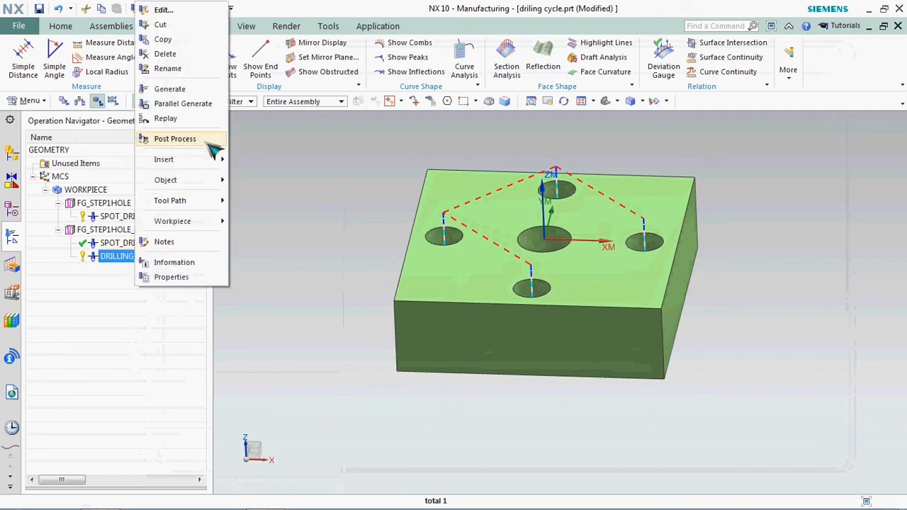
pyautogui.click(175, 138)
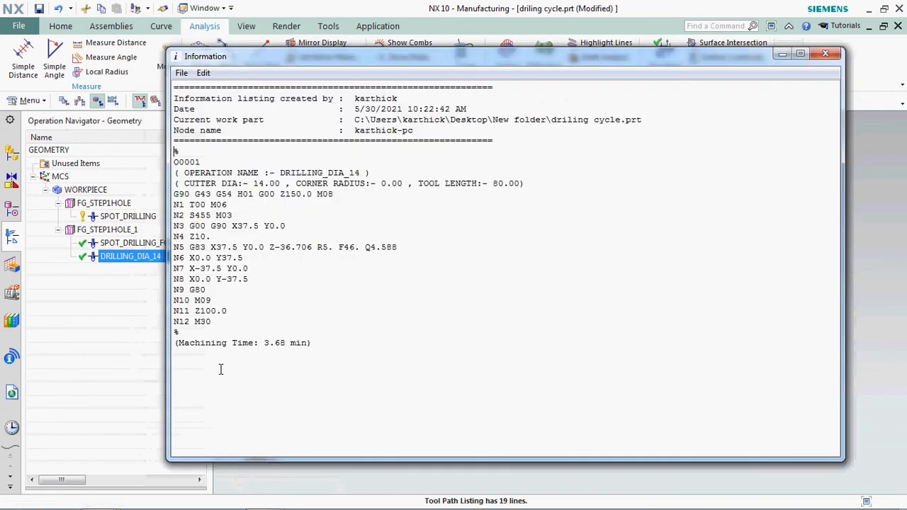
pyautogui.moveTo(333, 250)
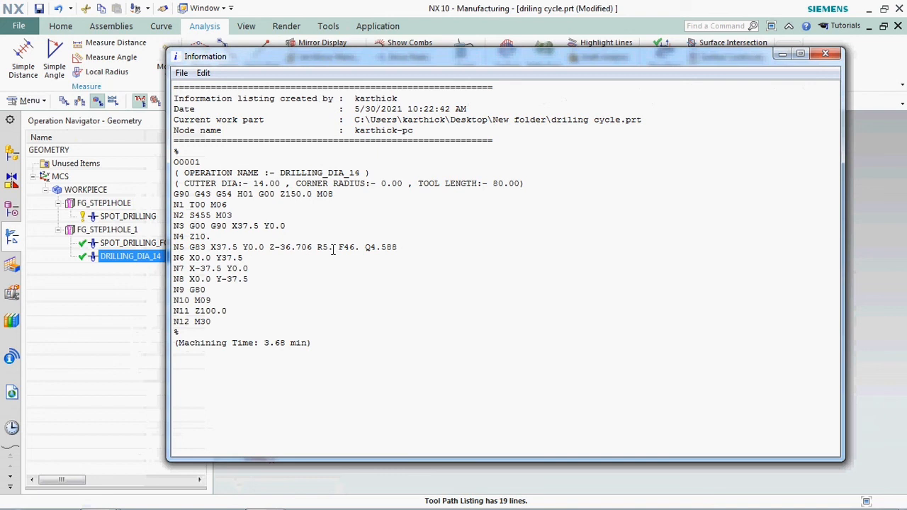
pyautogui.doubleClick(324, 246)
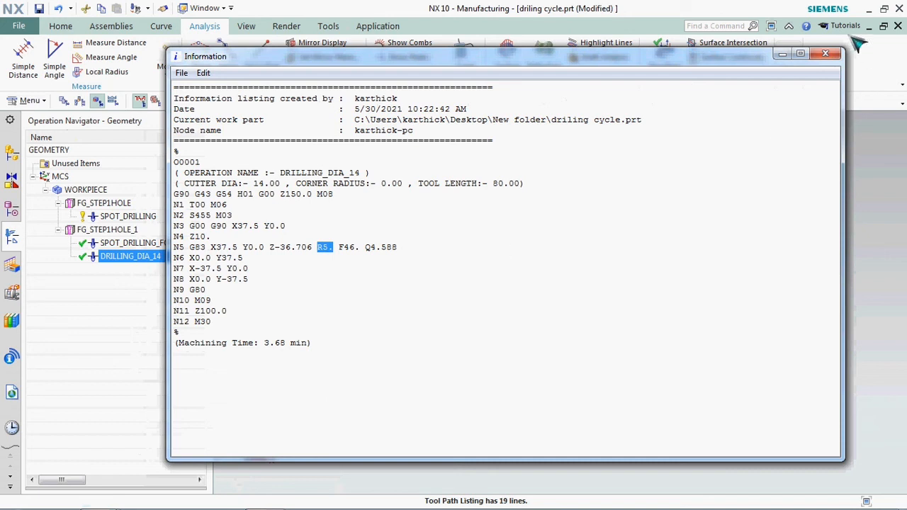
pyautogui.click(826, 53)
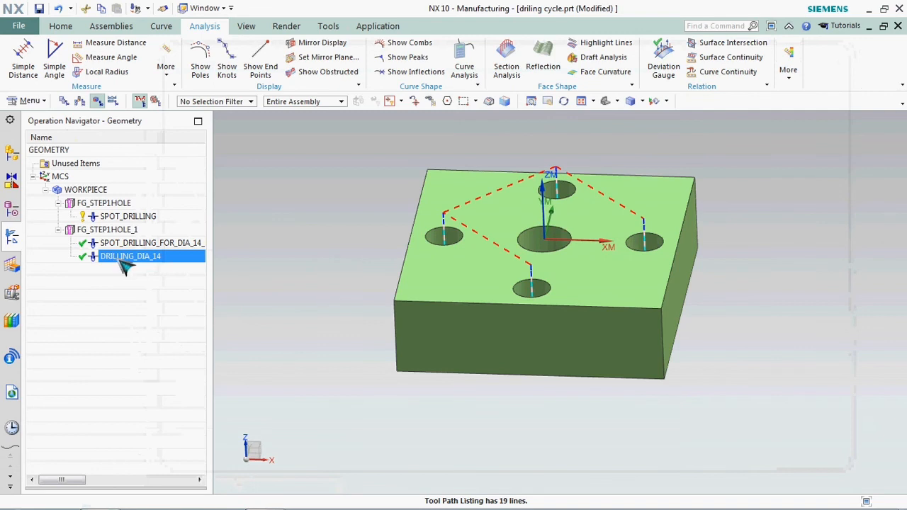
# Verify DRILLING_DIA_14's tool path in 3D Dynamic, playing the drilling of the four outer holes
pyautogui.rightClick(130, 256)
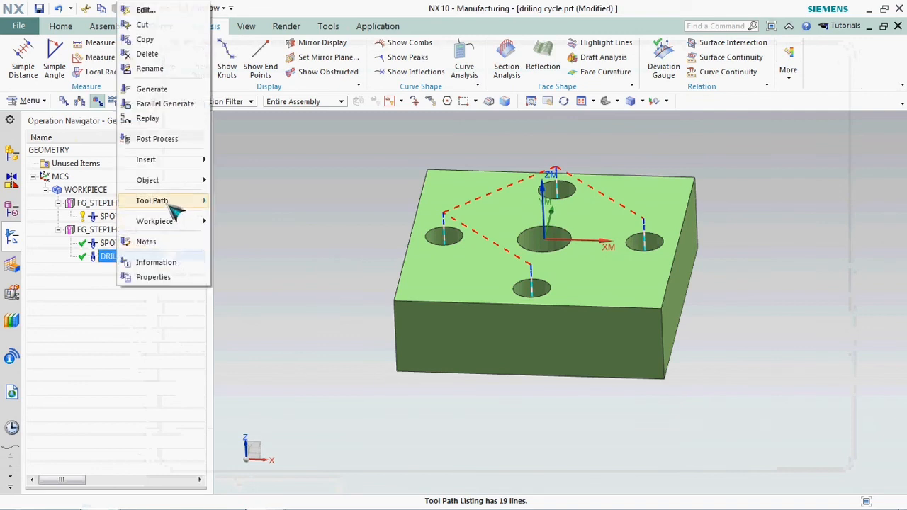
pyautogui.click(152, 201)
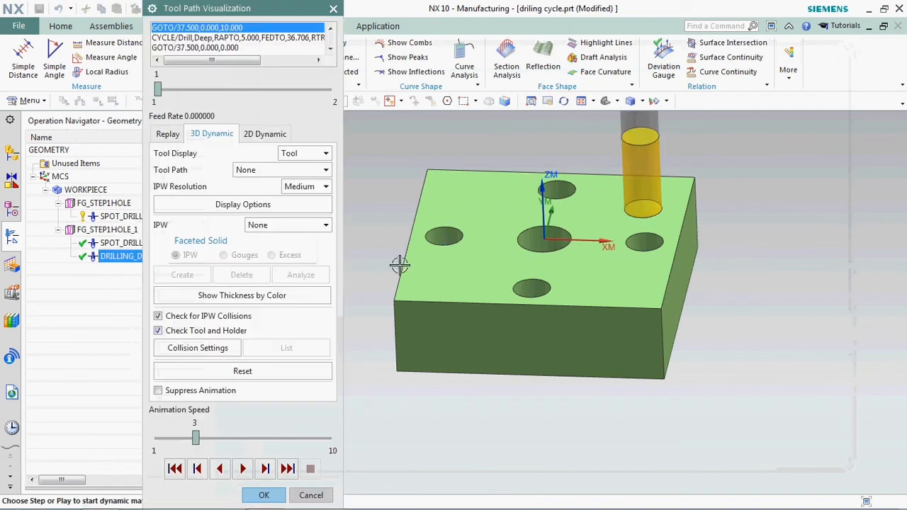
pyautogui.click(242, 469)
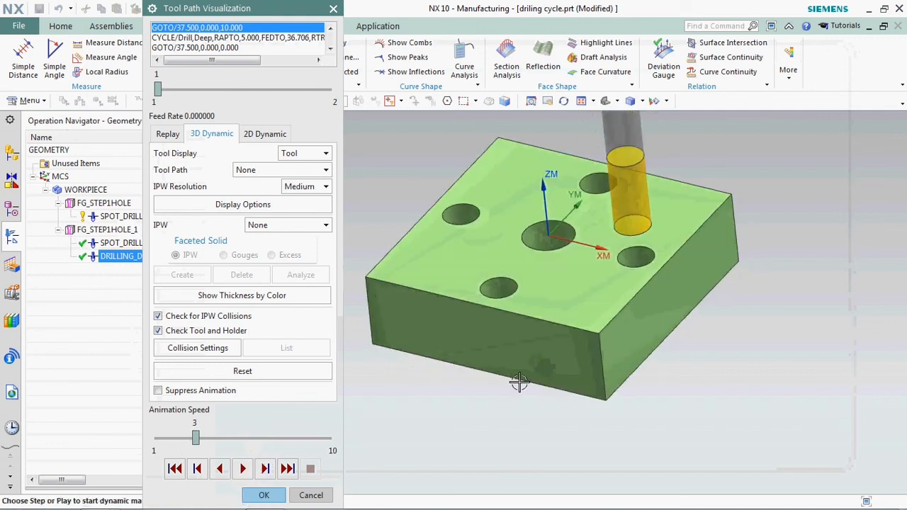
pyautogui.click(242, 470)
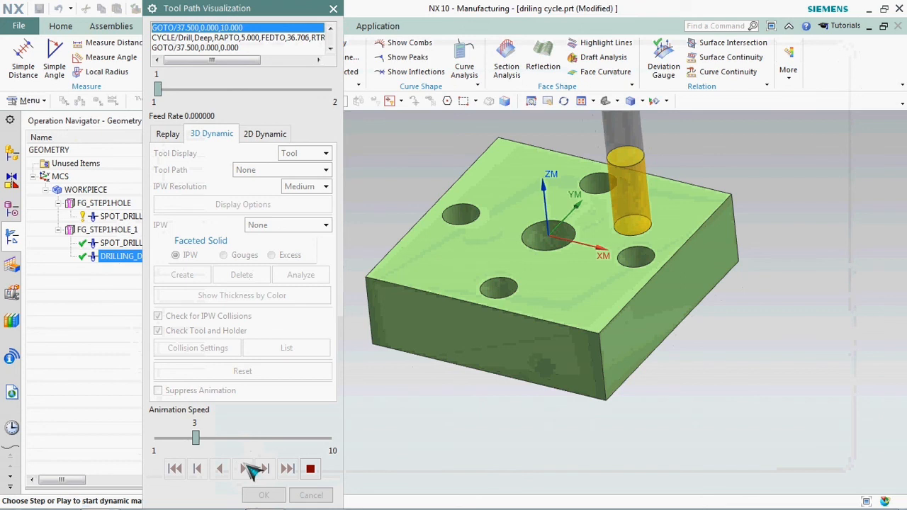
pyautogui.click(254, 468)
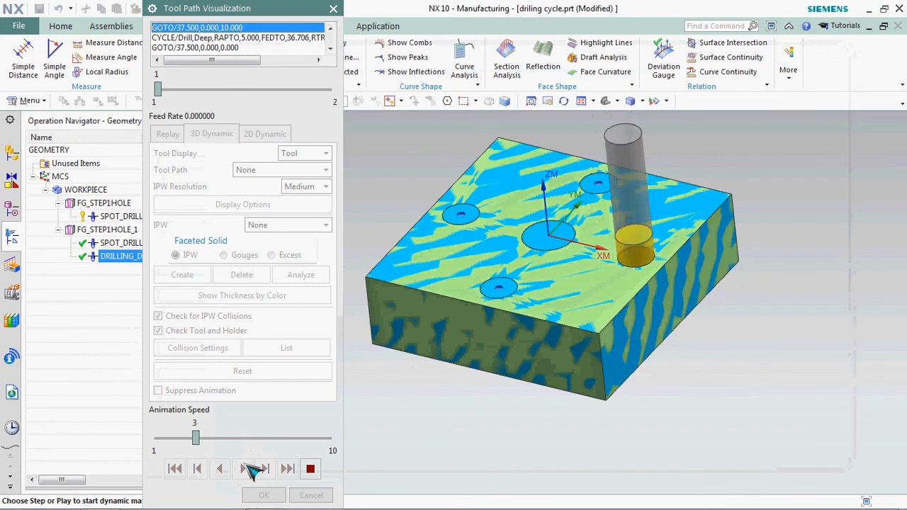
pyautogui.click(253, 469)
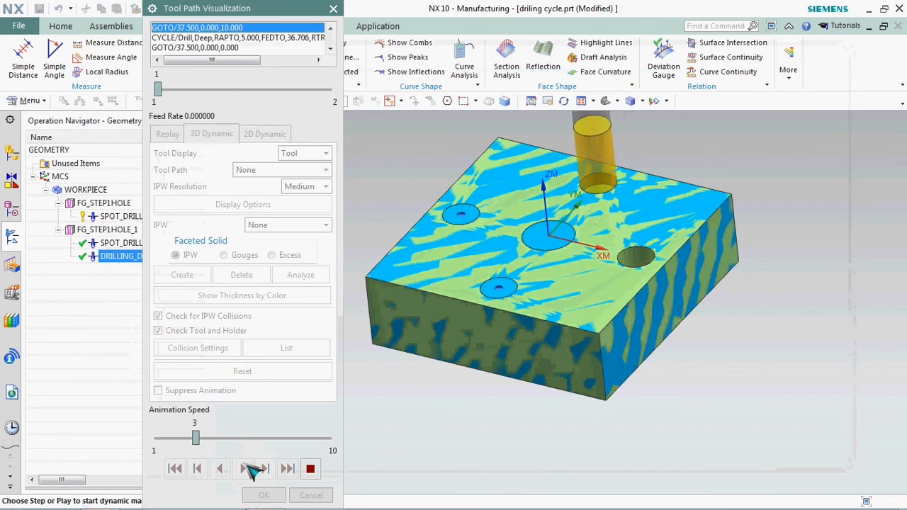
pyautogui.click(254, 468)
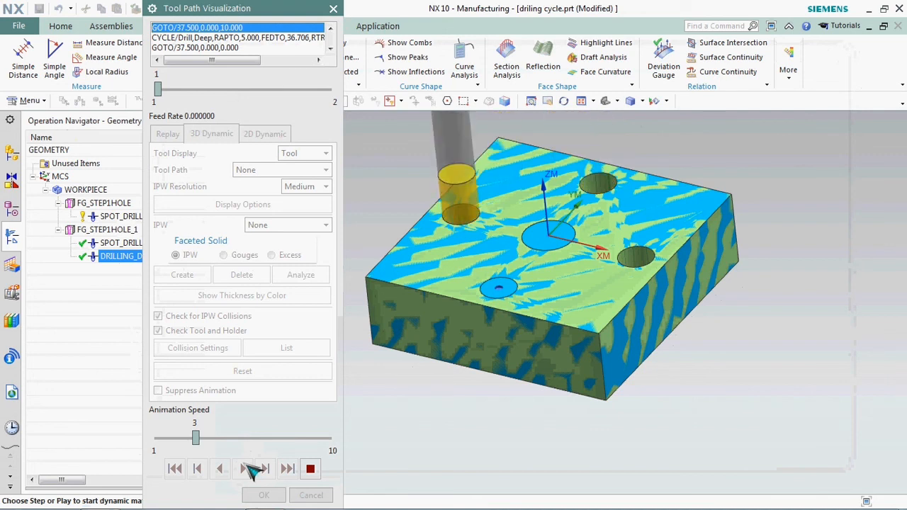
pyautogui.click(253, 469)
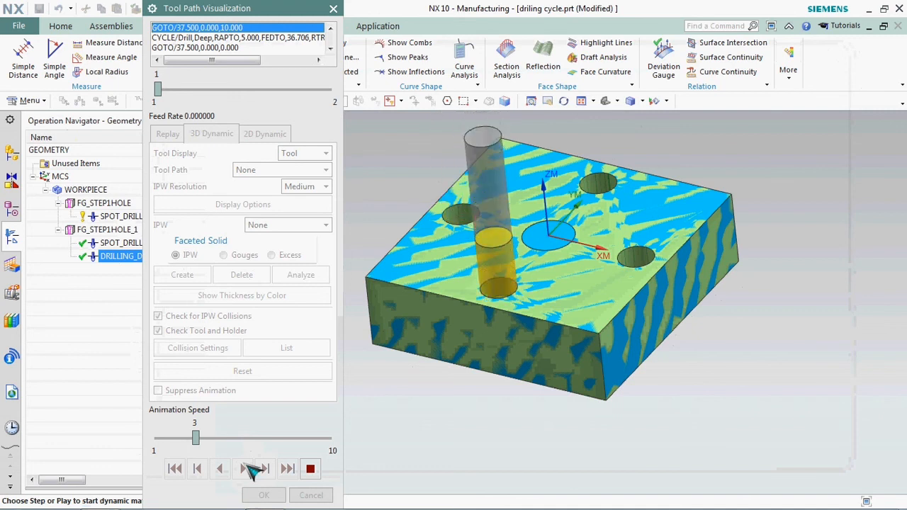
pyautogui.click(253, 468)
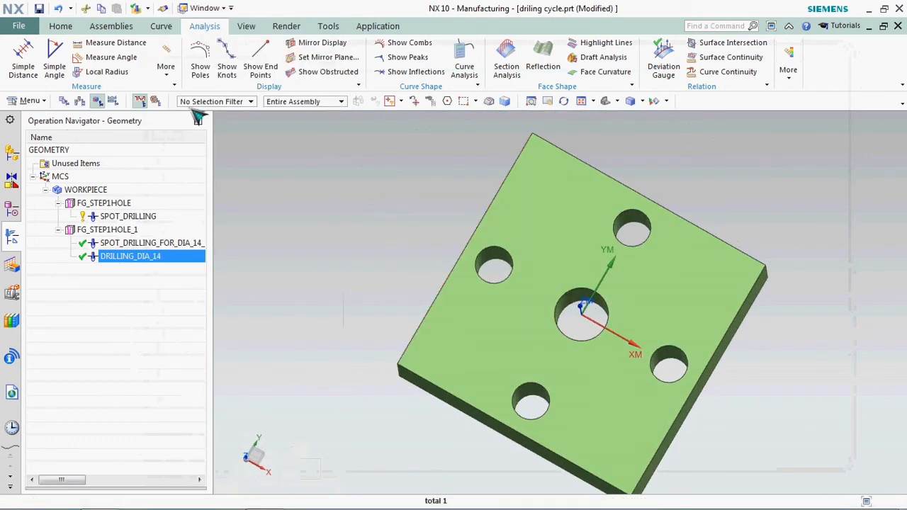
pyautogui.moveTo(363, 218)
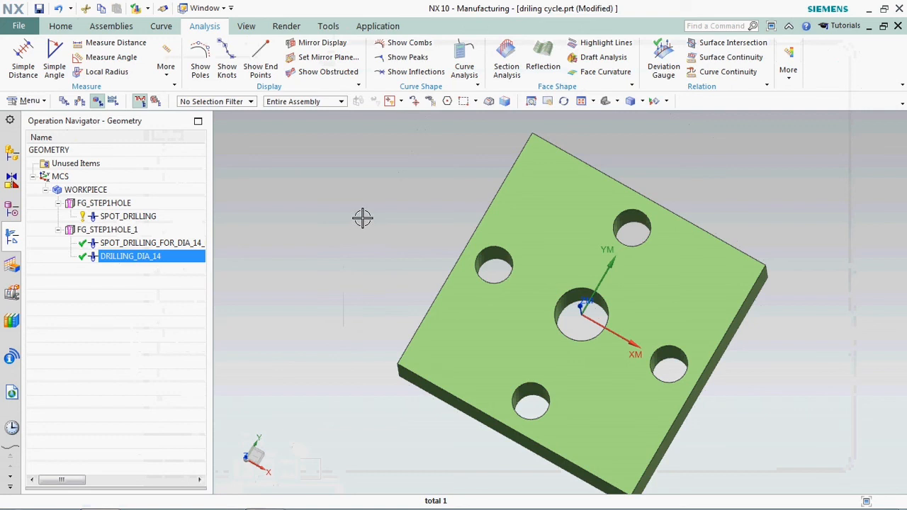
pyautogui.moveTo(363, 223)
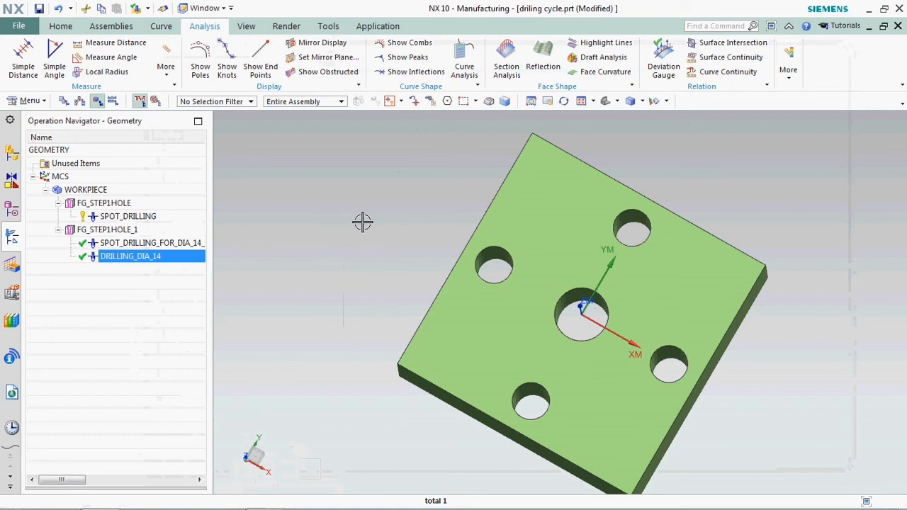